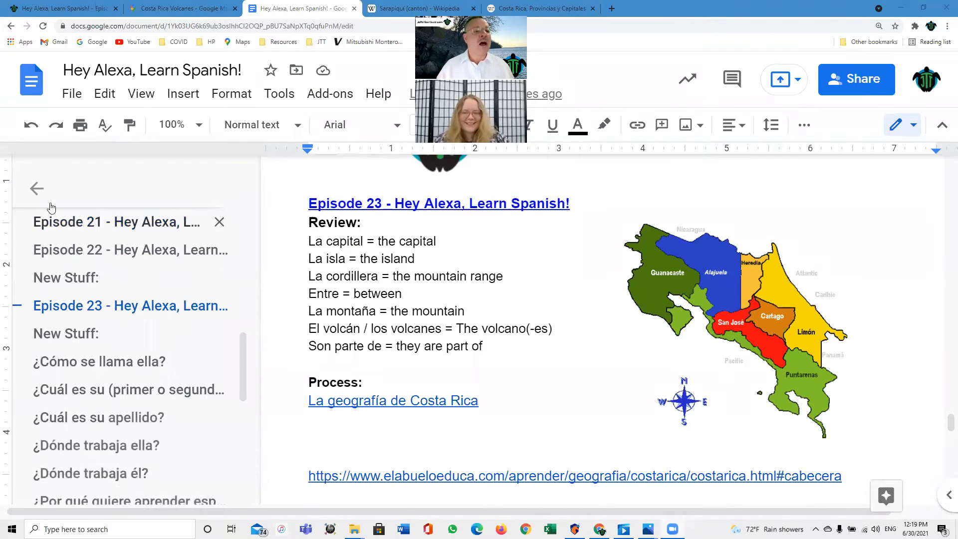
Step: Close the document outline so the Episode 23 review page fills the view
{"action": "left_click", "coordinate": [37, 188]}
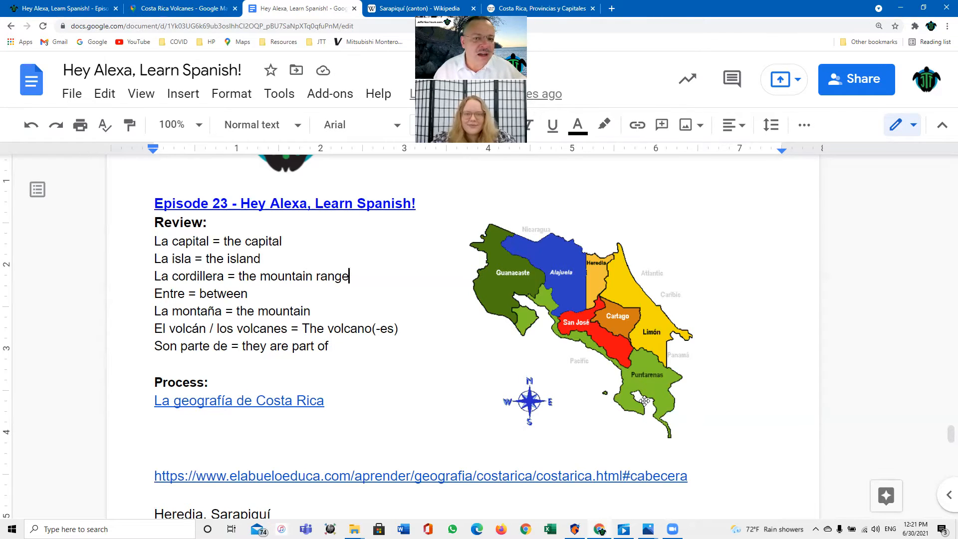
{"action": "mouse_move", "coordinate": [450, 367]}
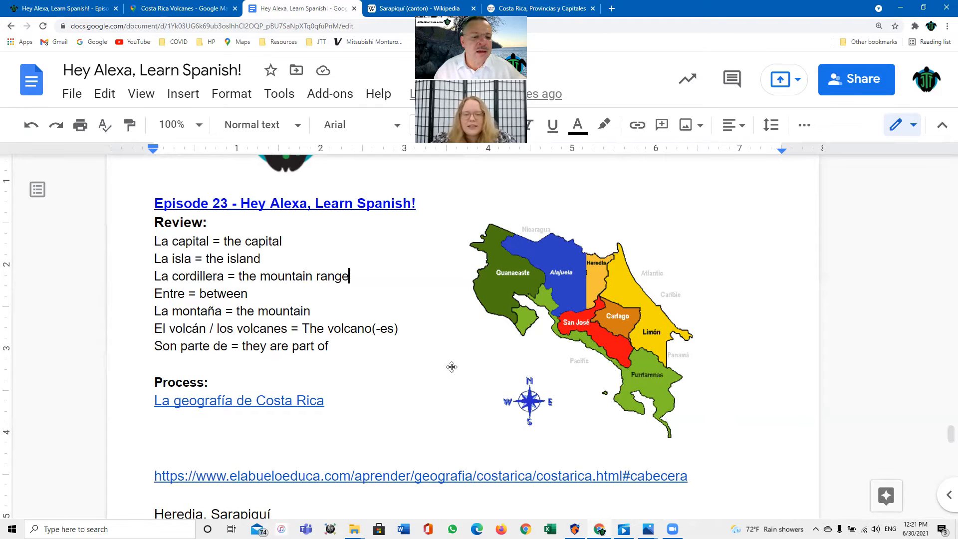
{"action": "scroll", "scroll_direction": "down", "scroll_amount": 3}
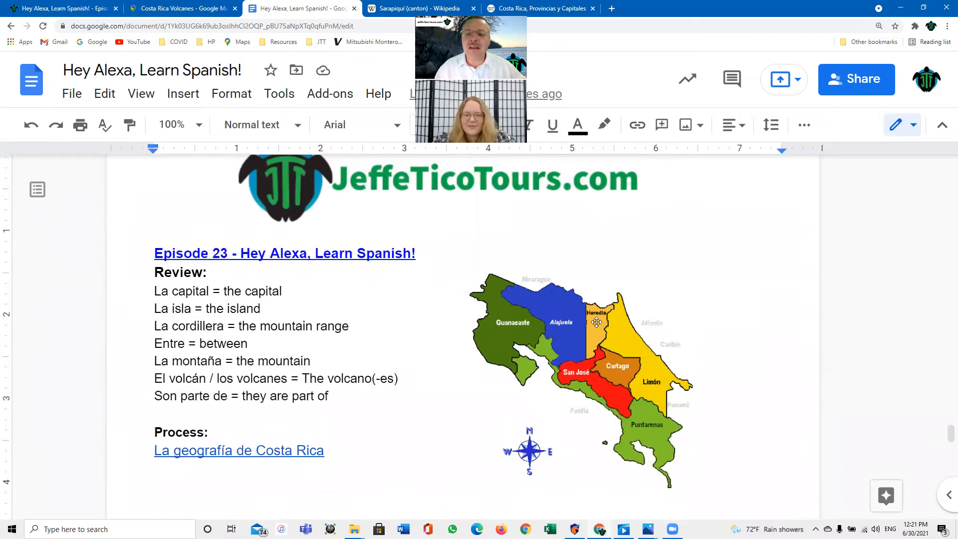
{"action": "mouse_move", "coordinate": [614, 321]}
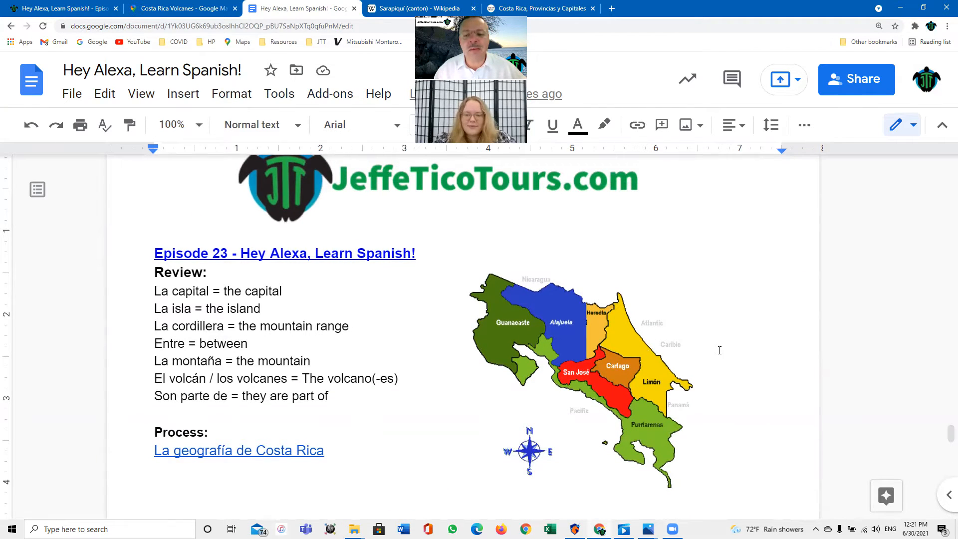
{"action": "mouse_move", "coordinate": [565, 400]}
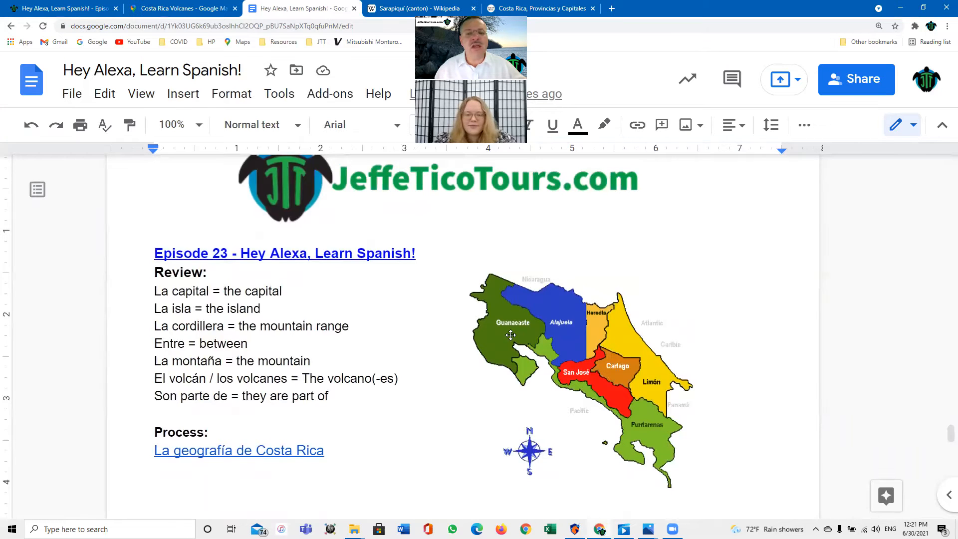
{"action": "mouse_move", "coordinate": [568, 234]}
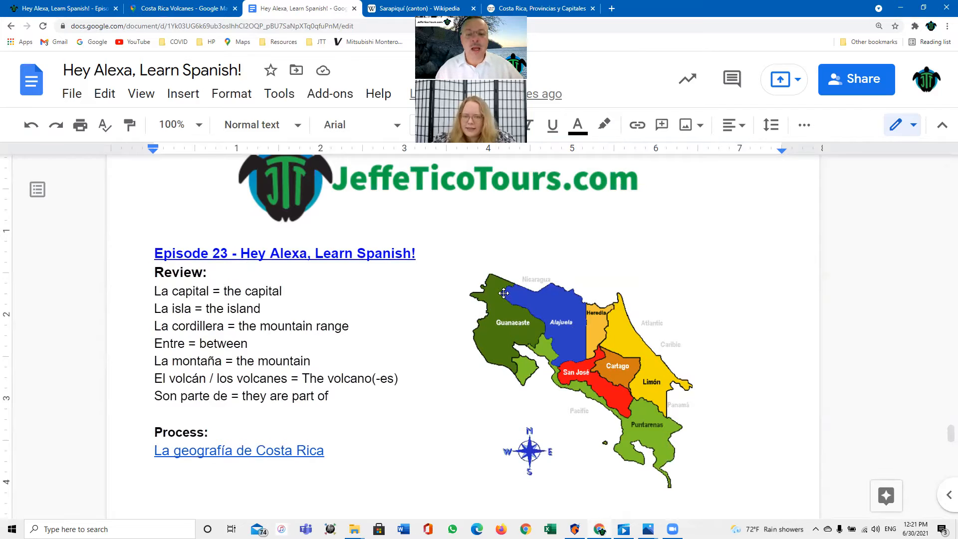
{"action": "mouse_move", "coordinate": [600, 365]}
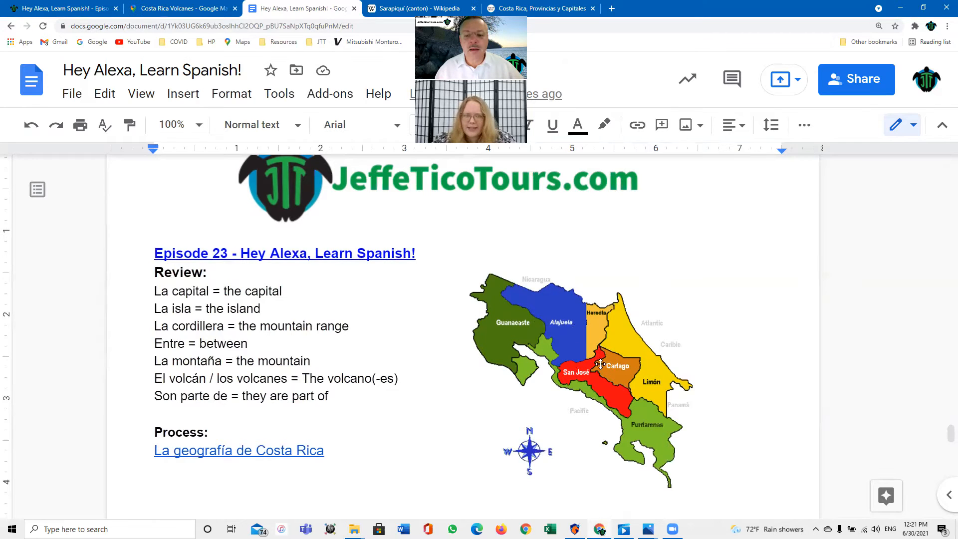
{"action": "mouse_move", "coordinate": [659, 427]}
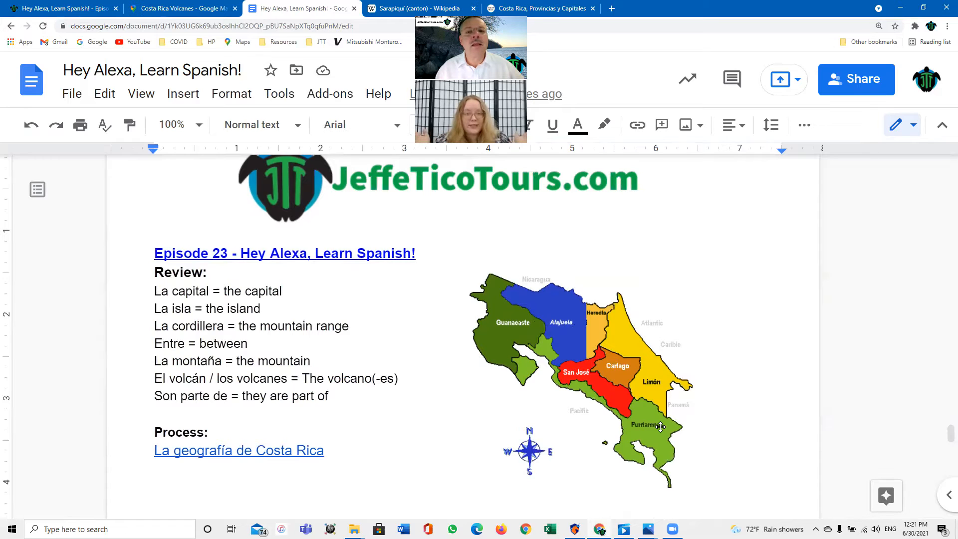
{"action": "mouse_move", "coordinate": [499, 315]}
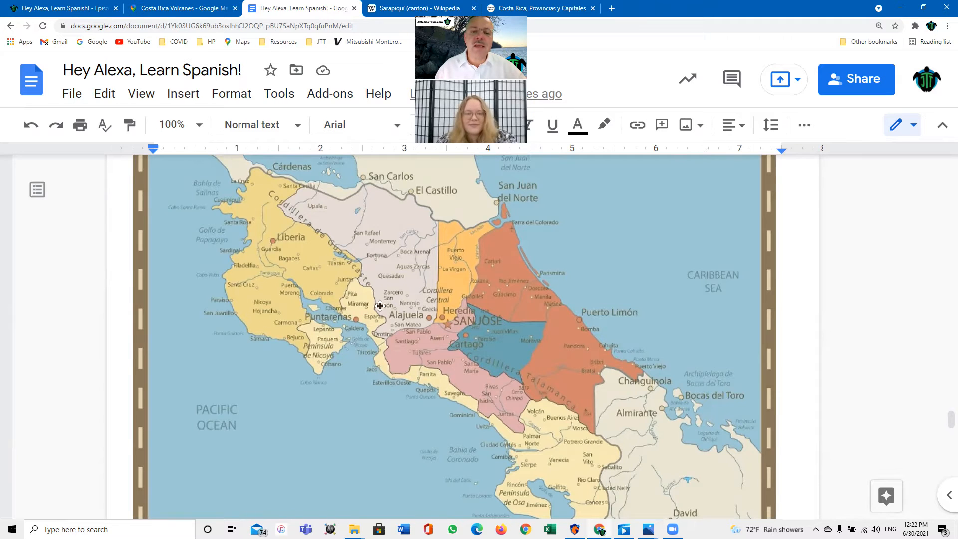
{"action": "mouse_move", "coordinate": [425, 299]}
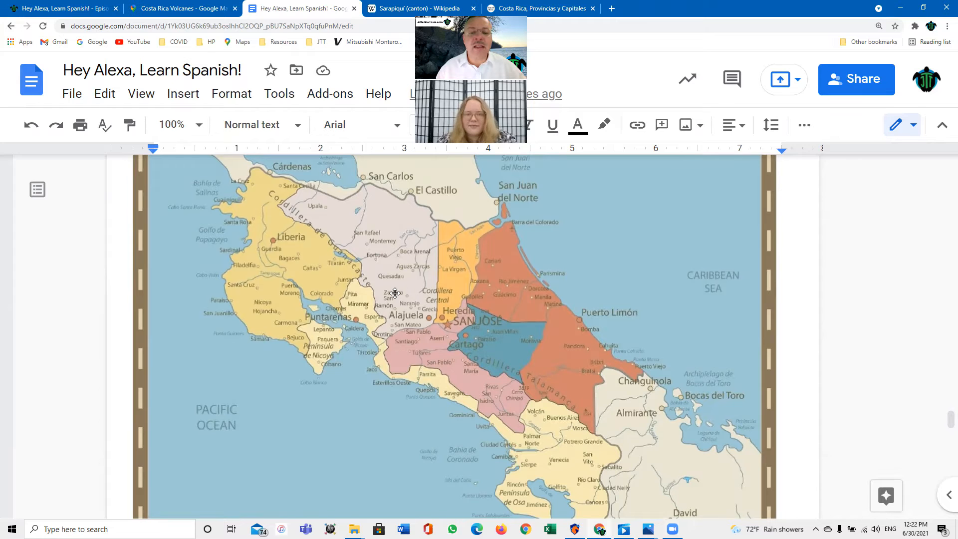
{"action": "mouse_move", "coordinate": [471, 331]}
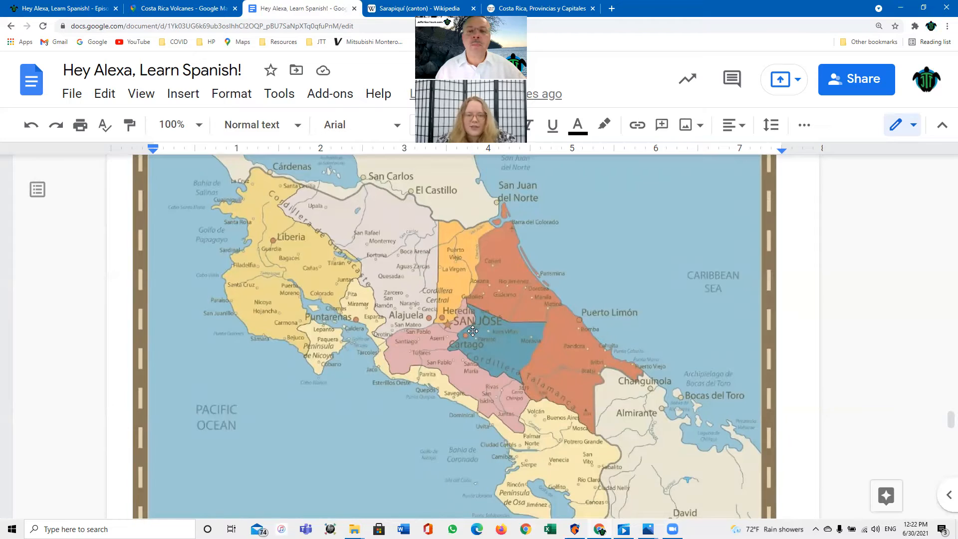
{"action": "mouse_move", "coordinate": [440, 357]}
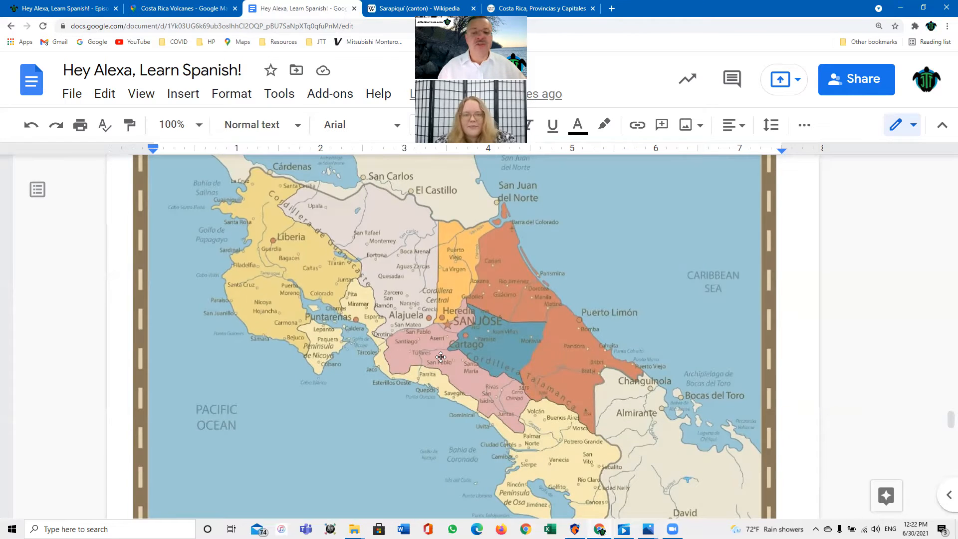
{"action": "mouse_move", "coordinate": [444, 394]}
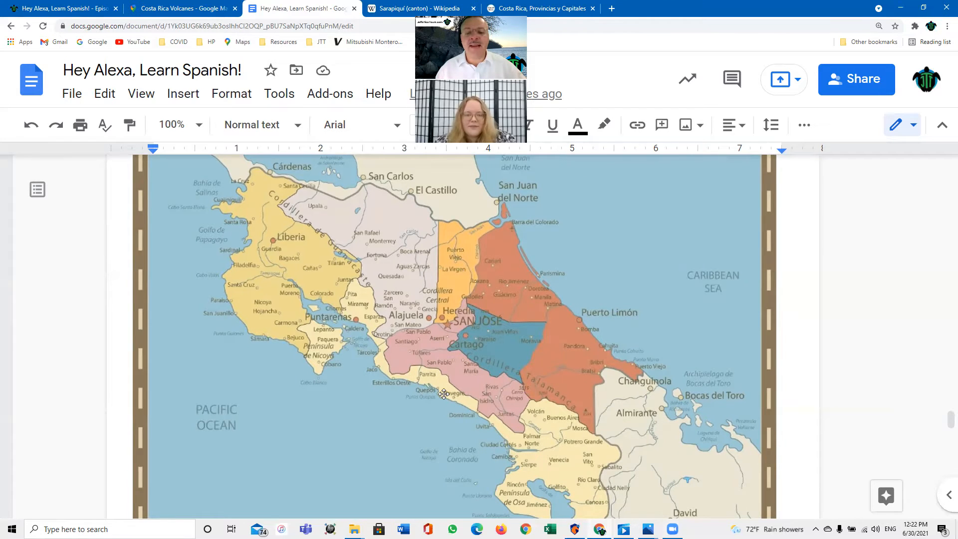
{"action": "mouse_move", "coordinate": [559, 373]}
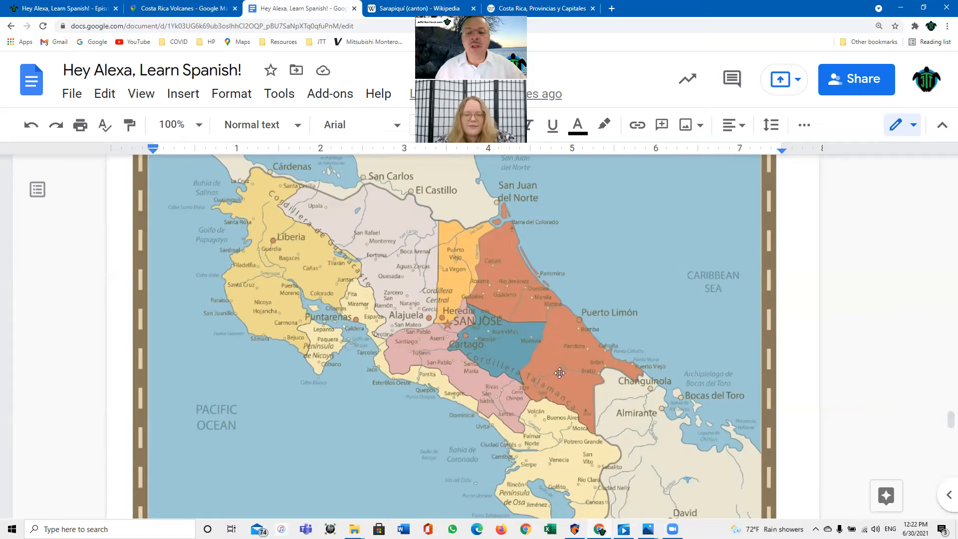
{"action": "mouse_move", "coordinate": [406, 475]}
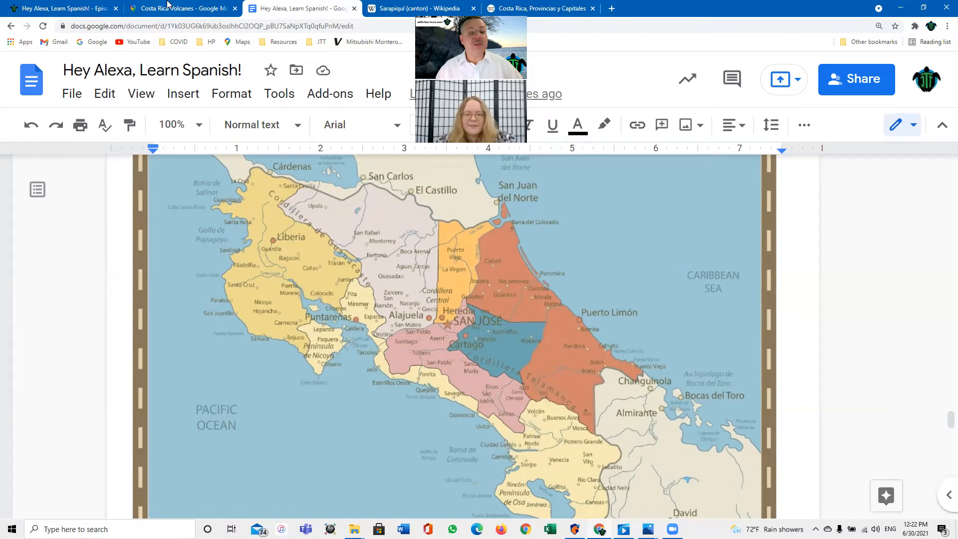
{"action": "mouse_move", "coordinate": [179, 6]}
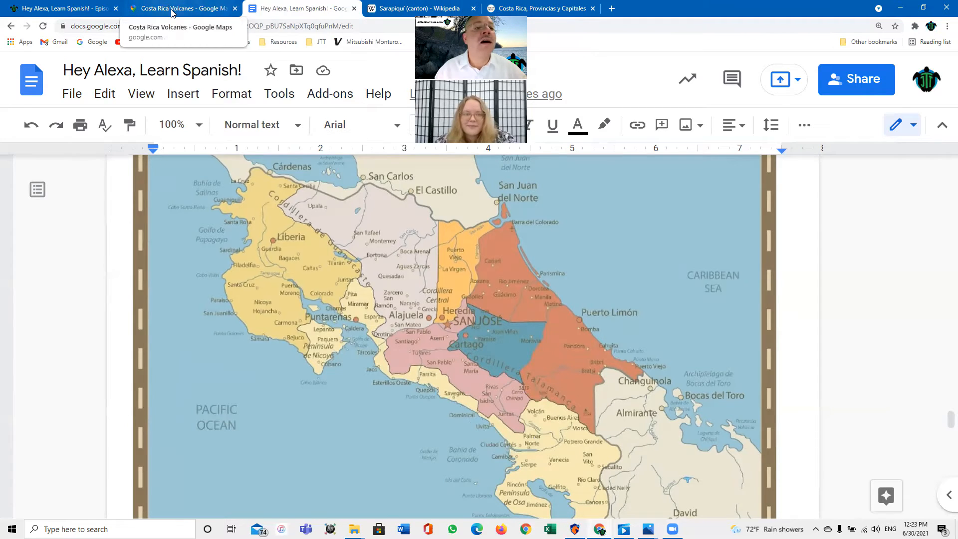
Step: Switch to the Google Maps tab showing the Costa Rica volcanoes search results
{"action": "left_click", "coordinate": [181, 8]}
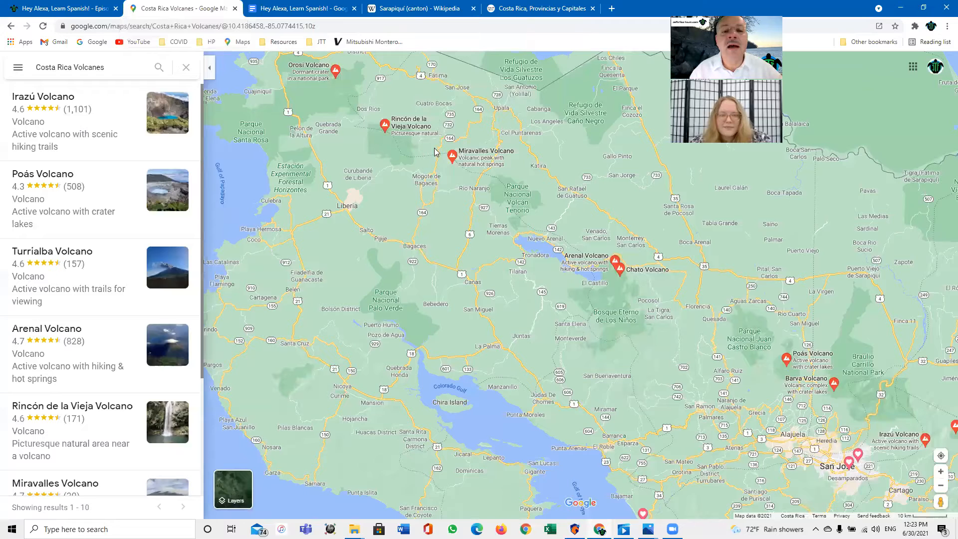
{"action": "mouse_move", "coordinate": [408, 105]}
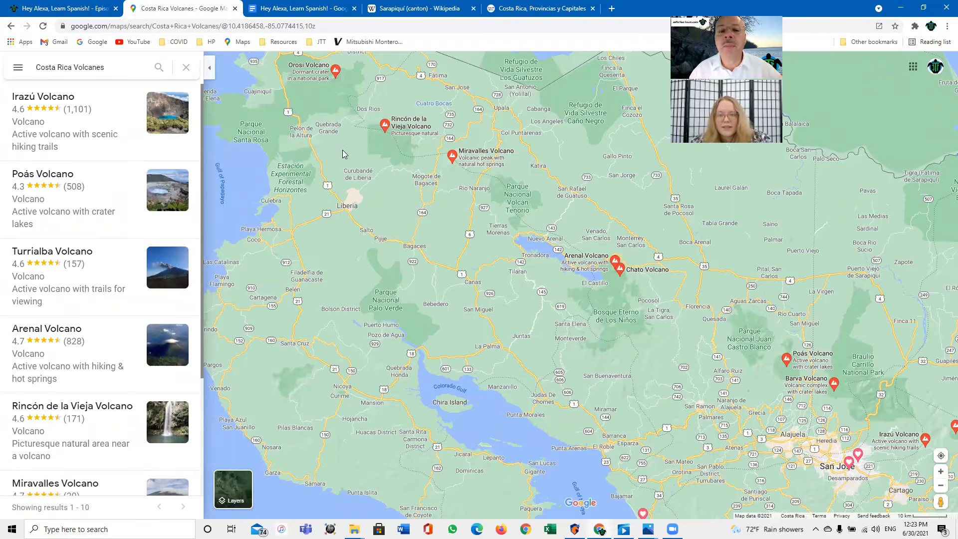
{"action": "mouse_move", "coordinate": [437, 142]}
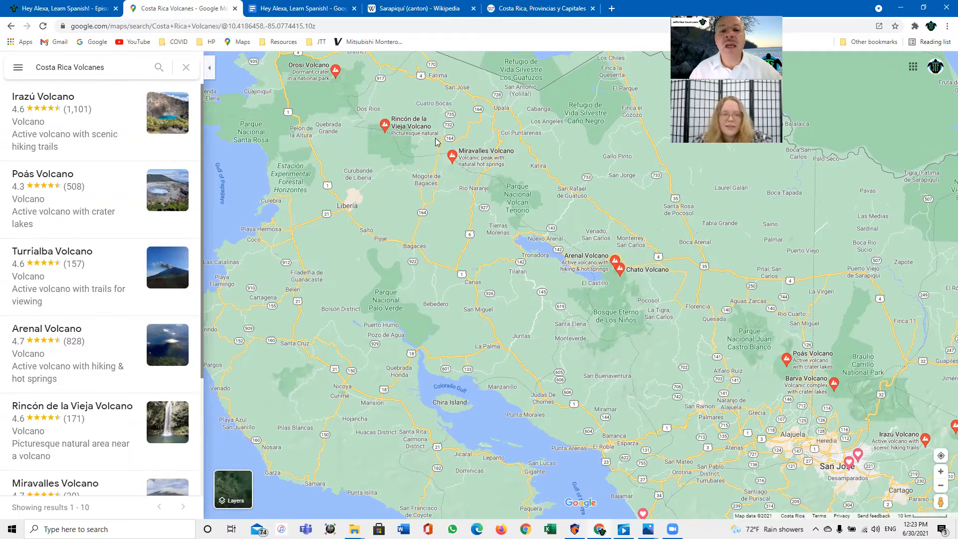
{"action": "mouse_move", "coordinate": [347, 114]}
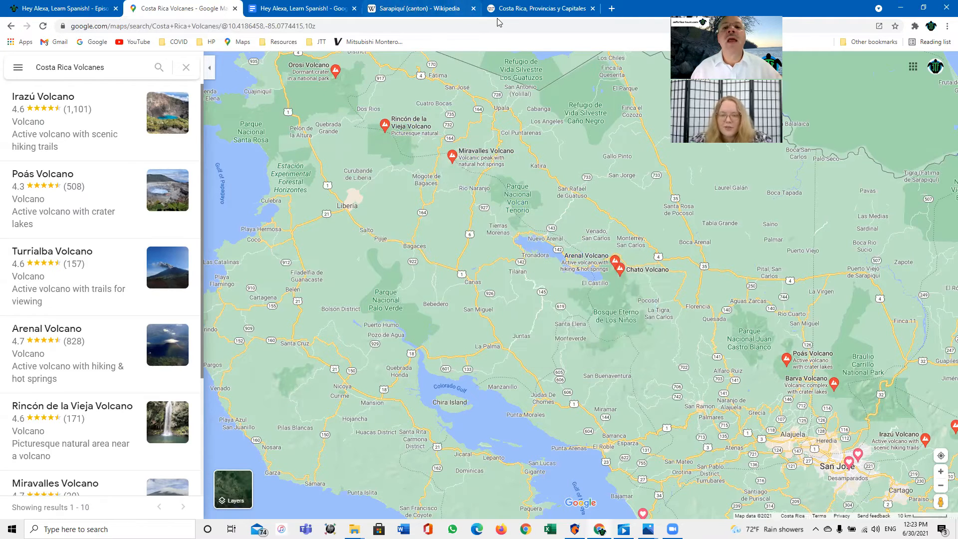
Step: Switch back to the lesson document's New Stuff list ending with the volcano erupted line
{"action": "left_click", "coordinate": [299, 8]}
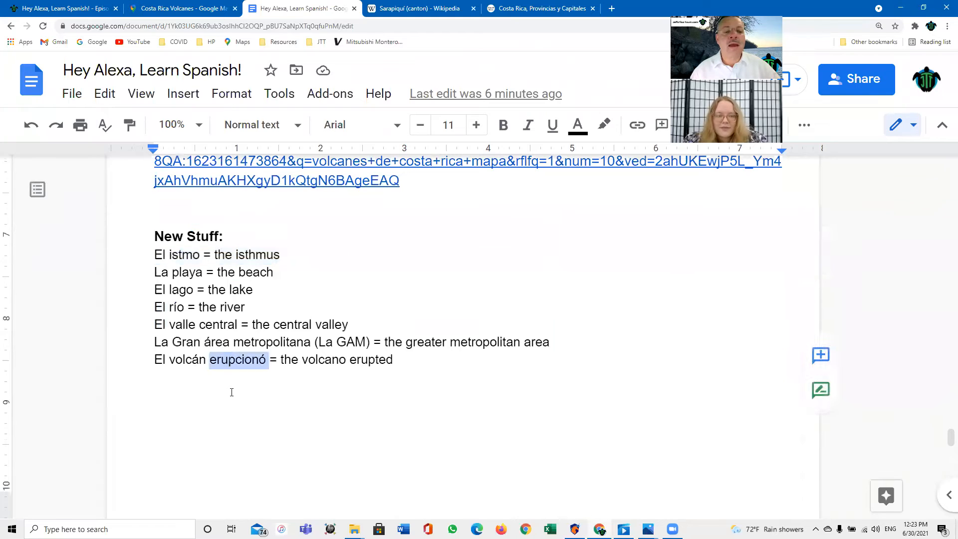
{"action": "mouse_move", "coordinate": [229, 399]}
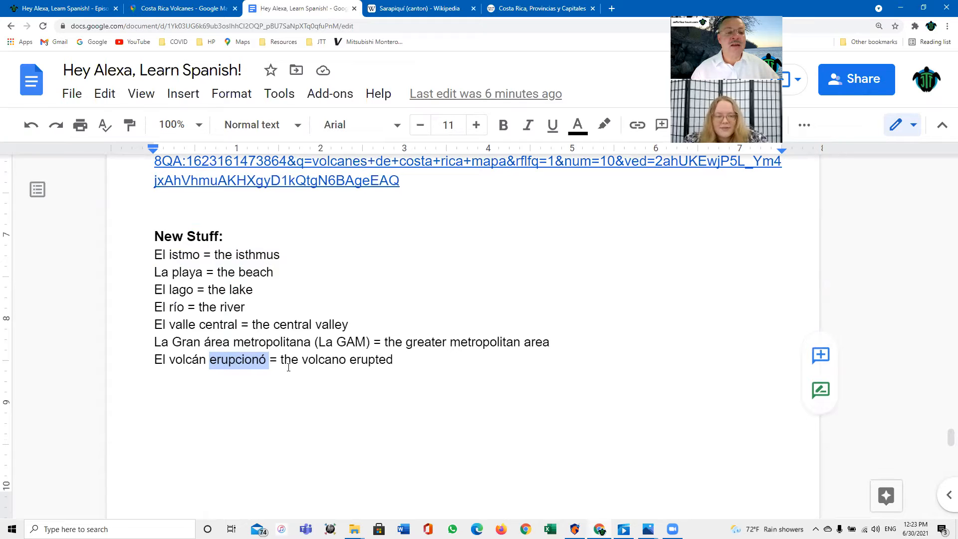
{"action": "mouse_move", "coordinate": [289, 304]}
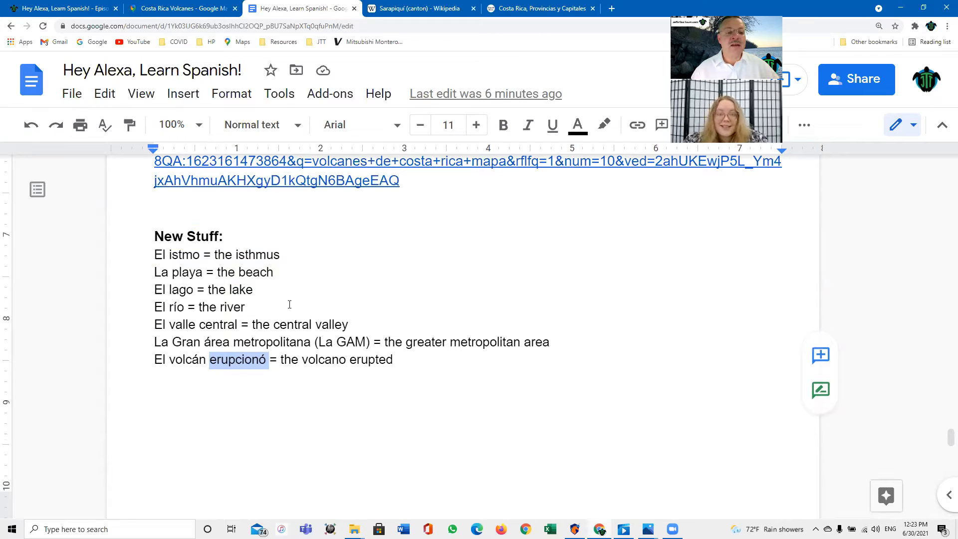
{"action": "mouse_move", "coordinate": [190, 8]}
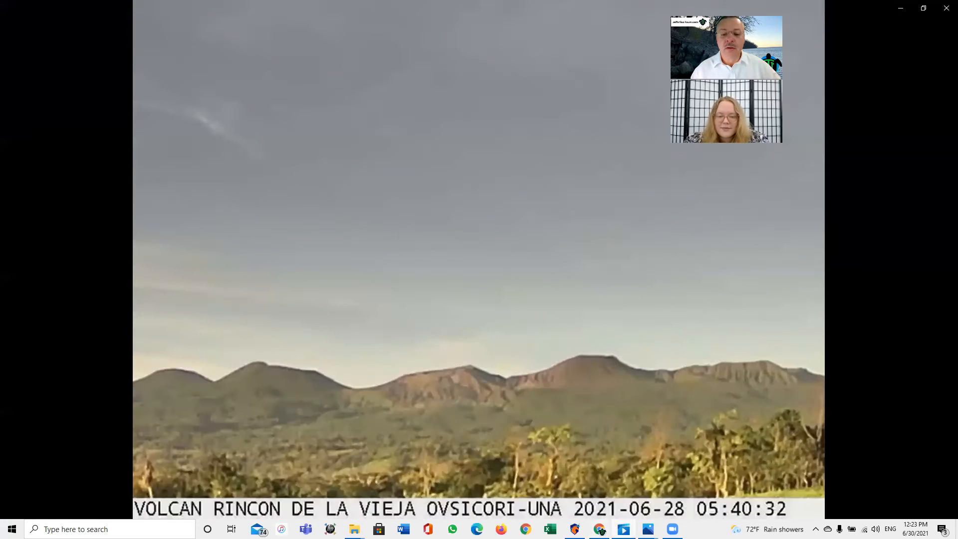
Step: Play the Rincón de la Vieja webcam video, then show the eruption photo seen from Monteverde
{"action": "left_click", "coordinate": [477, 499]}
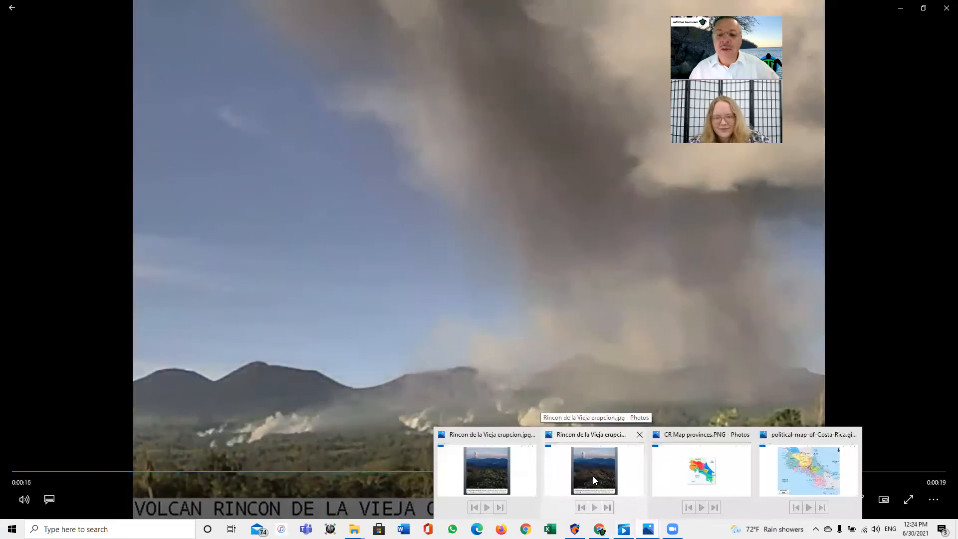
{"action": "left_click", "coordinate": [593, 471]}
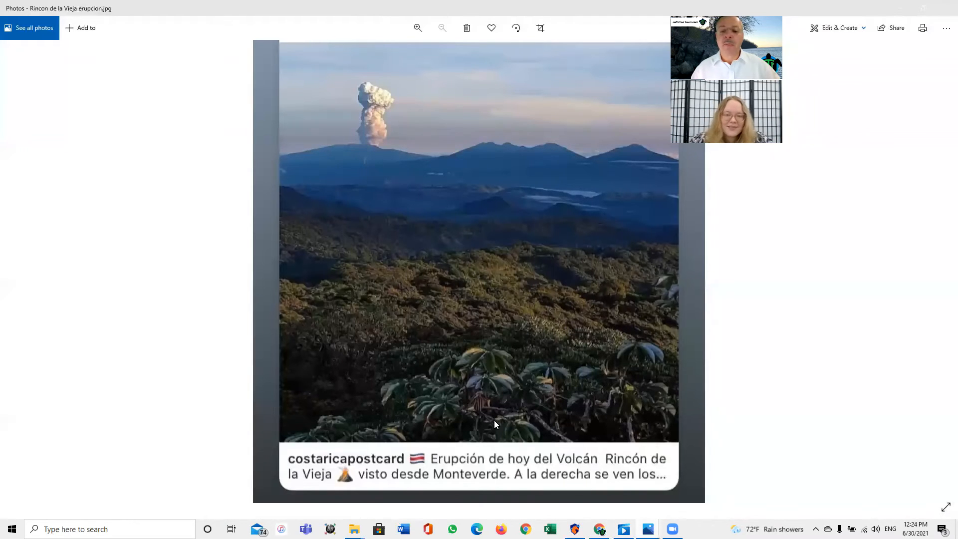
{"action": "mouse_move", "coordinate": [549, 407]}
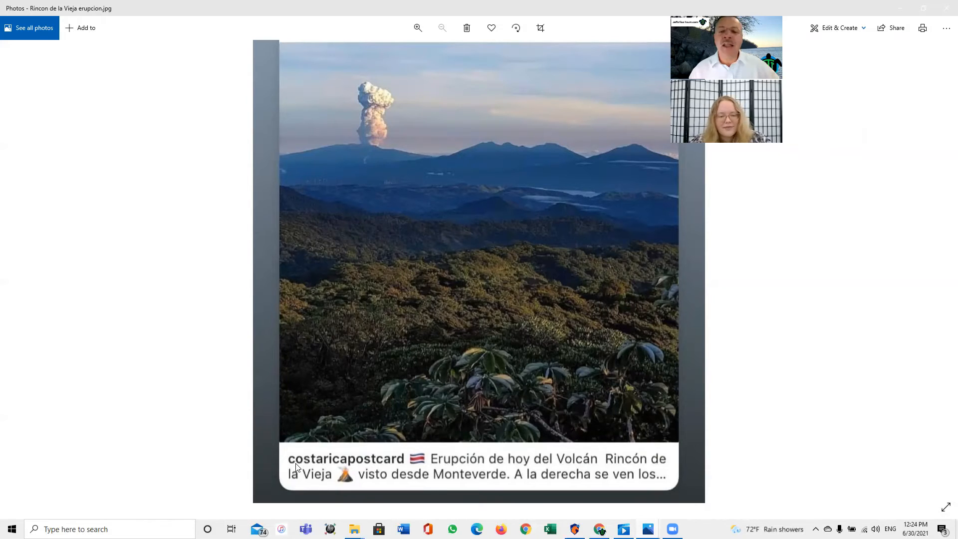
{"action": "mouse_move", "coordinate": [310, 471]}
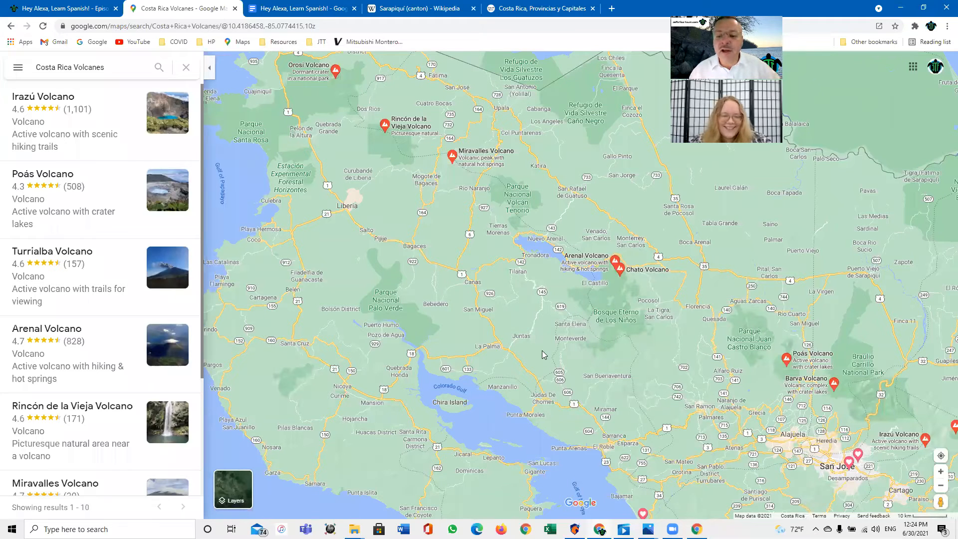
{"action": "mouse_move", "coordinate": [564, 313]}
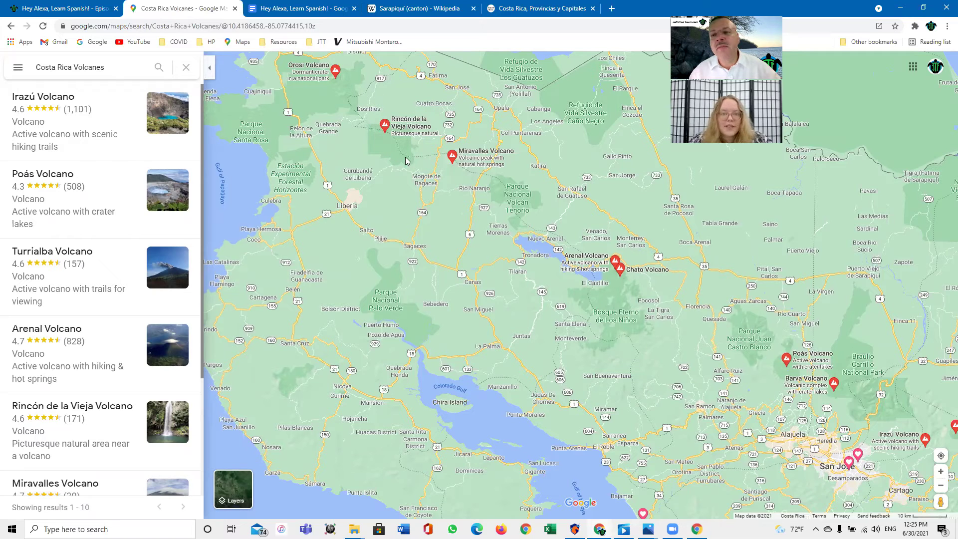
{"action": "mouse_move", "coordinate": [573, 345]}
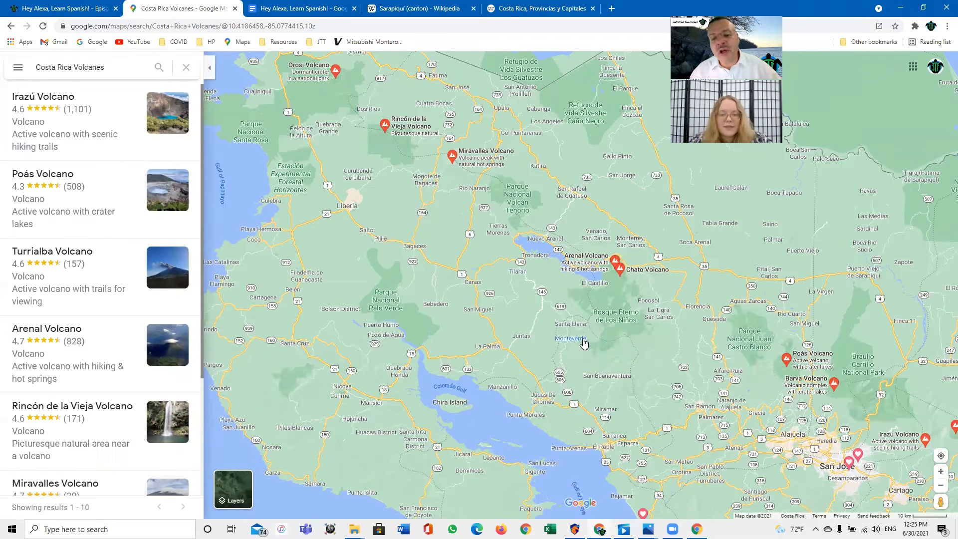
{"action": "mouse_move", "coordinate": [495, 139]}
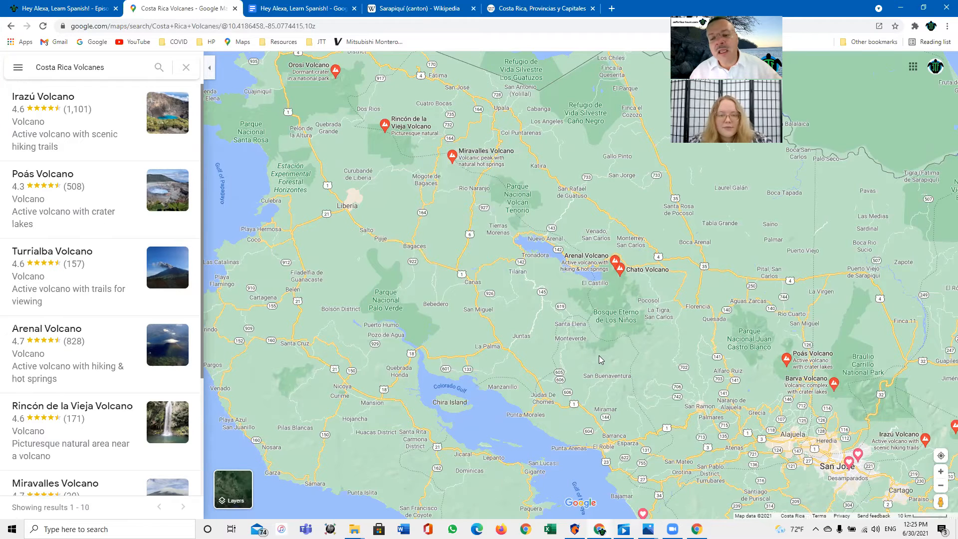
{"action": "mouse_move", "coordinate": [505, 213]}
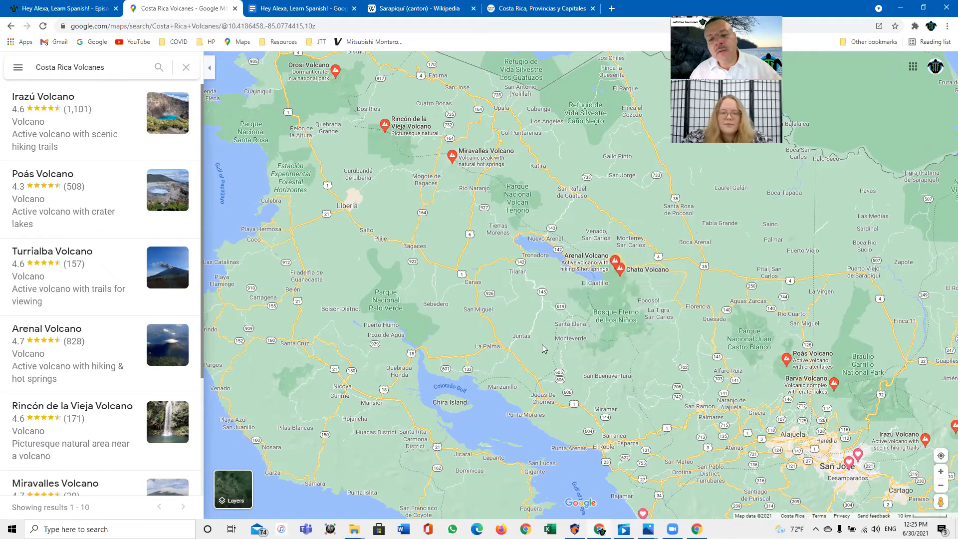
{"action": "left_click", "coordinate": [617, 259]}
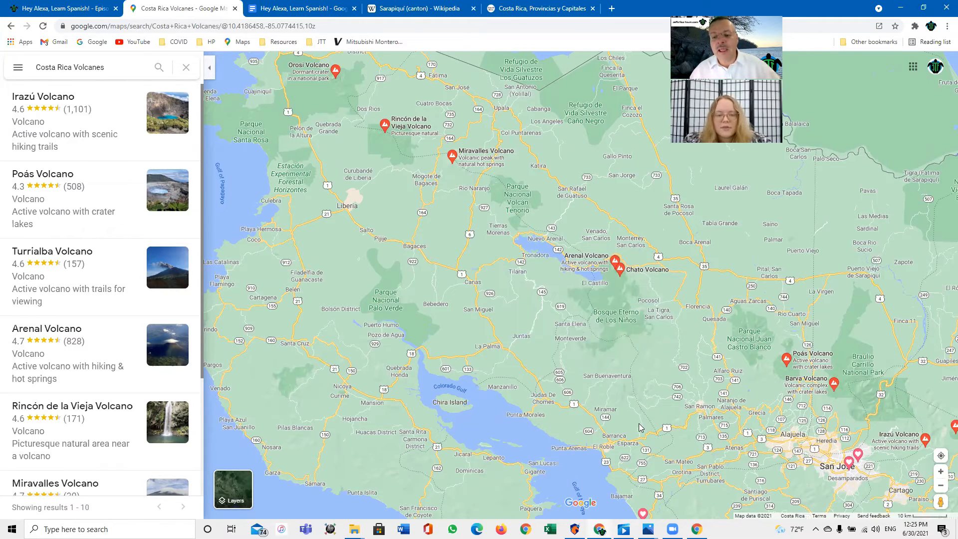
{"action": "mouse_move", "coordinate": [590, 349]}
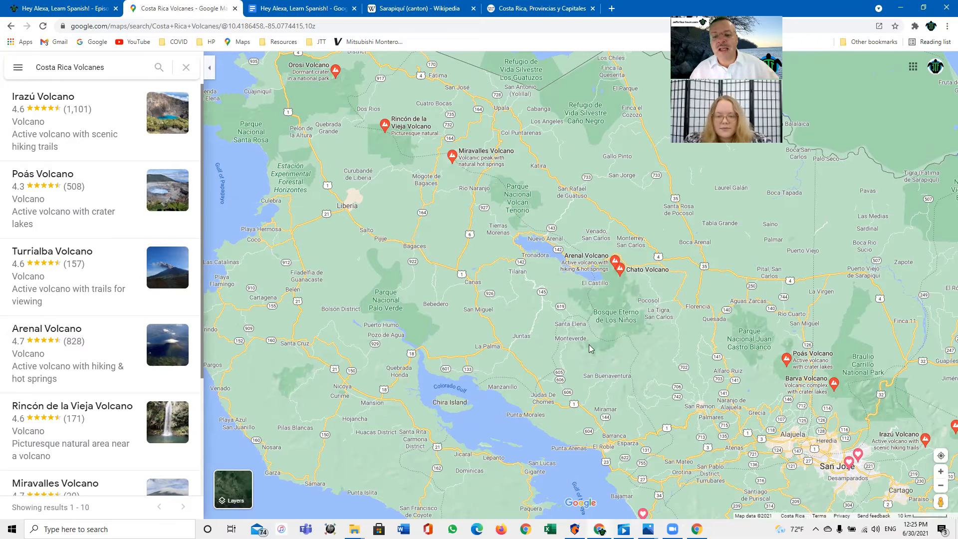
{"action": "mouse_move", "coordinate": [585, 324]}
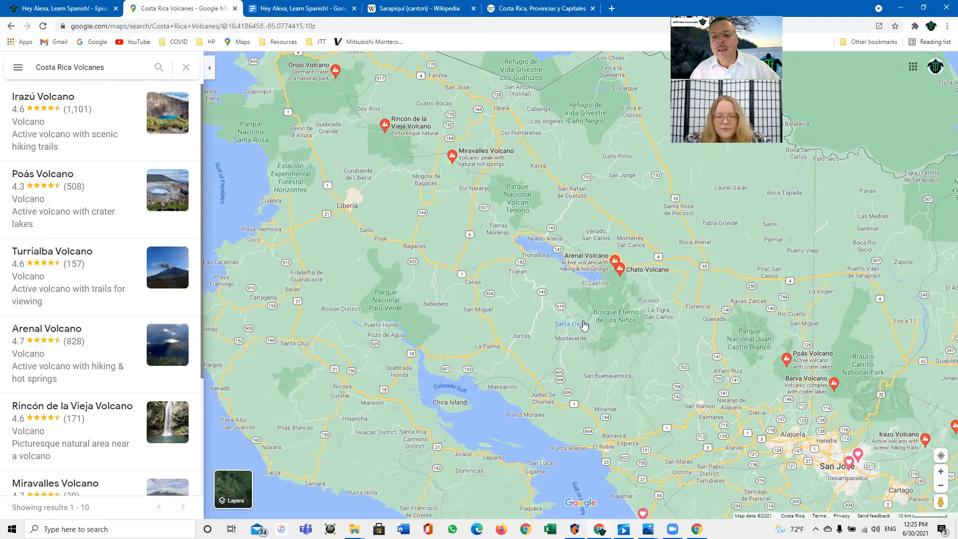
{"action": "mouse_move", "coordinate": [517, 222]}
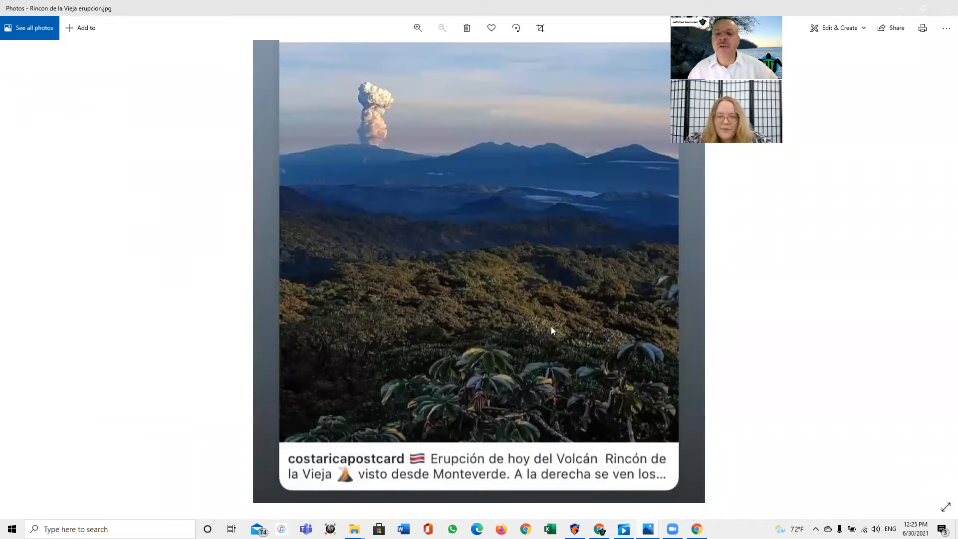
{"action": "mouse_move", "coordinate": [602, 212]}
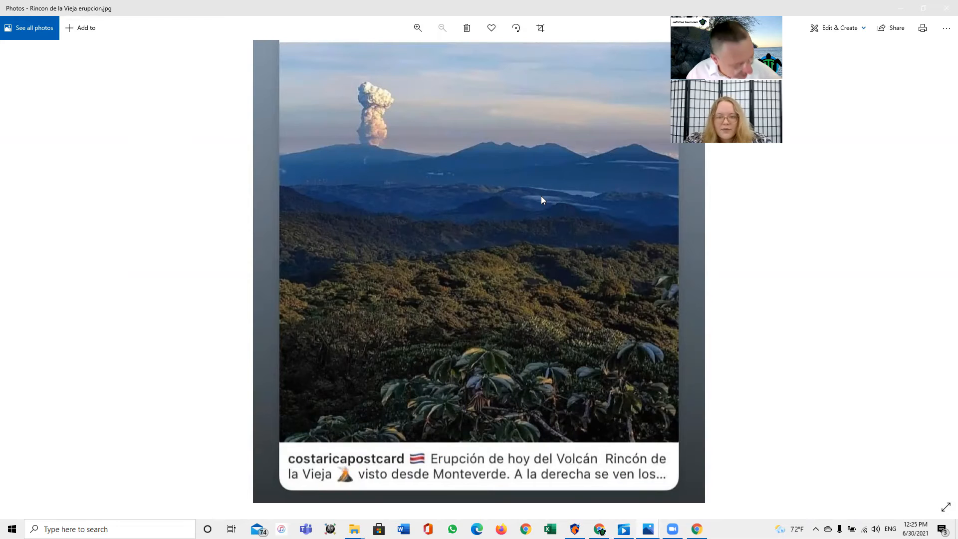
{"action": "mouse_move", "coordinate": [576, 203]}
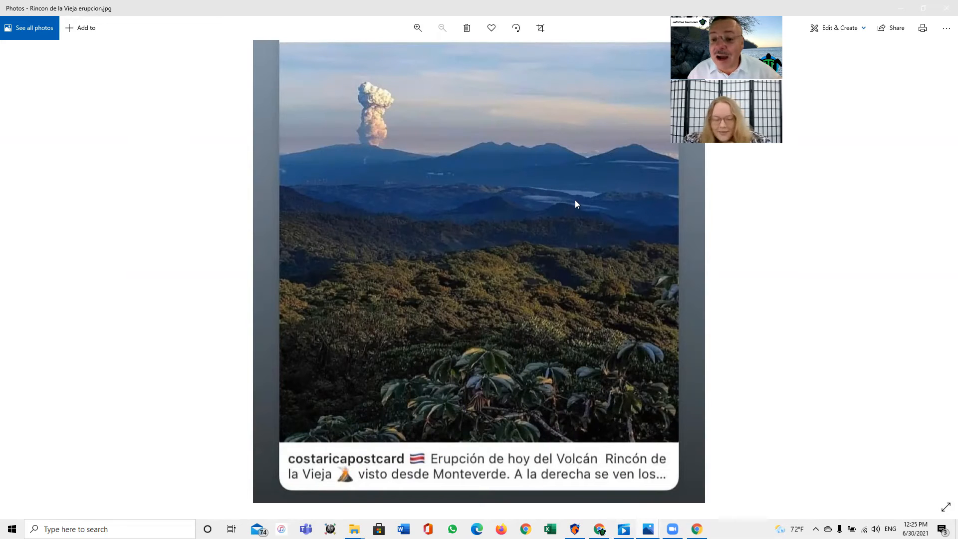
{"action": "mouse_move", "coordinate": [637, 170]}
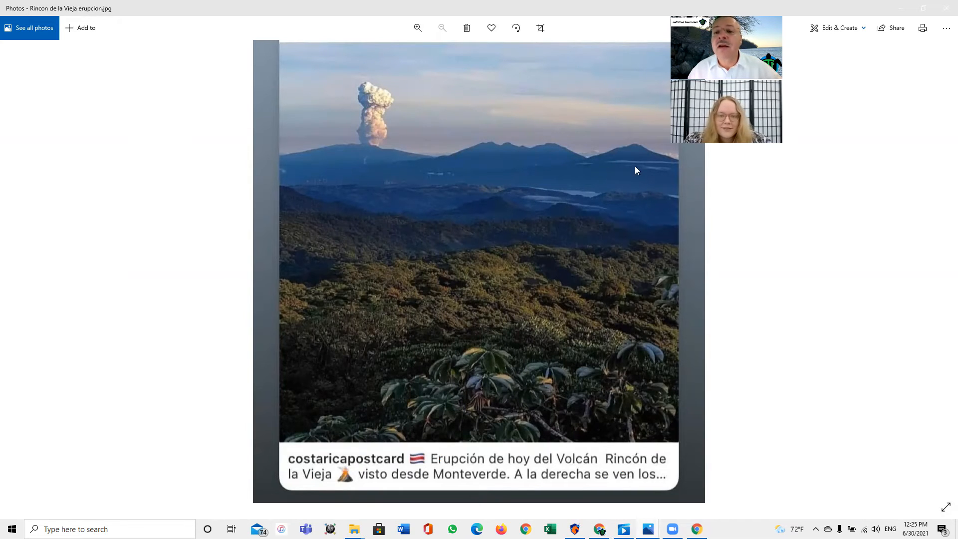
{"action": "mouse_move", "coordinate": [619, 159]}
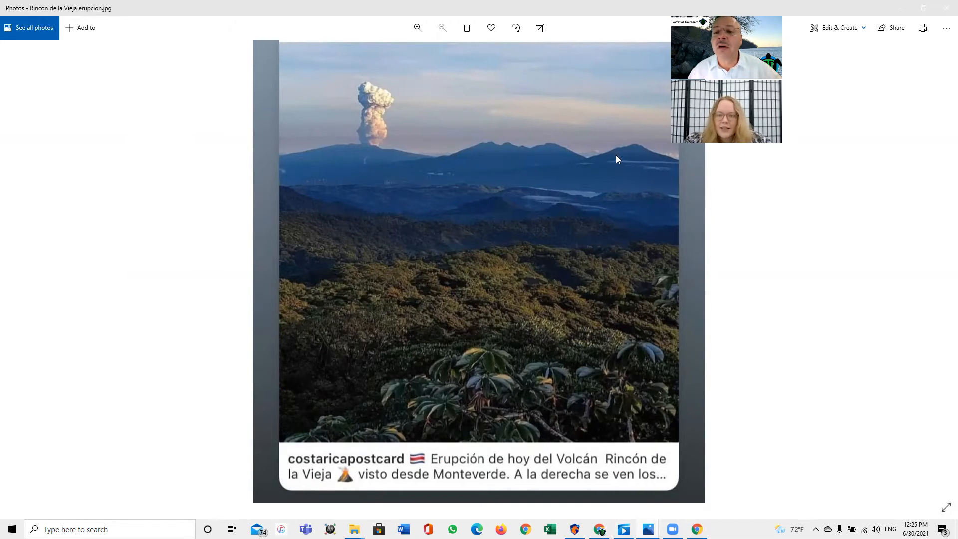
{"action": "mouse_move", "coordinate": [612, 159]}
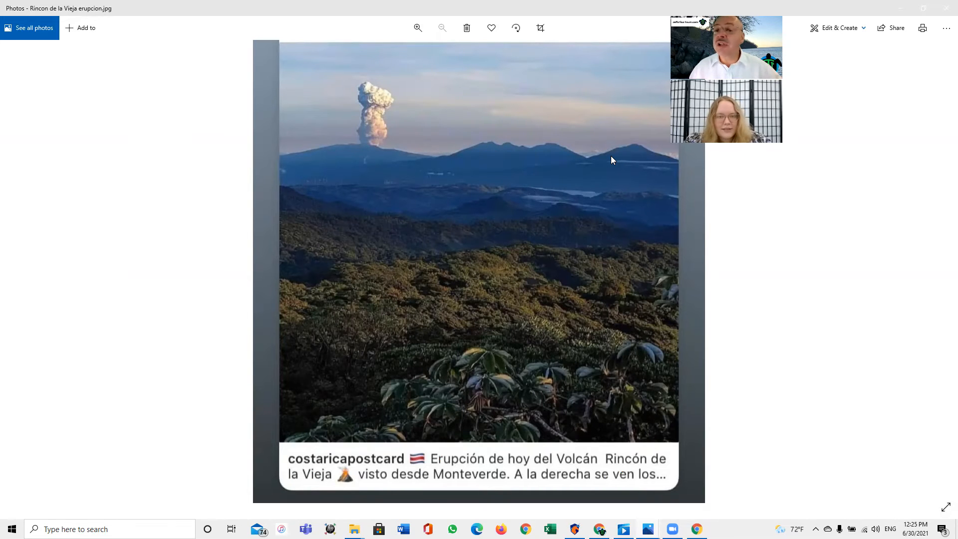
{"action": "mouse_move", "coordinate": [614, 164]}
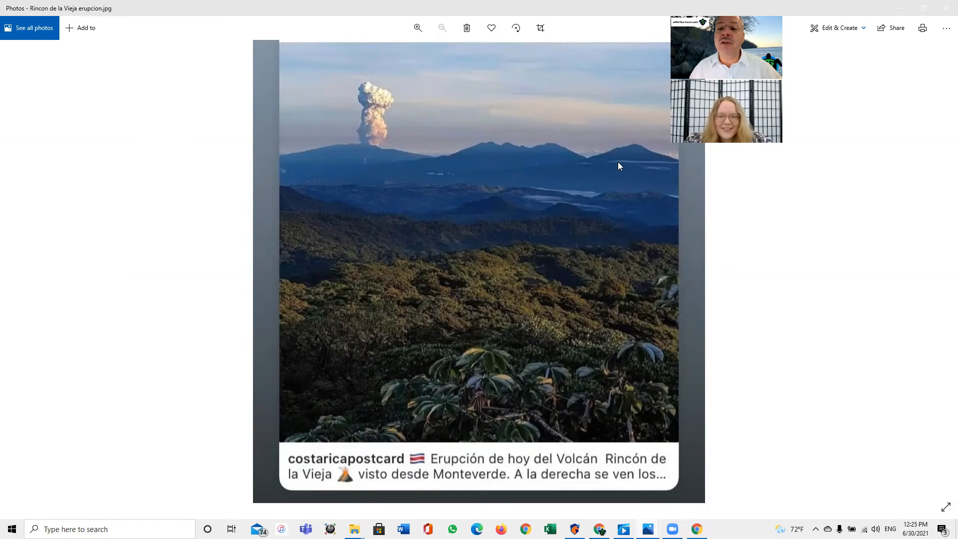
{"action": "mouse_move", "coordinate": [502, 133]}
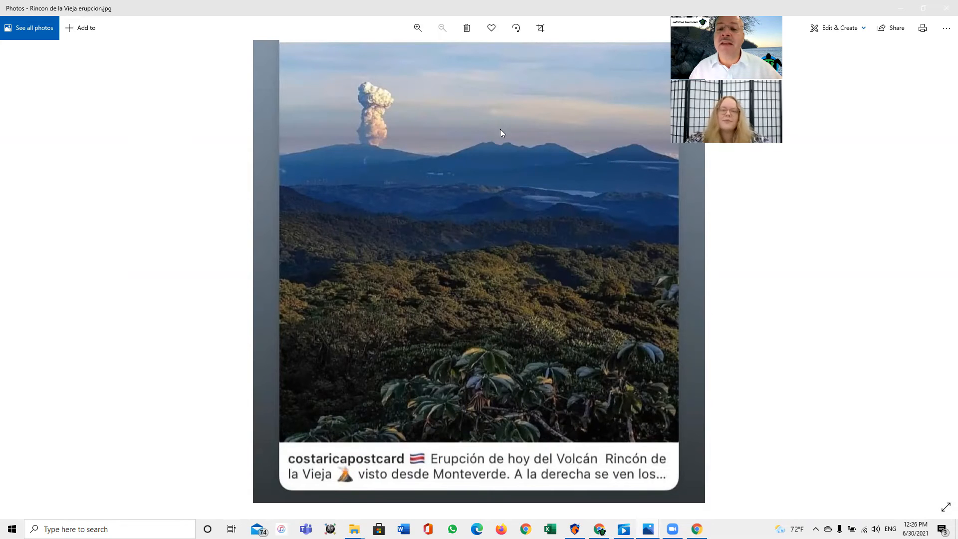
{"action": "mouse_move", "coordinate": [649, 168]}
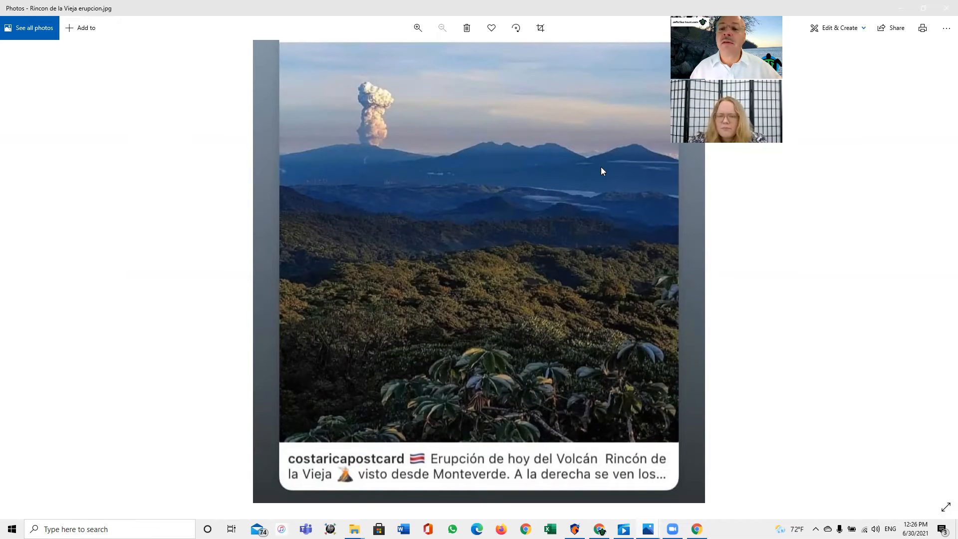
{"action": "mouse_move", "coordinate": [661, 145]}
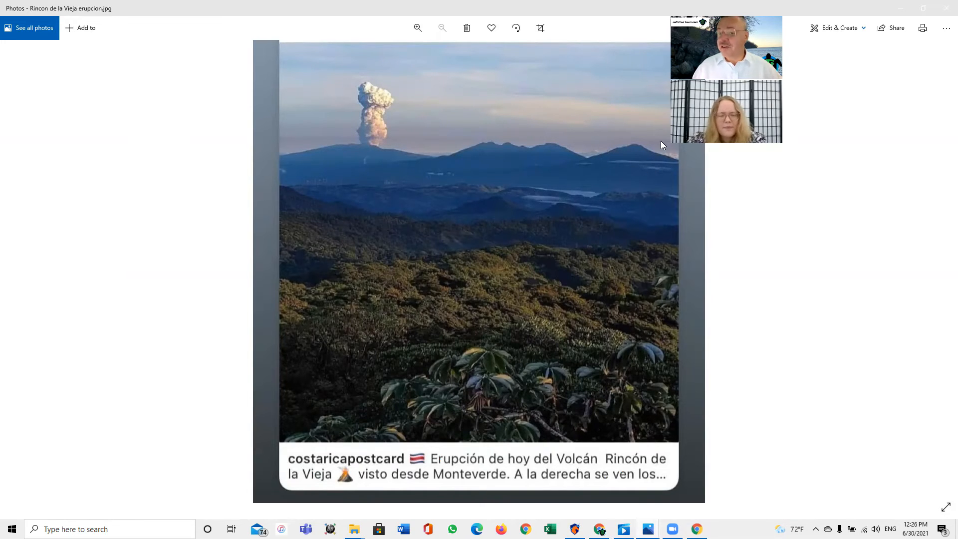
{"action": "mouse_move", "coordinate": [482, 171]}
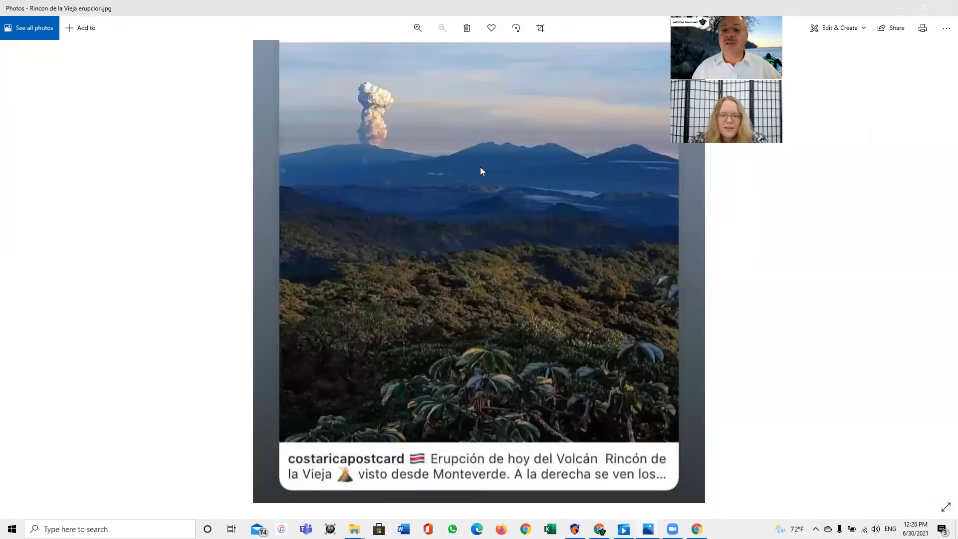
{"action": "mouse_move", "coordinate": [491, 149]}
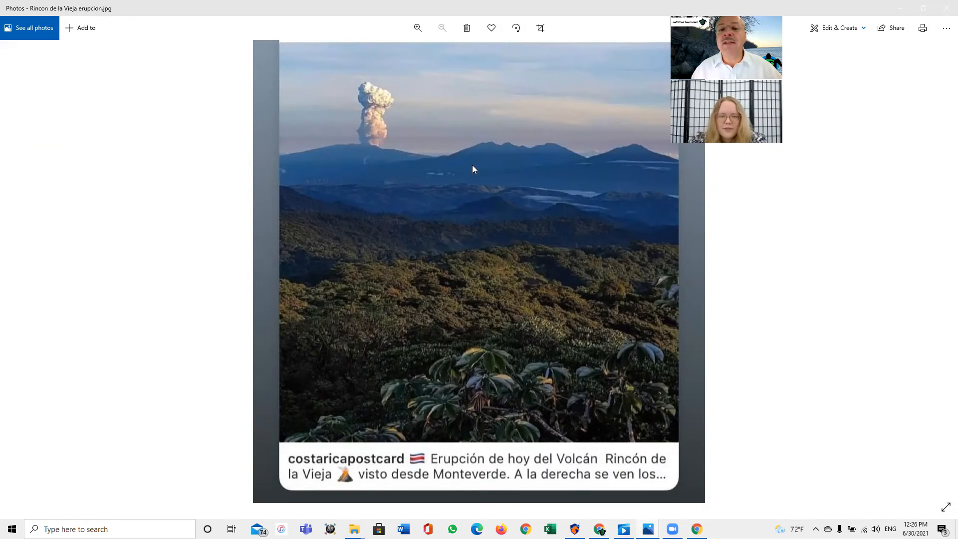
{"action": "mouse_move", "coordinate": [478, 147]}
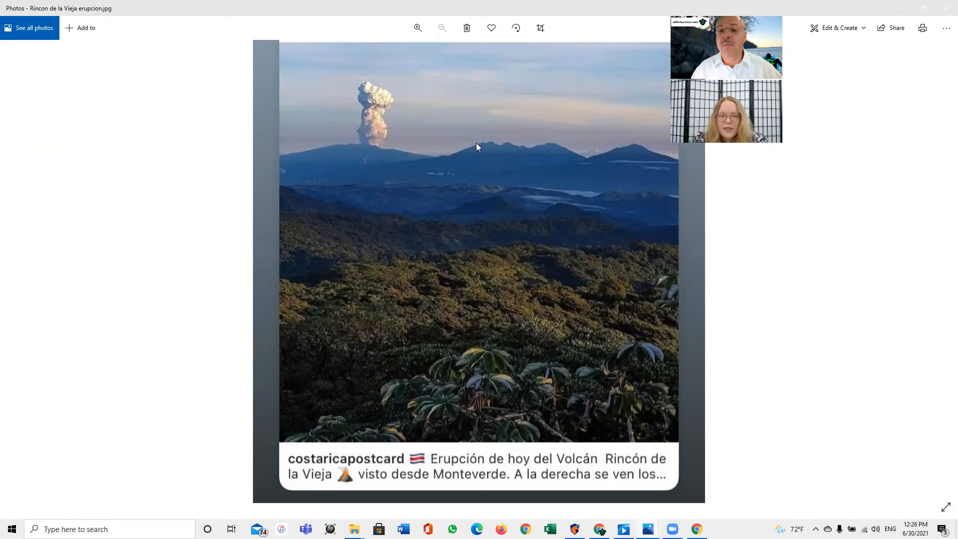
{"action": "mouse_move", "coordinate": [505, 127]}
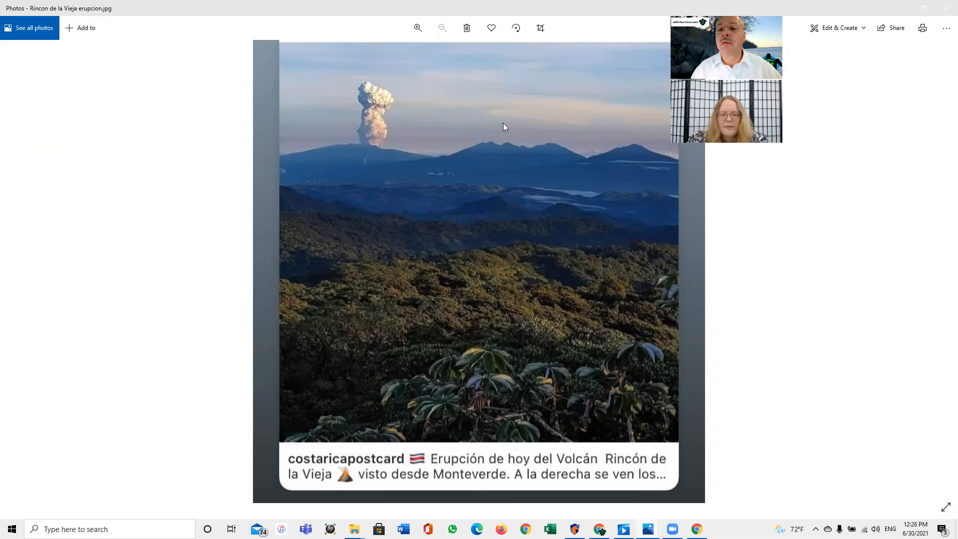
{"action": "mouse_move", "coordinate": [422, 164]}
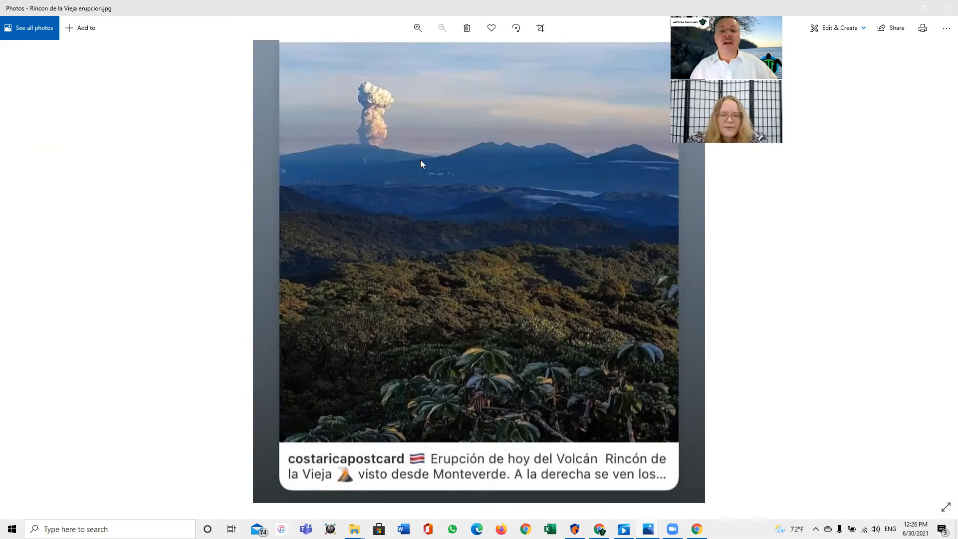
{"action": "mouse_move", "coordinate": [316, 122]}
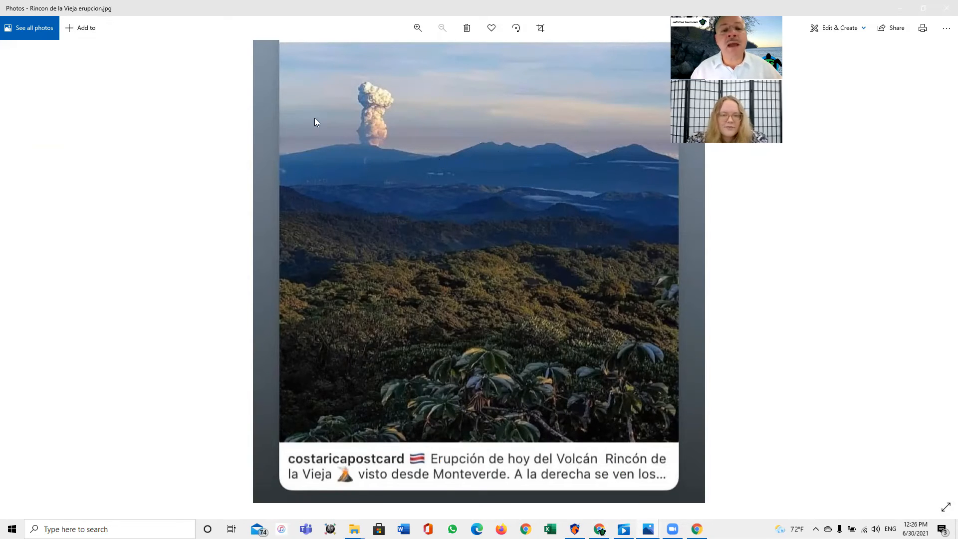
{"action": "mouse_move", "coordinate": [369, 203]}
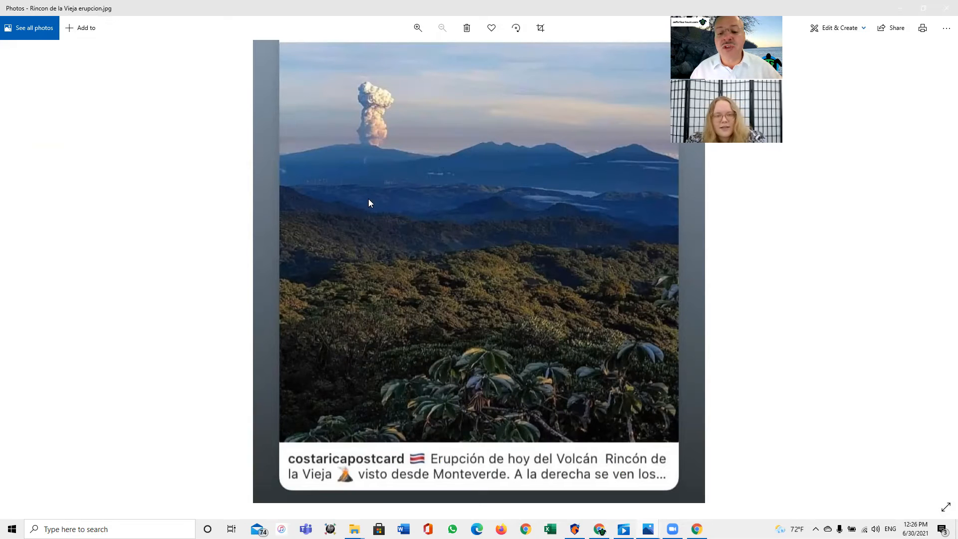
{"action": "mouse_move", "coordinate": [411, 155]}
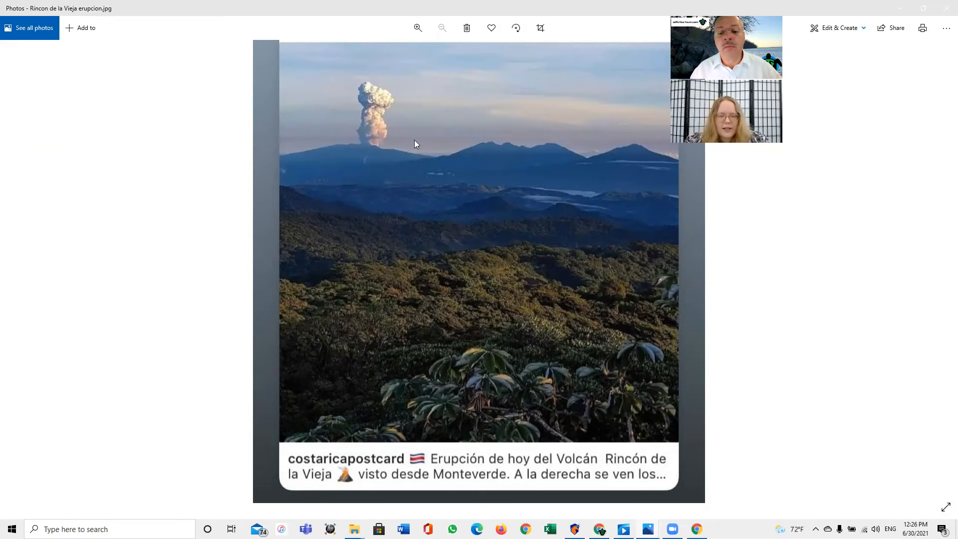
{"action": "mouse_move", "coordinate": [344, 182]}
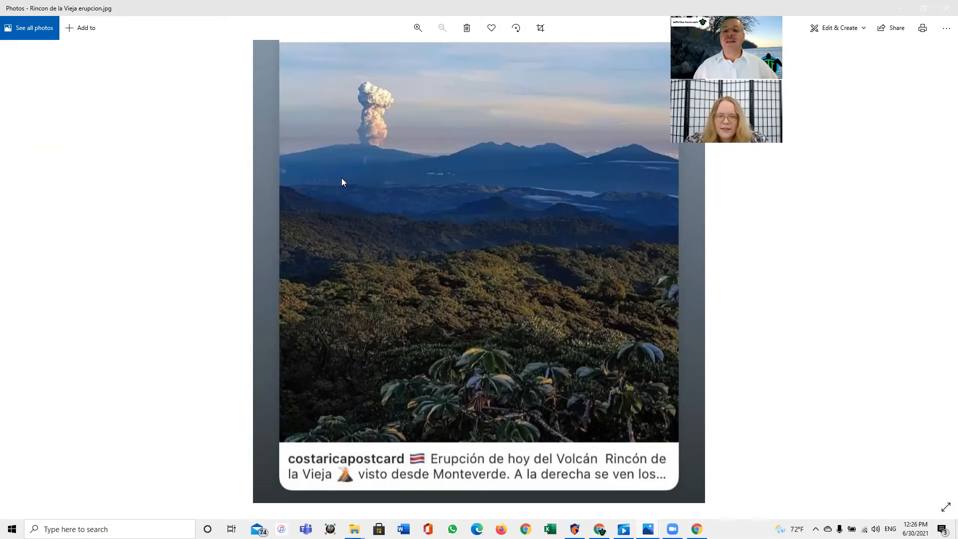
{"action": "mouse_move", "coordinate": [493, 221]}
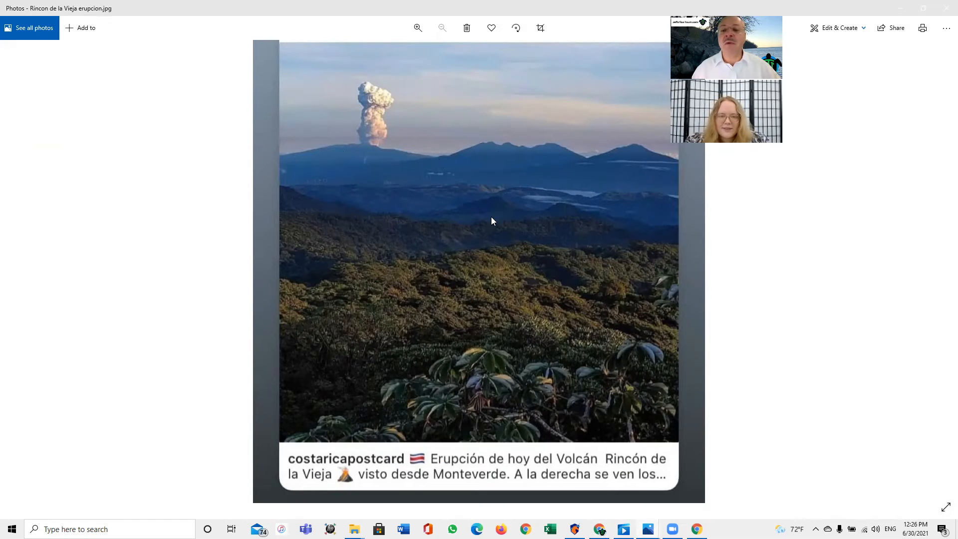
{"action": "mouse_move", "coordinate": [515, 190]}
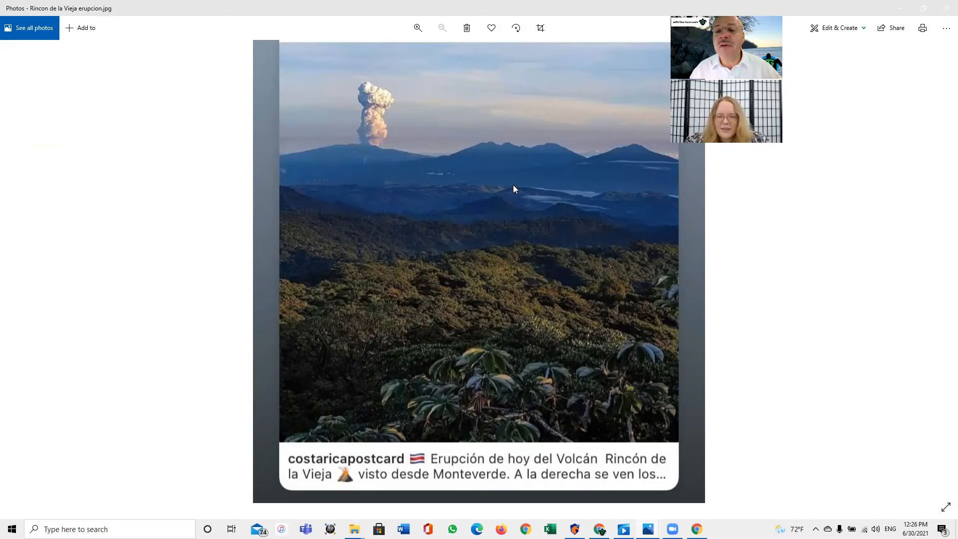
{"action": "mouse_move", "coordinate": [633, 241]}
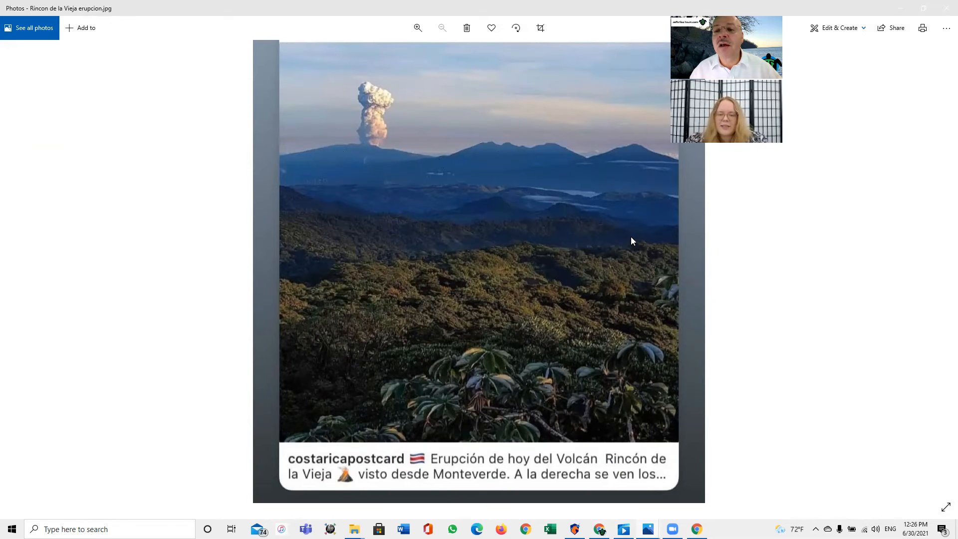
{"action": "mouse_move", "coordinate": [570, 243]}
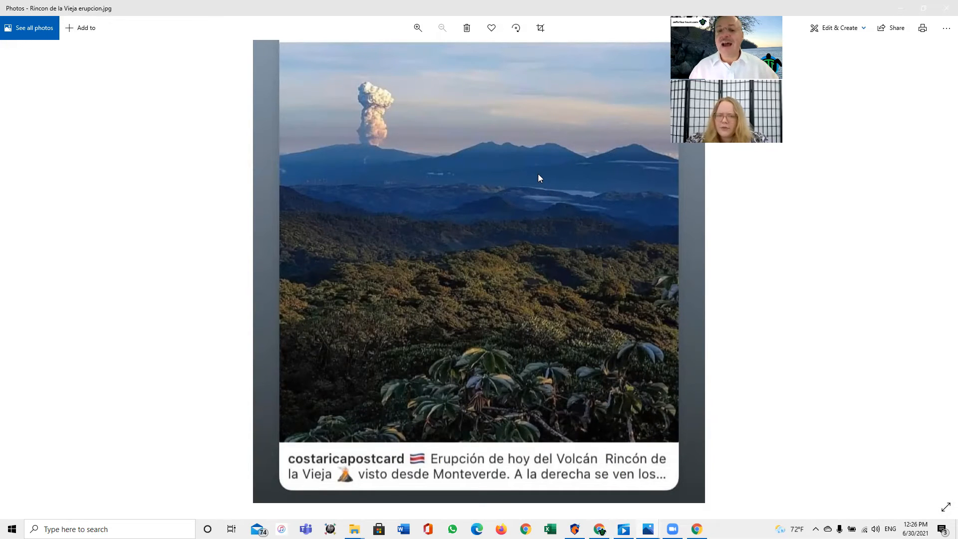
{"action": "mouse_move", "coordinate": [523, 179]}
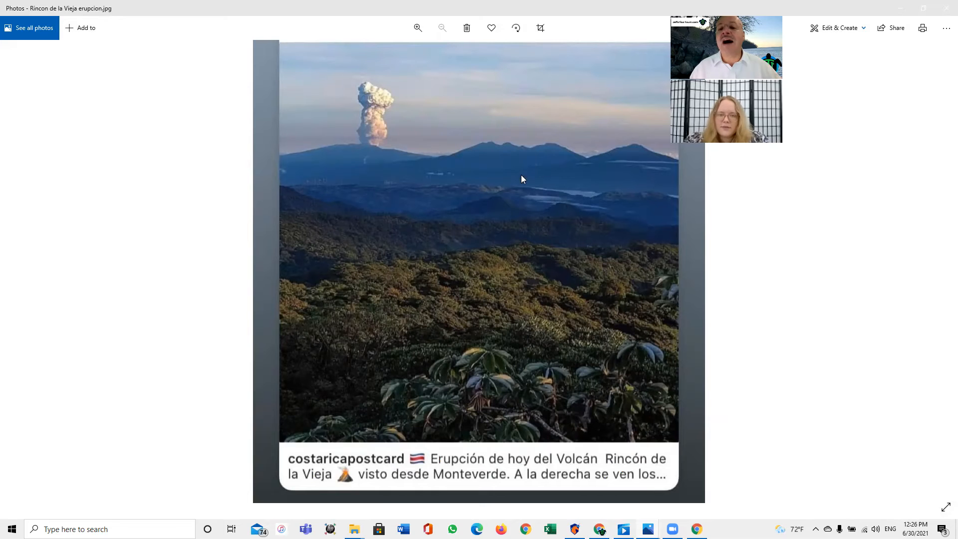
{"action": "mouse_move", "coordinate": [433, 361]}
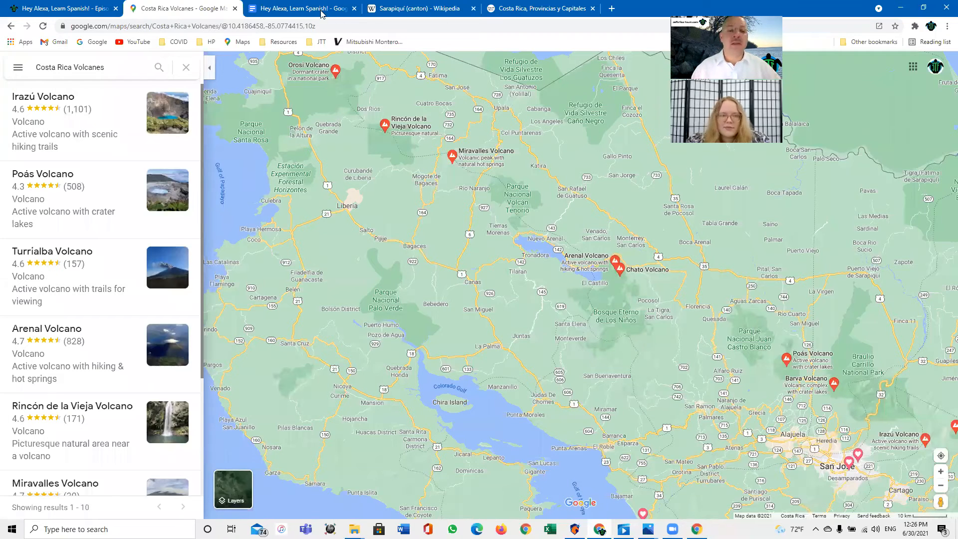
Step: Switch from the eruption photo back to the 'Hey Alexa, Learn Spanish!' lesson document
{"action": "left_click", "coordinate": [300, 8]}
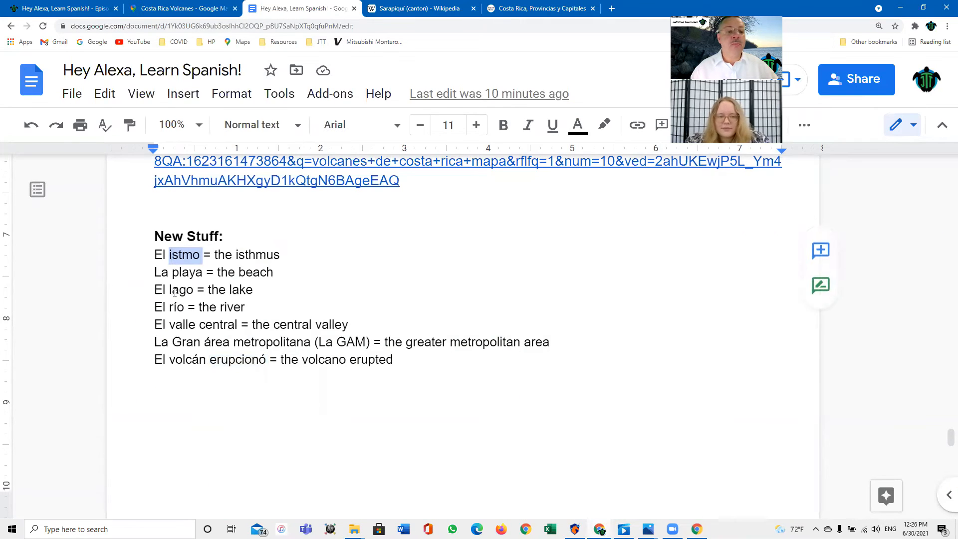
Step: Add a line below 'El lago = the lake' reading 'Arenal el volcán se llama Arenal'
{"action": "double_click", "coordinate": [179, 289]}
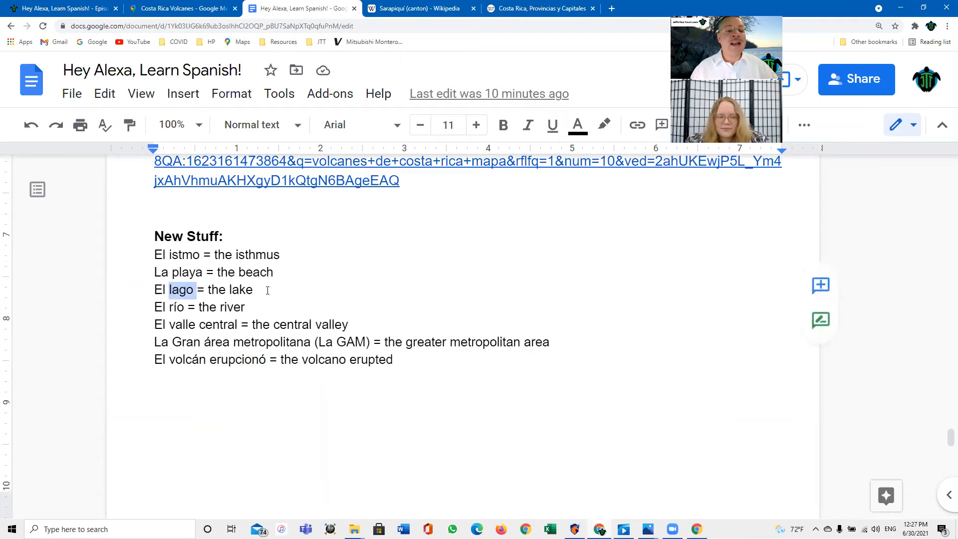
{"action": "key", "text": "Enter"}
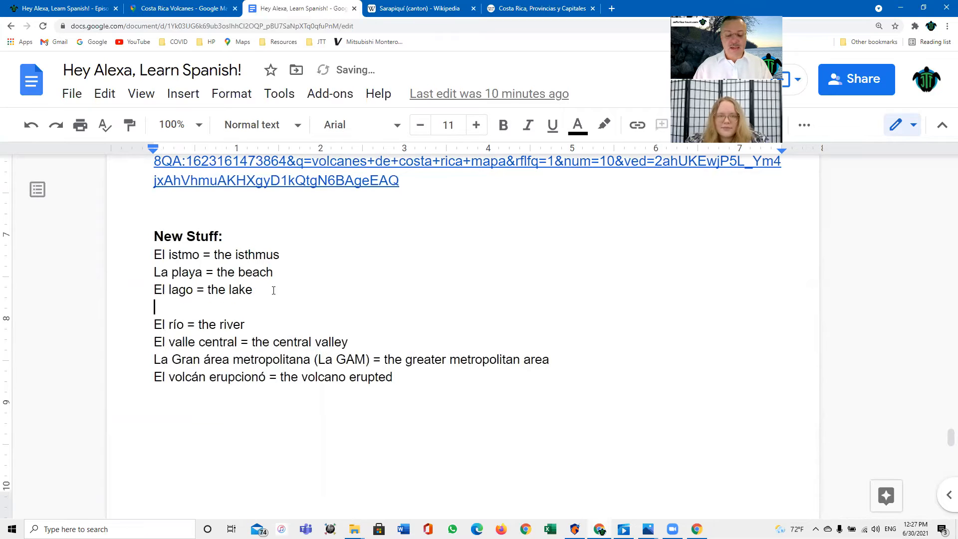
{"action": "type", "text": "Arena"}
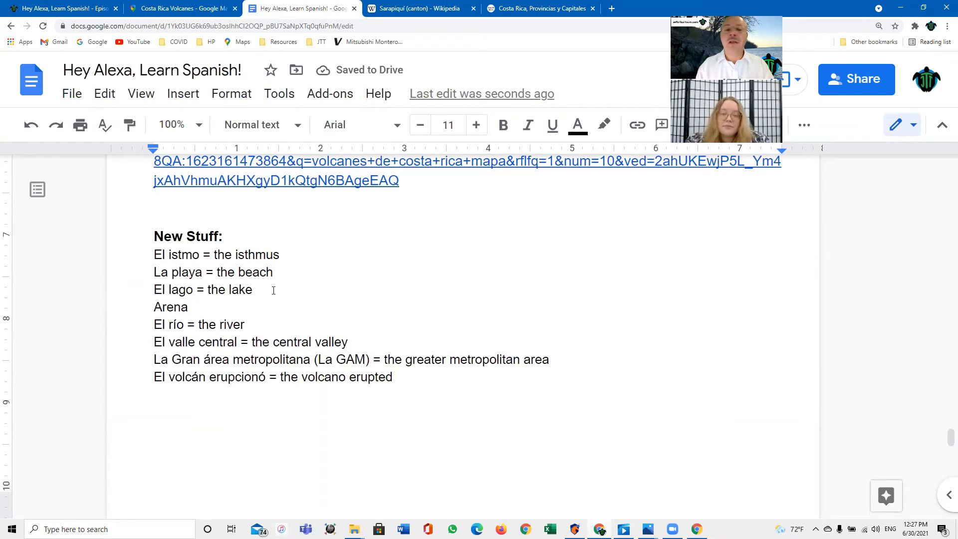
{"action": "type", "text": "l ="}
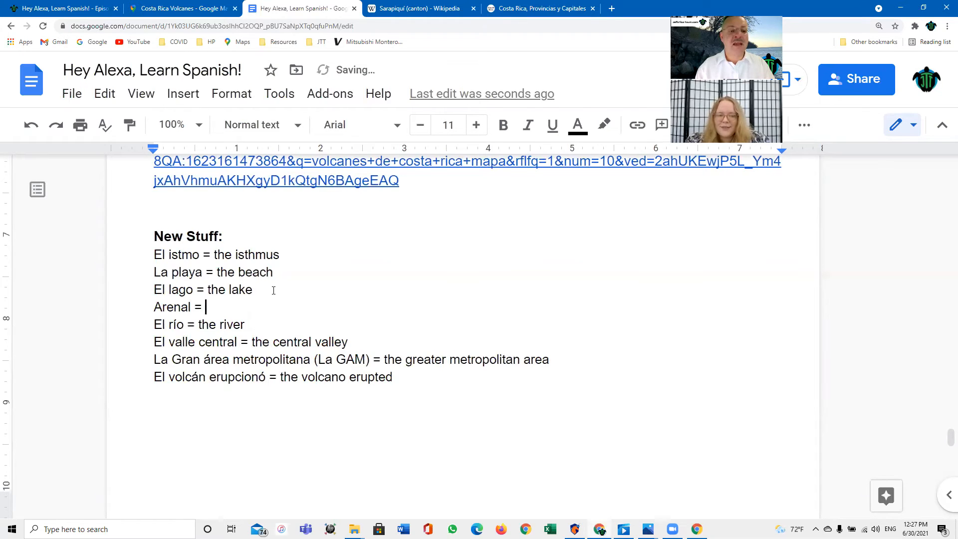
{"action": "type", "text": "el volc"}
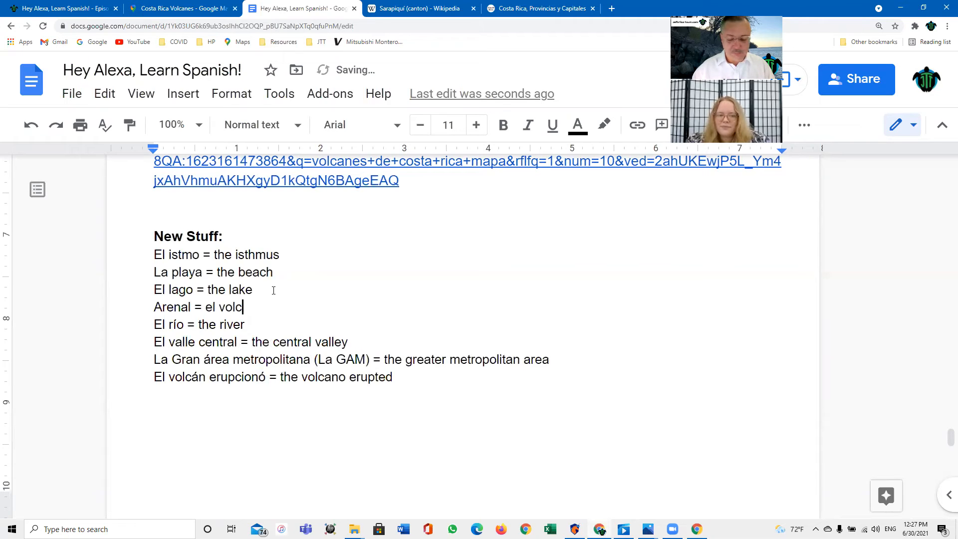
{"action": "type", "text": "á"}
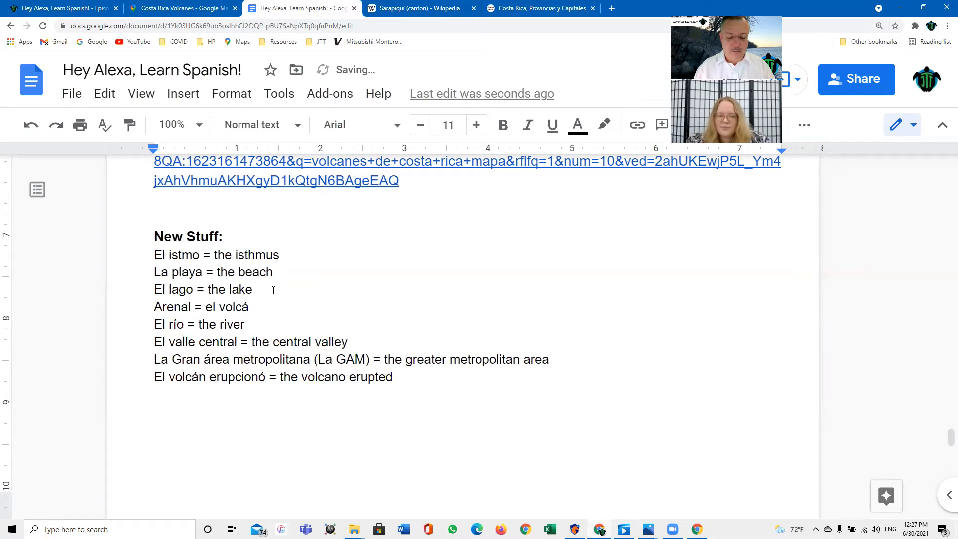
{"action": "type", "text": "se ll"}
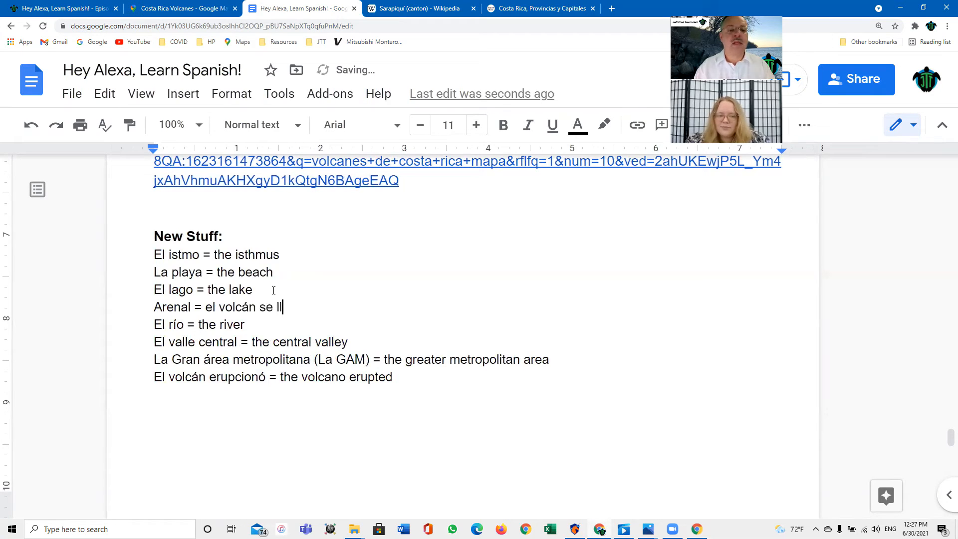
{"action": "type", "text": "ama Arenal"}
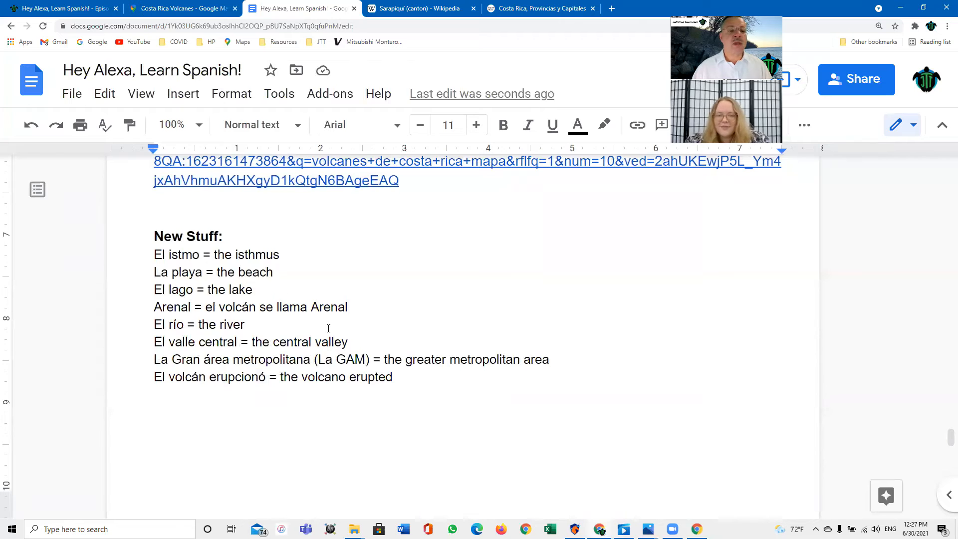
Step: List the volcanoes El Tenorio, El Miravalles and El Rincón de la Vieja below the Arenal line
{"action": "type", "text": "El"}
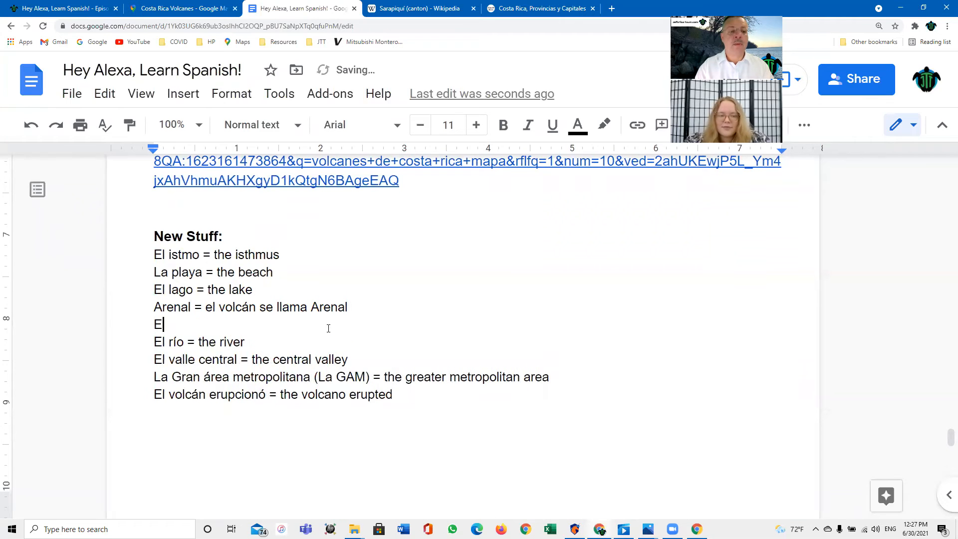
{"action": "type", "text": "Tenor"}
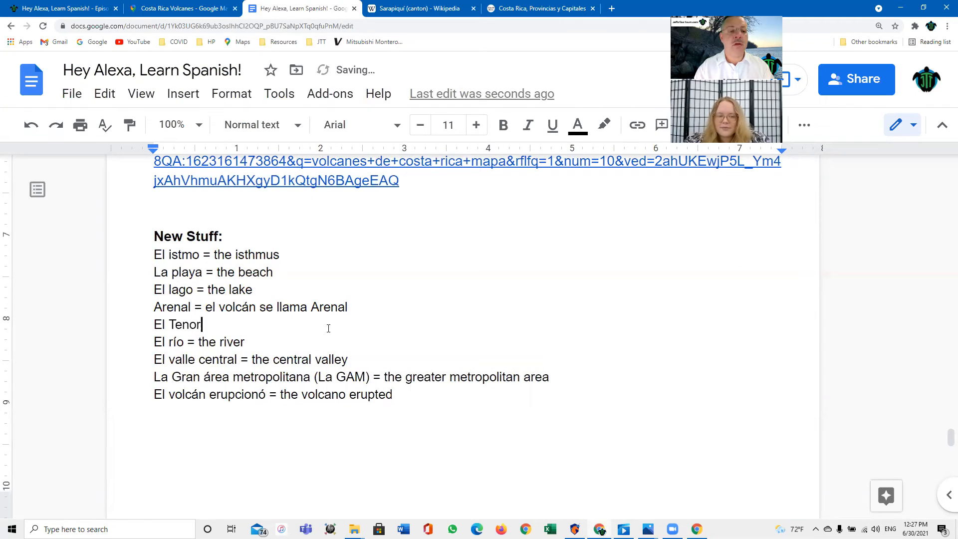
{"action": "type", "text": "io"}
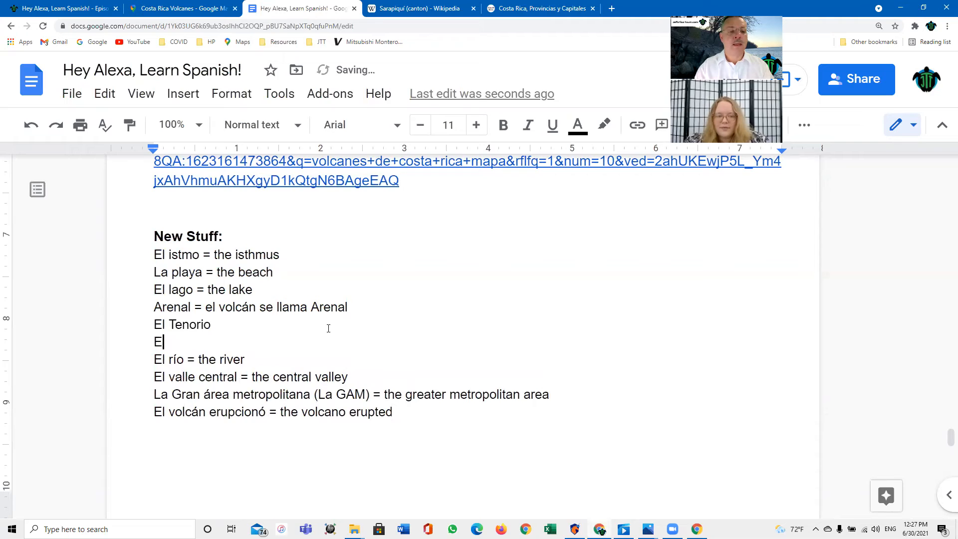
{"action": "type", "text": "Mirav"}
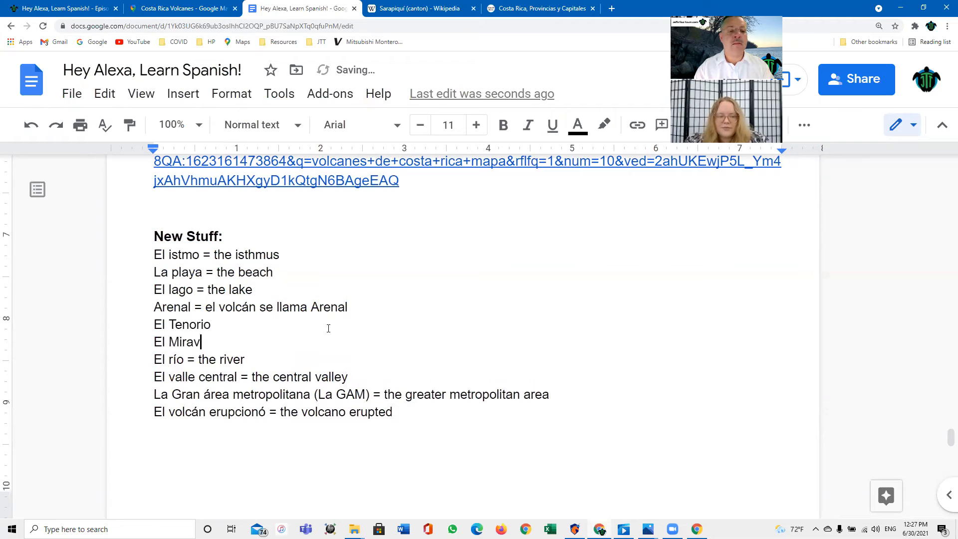
{"action": "type", "text": "alles"}
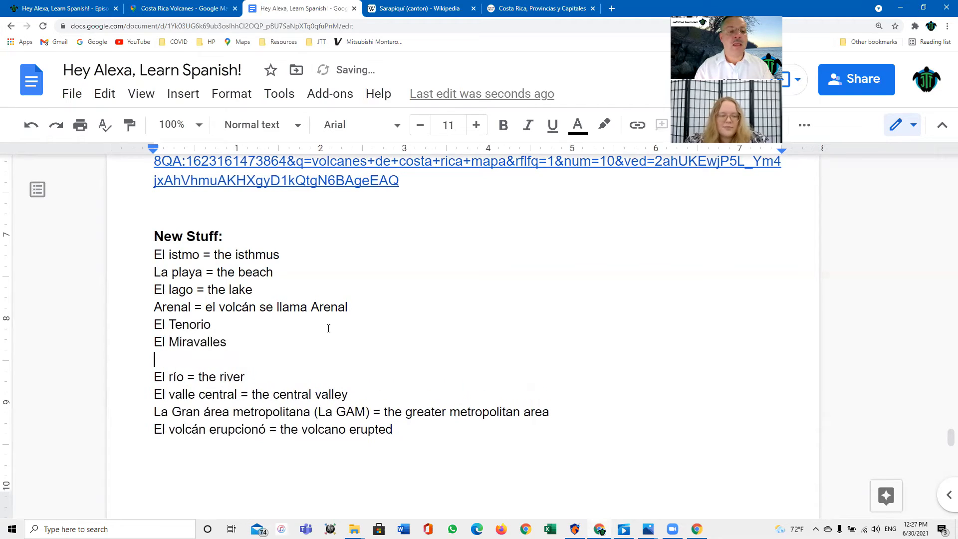
{"action": "type", "text": "El Rinc"}
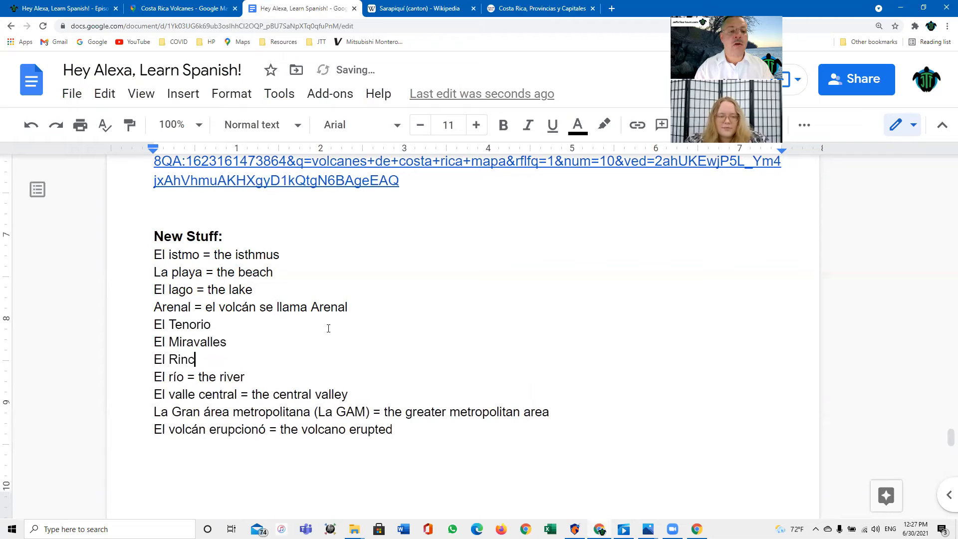
{"action": "type", "text": "c160"}
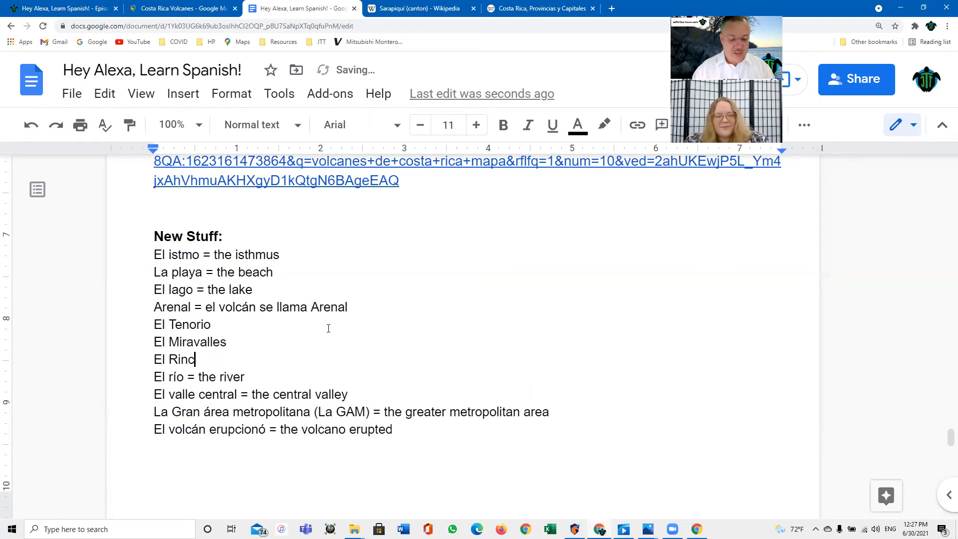
{"action": "type", "text": "ón de la"}
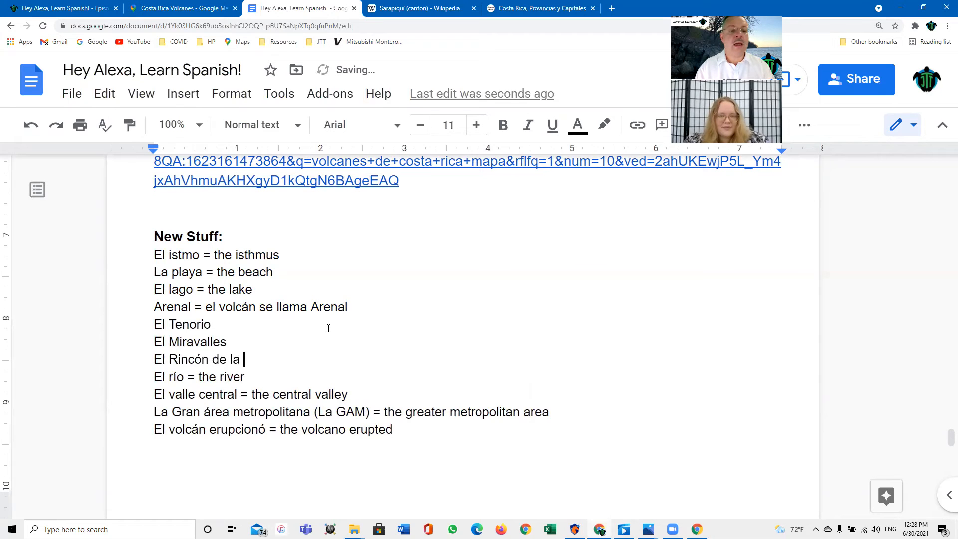
{"action": "type", "text": "Vieja"}
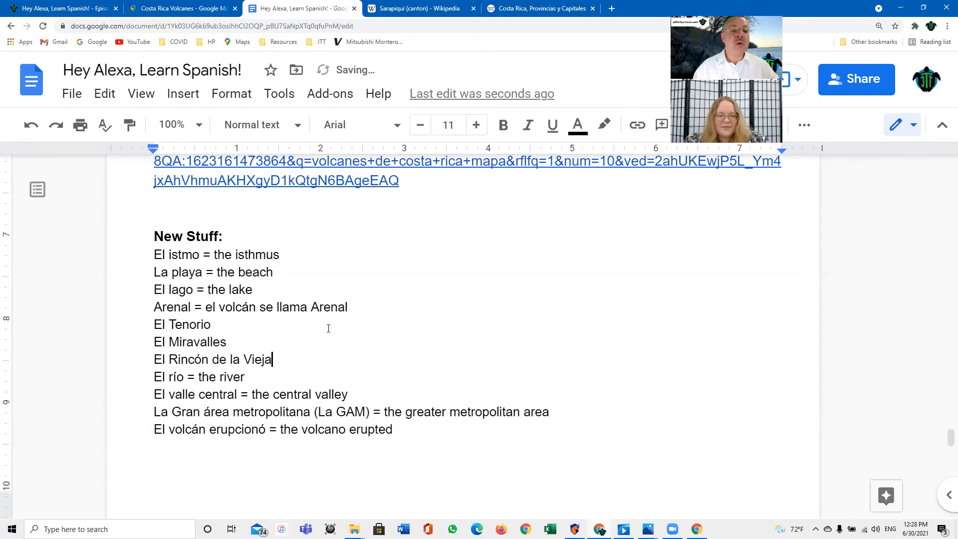
{"action": "double_click", "coordinate": [187, 324]}
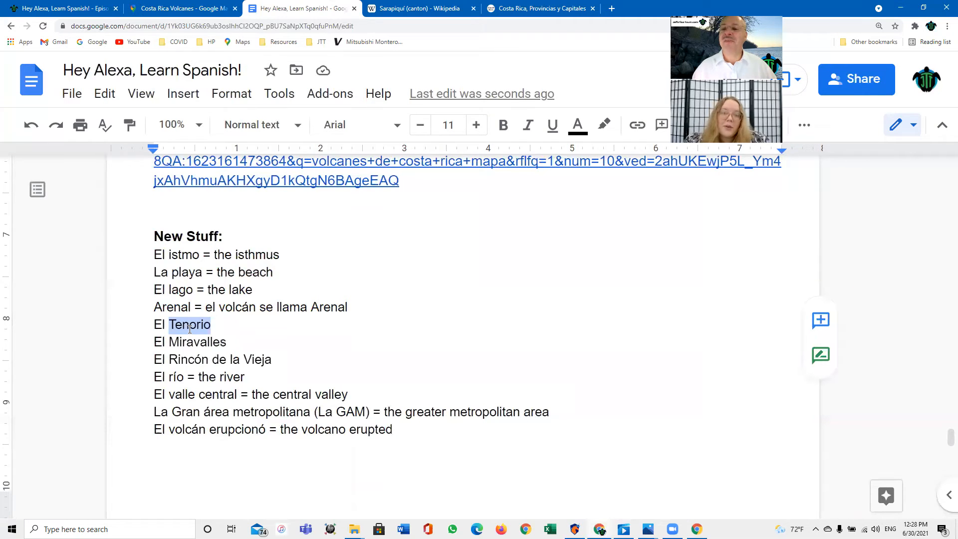
{"action": "double_click", "coordinate": [198, 341]}
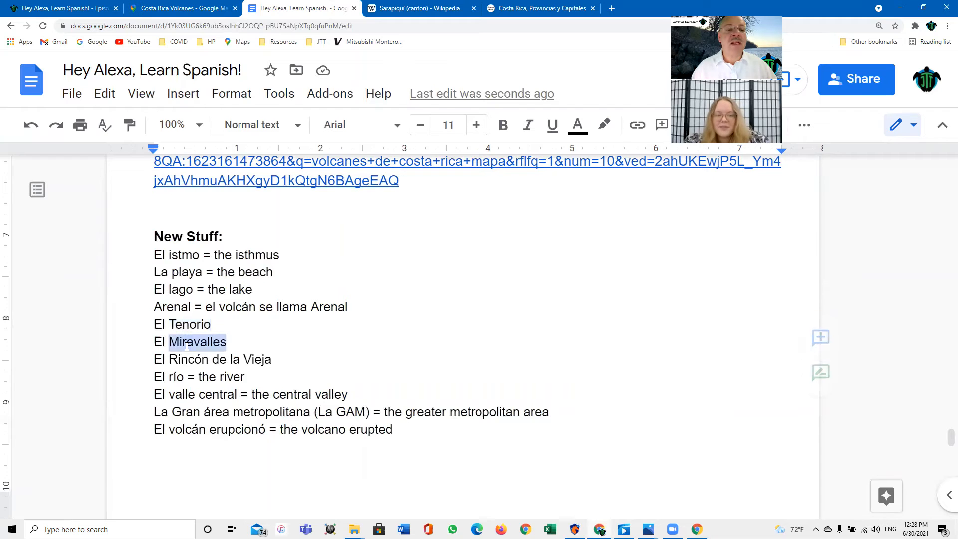
{"action": "left_click", "coordinate": [193, 359]}
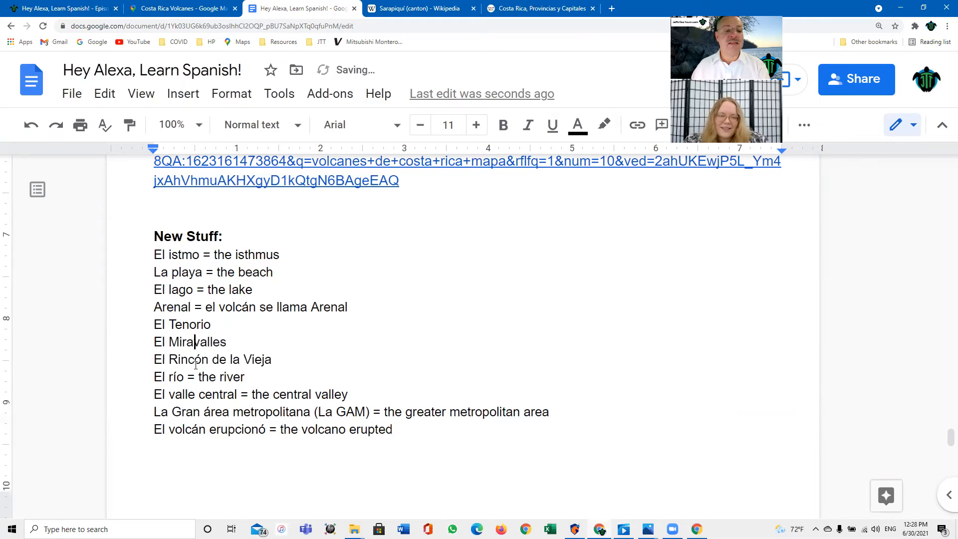
{"action": "double_click", "coordinate": [189, 359]}
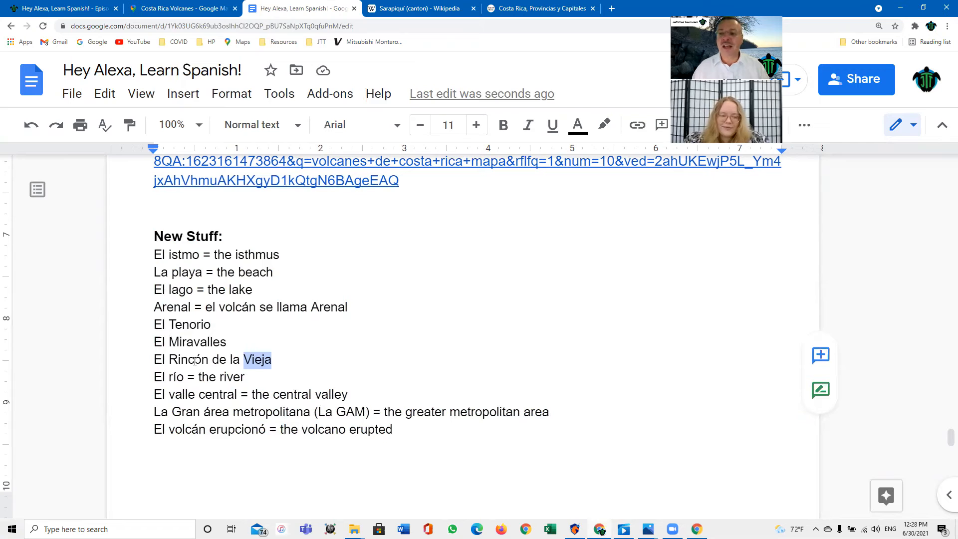
{"action": "mouse_move", "coordinate": [324, 71]}
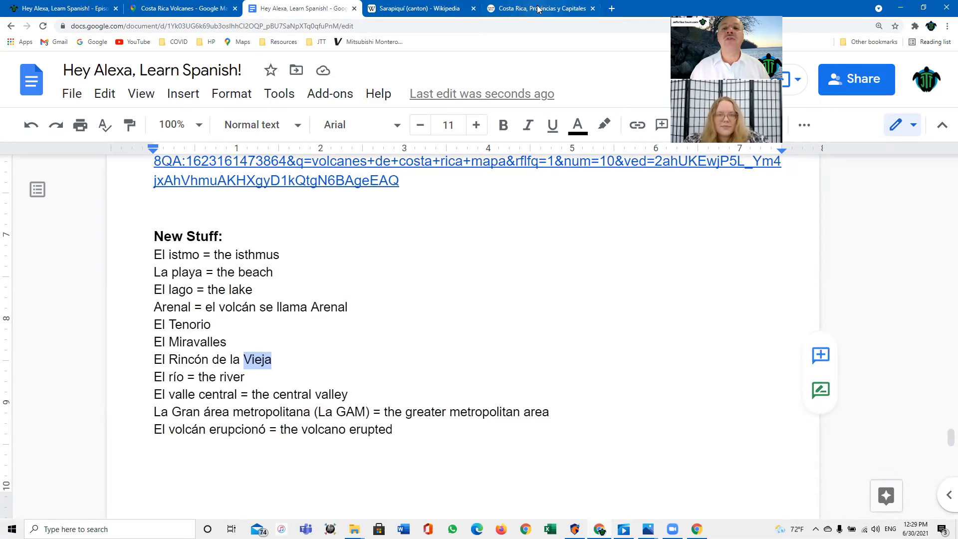
Step: Switch to the Wikipedia tab with the Sarapiquí canton map
{"action": "left_click", "coordinate": [419, 8]}
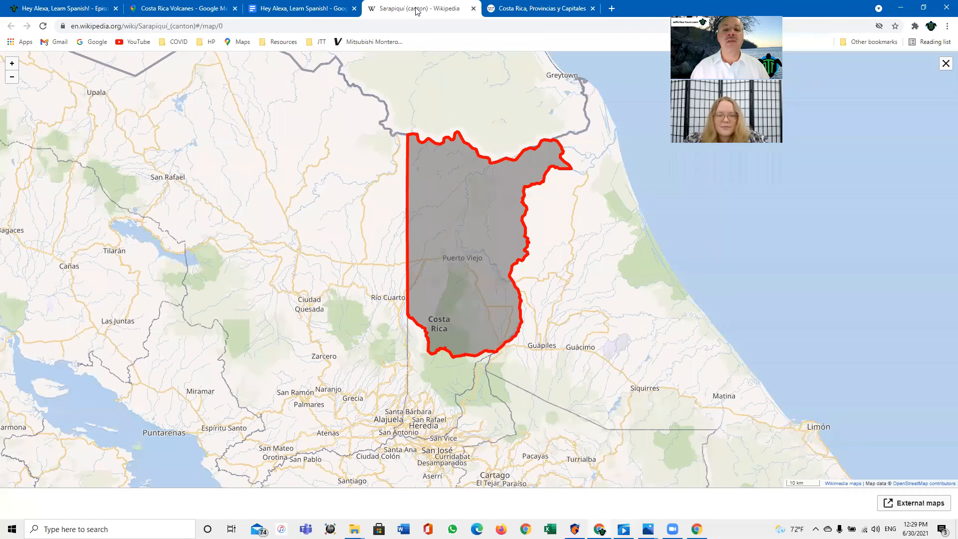
{"action": "mouse_move", "coordinate": [367, 298]}
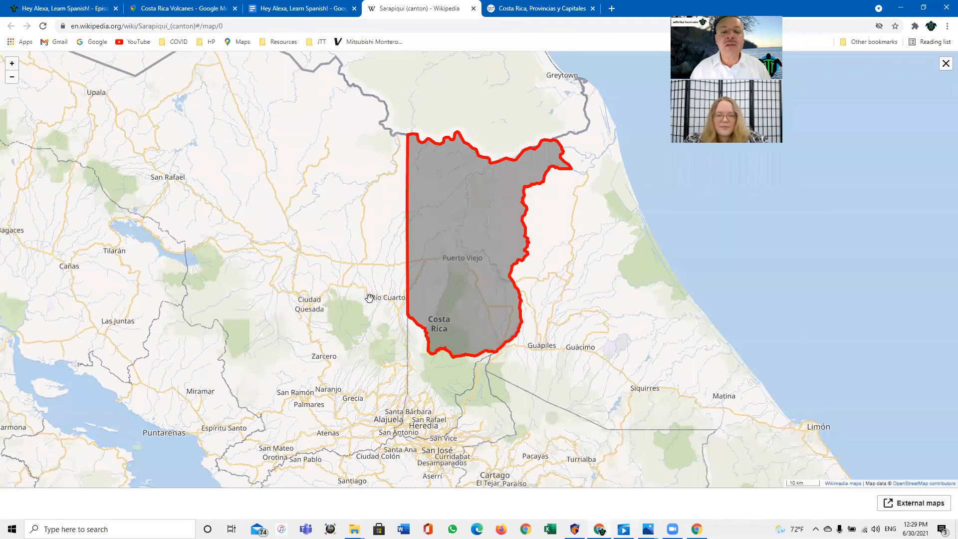
{"action": "mouse_move", "coordinate": [441, 87]}
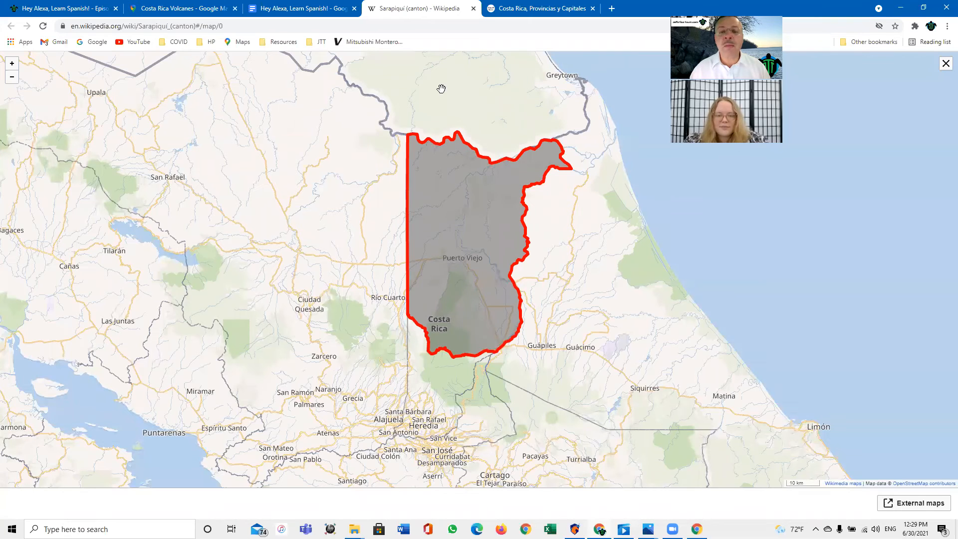
{"action": "mouse_move", "coordinate": [537, 313]}
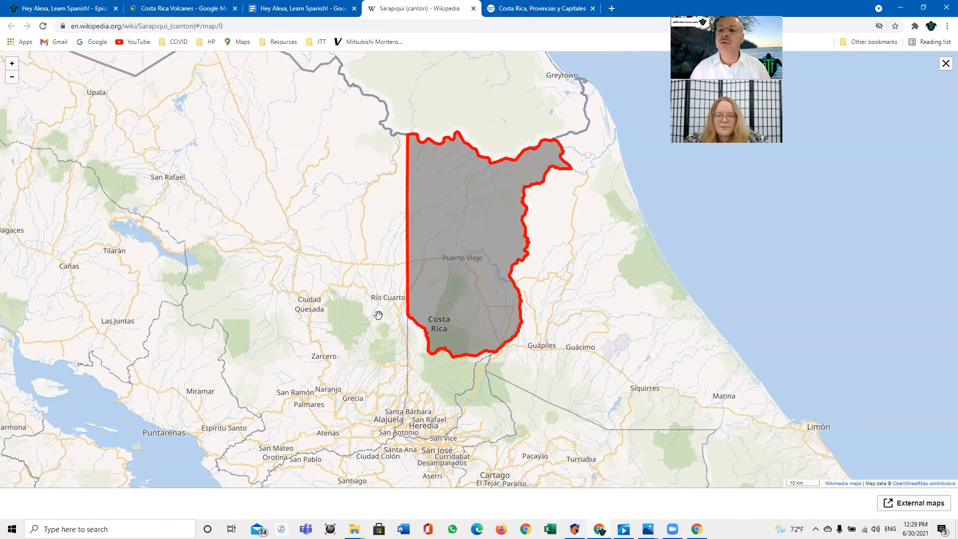
{"action": "mouse_move", "coordinate": [470, 355]}
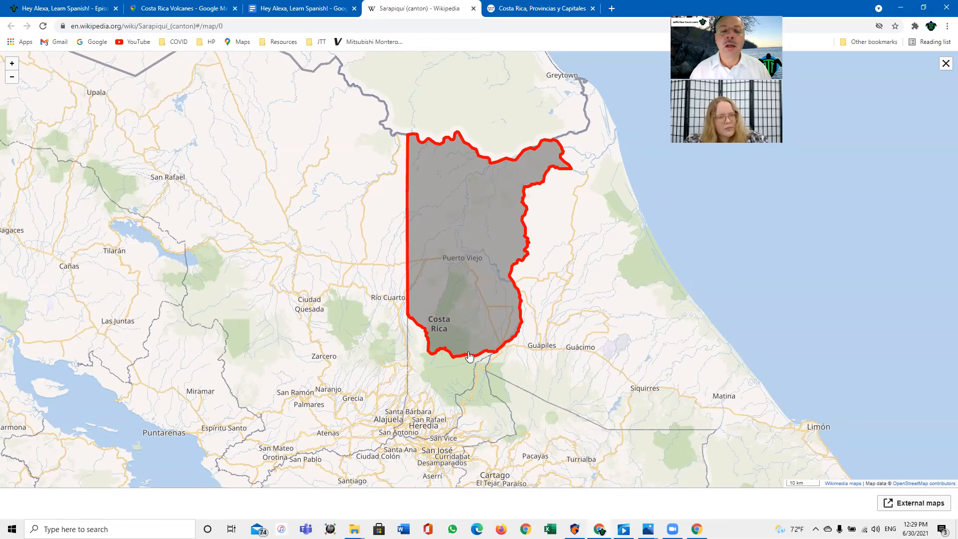
{"action": "mouse_move", "coordinate": [648, 348]}
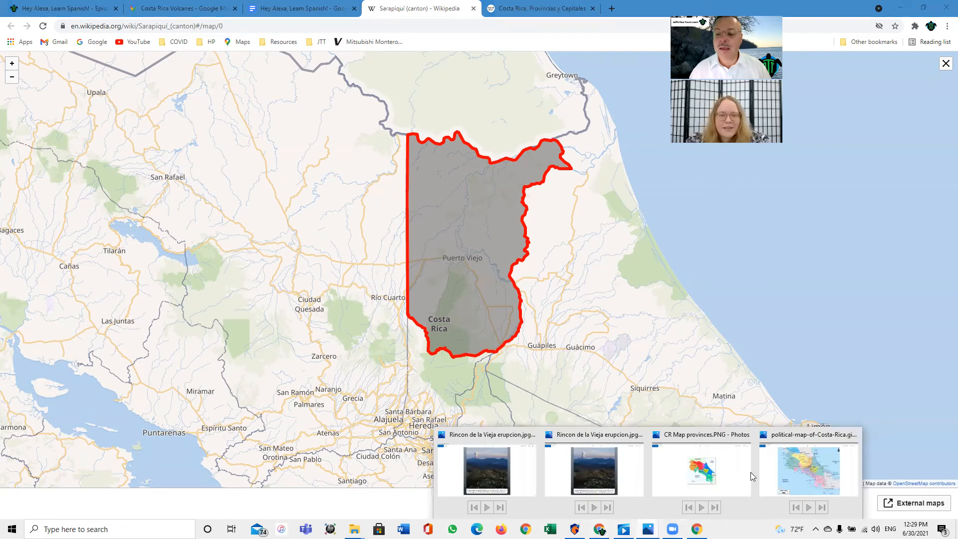
Step: Show the CR Map provinces image of Costa Rica's seven provinces in Photos
{"action": "left_click", "coordinate": [700, 470]}
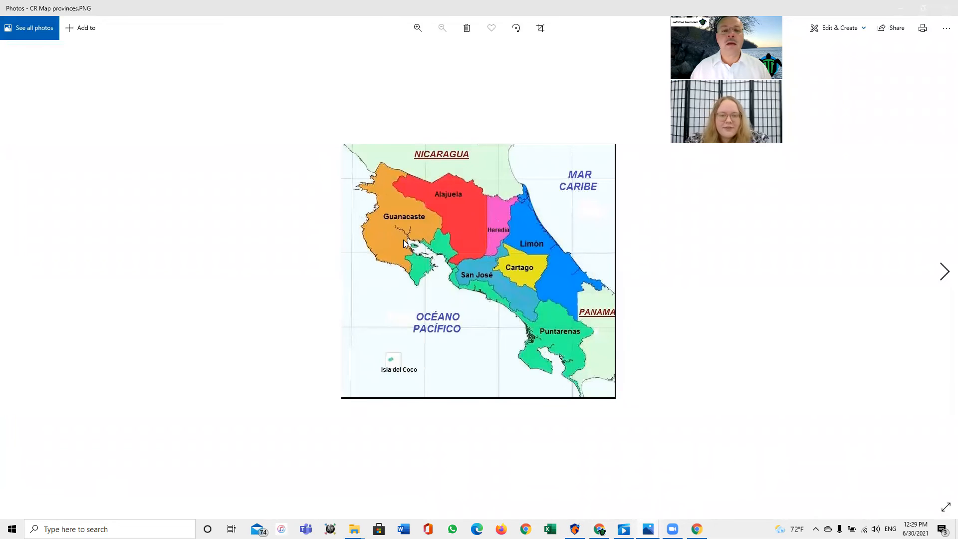
{"action": "mouse_move", "coordinate": [497, 222]}
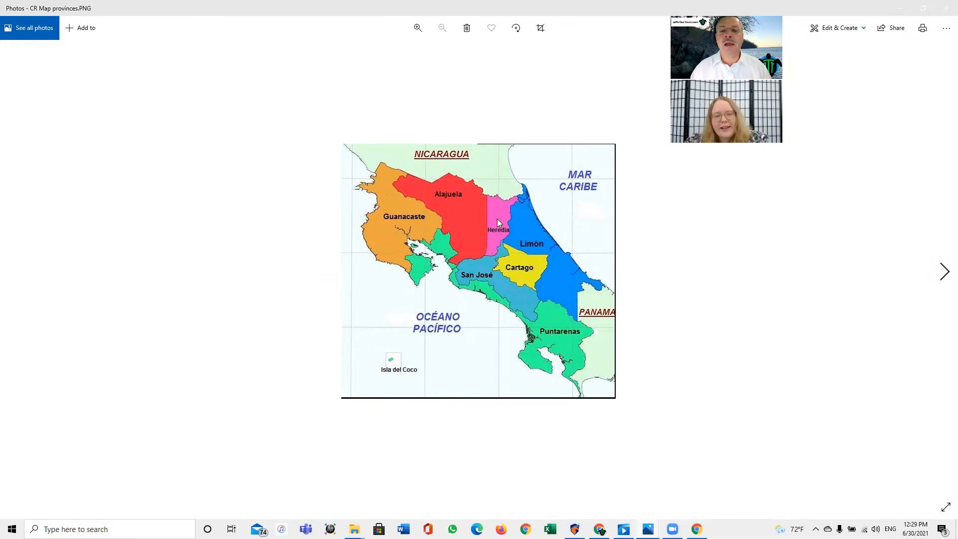
{"action": "mouse_move", "coordinate": [553, 345]}
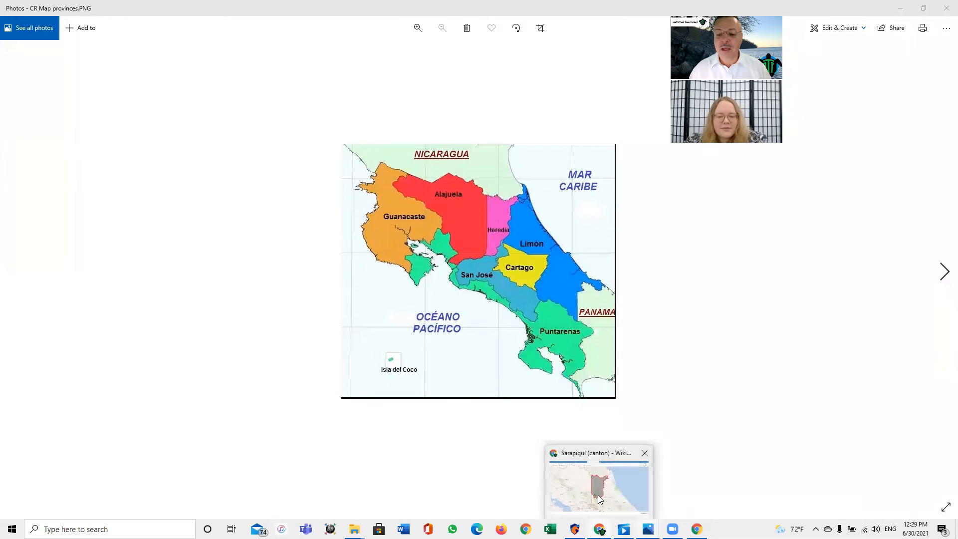
Step: Return to the Wikipedia Sarapiquí canton map around Puerto Viejo
{"action": "left_click", "coordinate": [598, 493]}
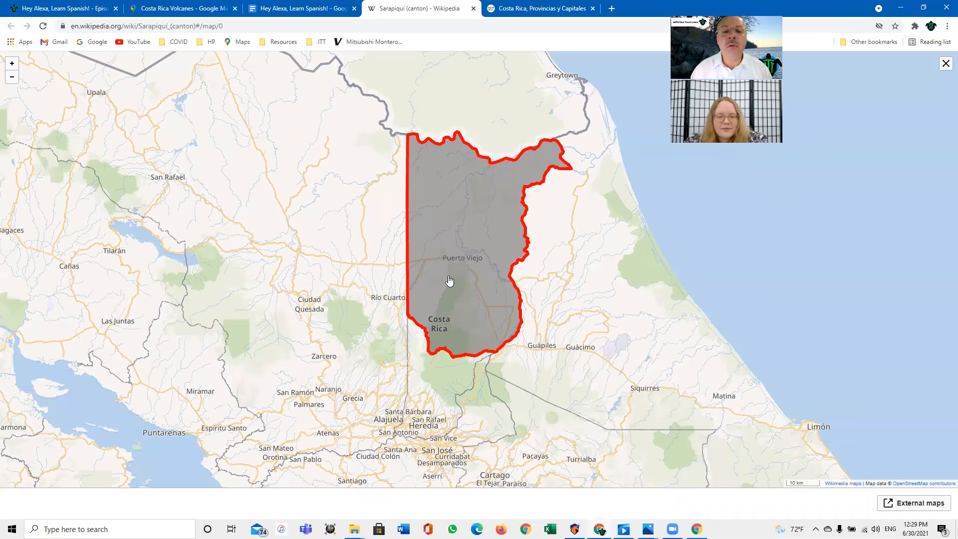
{"action": "mouse_move", "coordinate": [295, 151]}
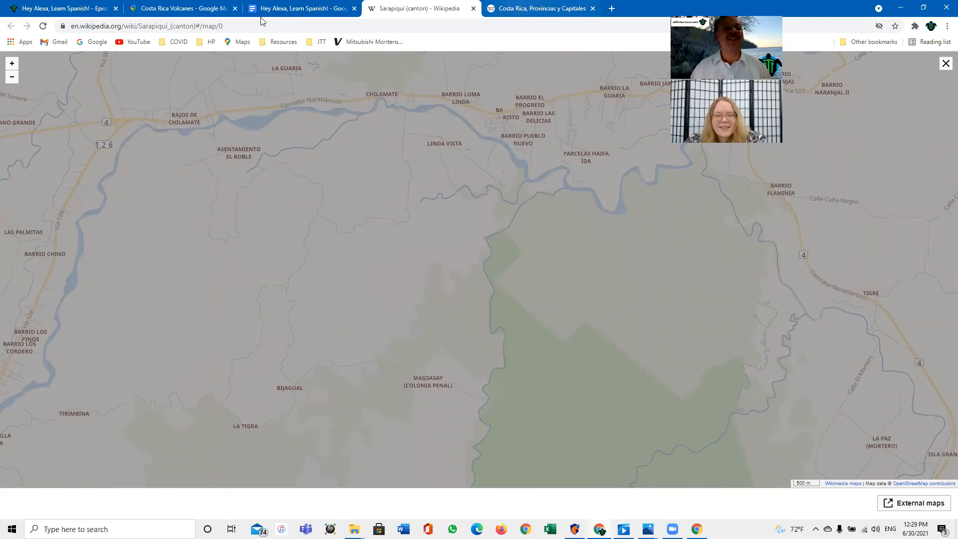
Step: Back in the lesson document, add 'Los turistas = the tourist' to the New Stuff list
{"action": "left_click", "coordinate": [300, 8]}
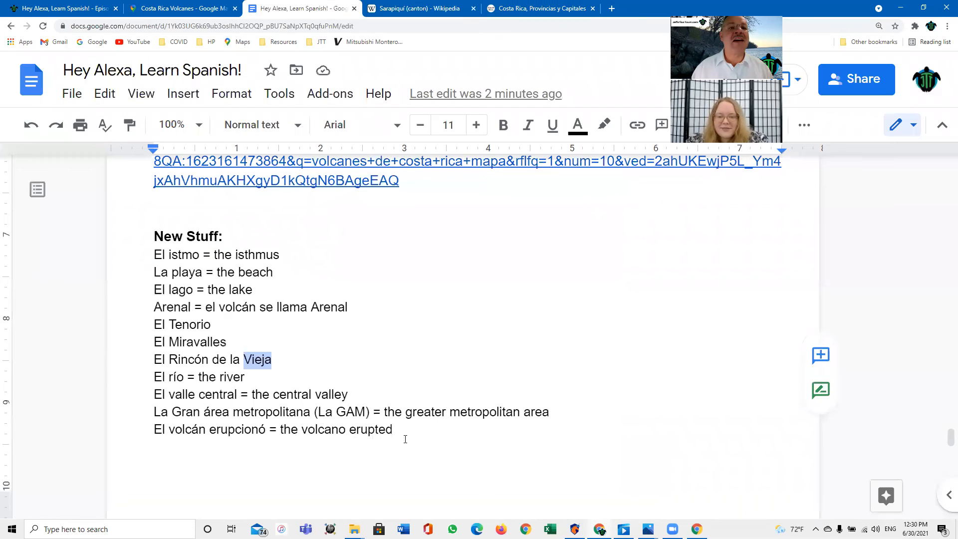
{"action": "mouse_move", "coordinate": [407, 438]}
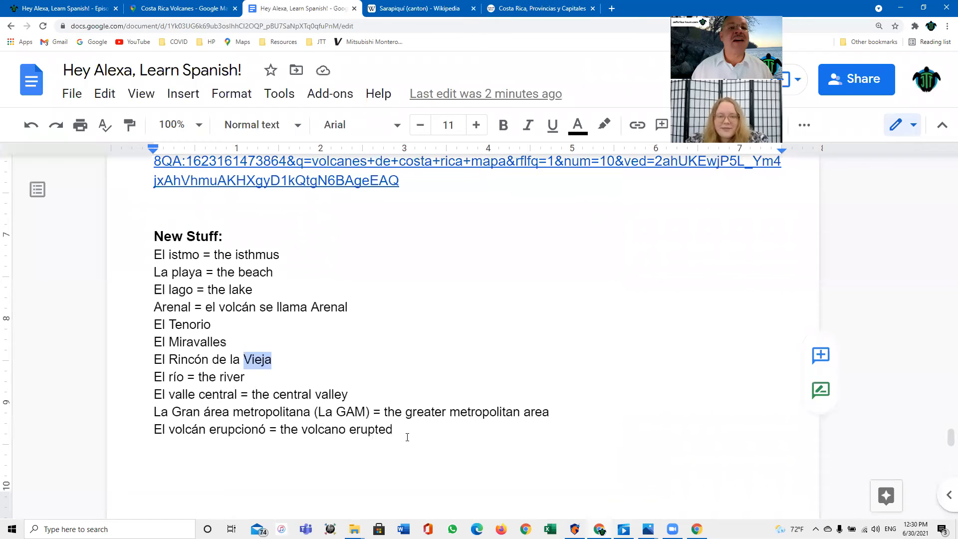
{"action": "type", "text": "Los"}
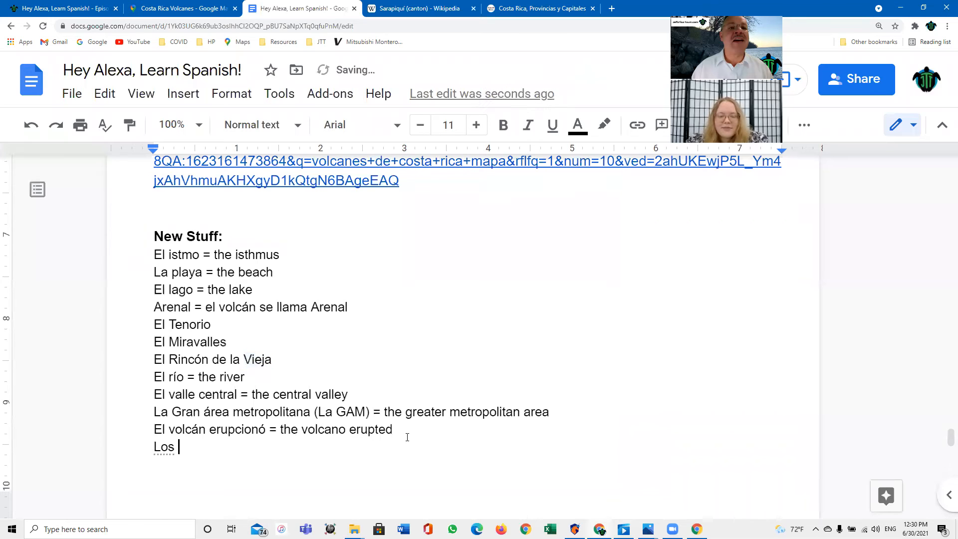
{"action": "type", "text": "turistas"}
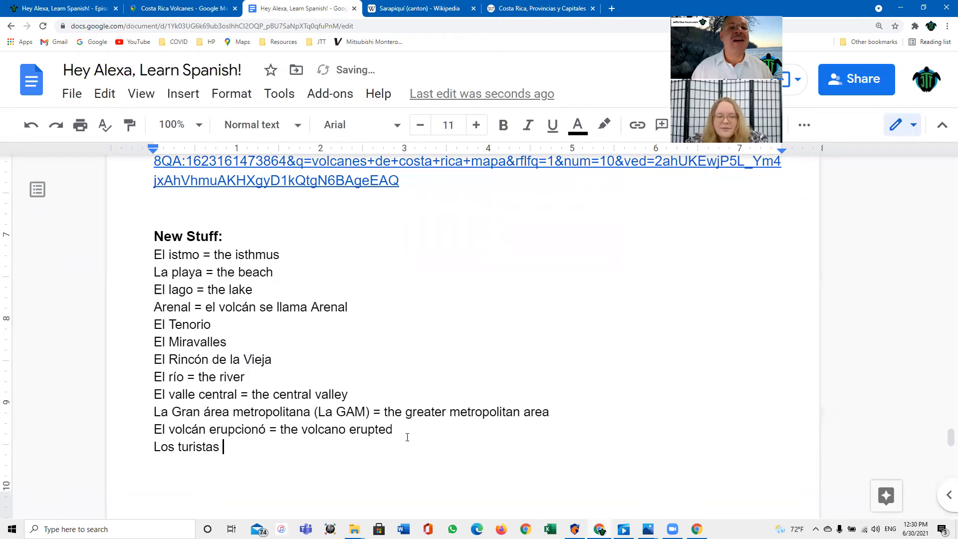
{"action": "type", "text": "= the touris"}
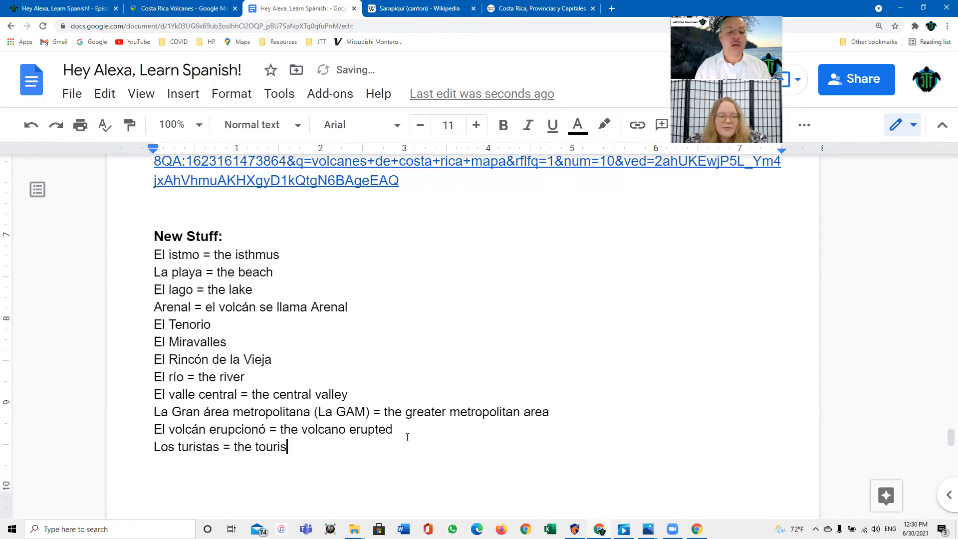
{"action": "type", "text": "ts"}
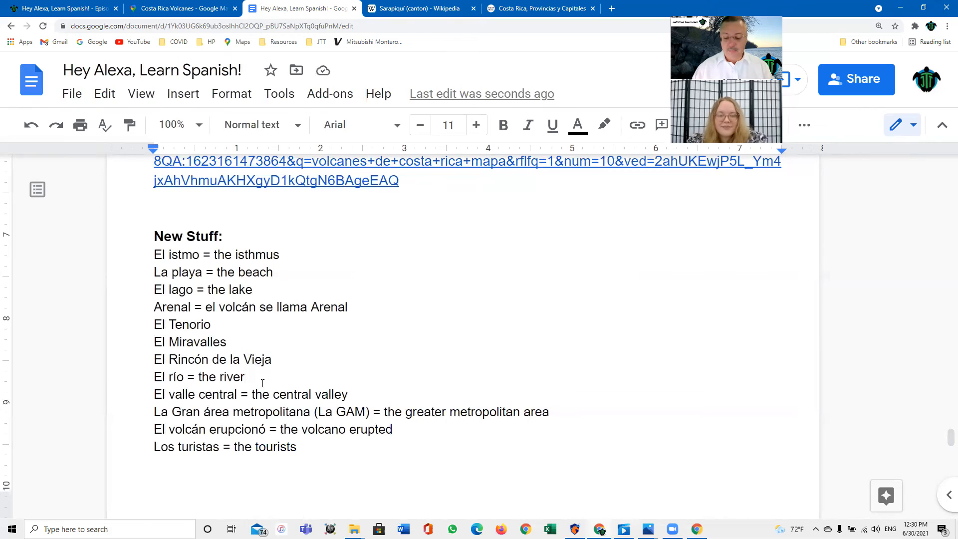
Step: Add the entry 'El Río Sarapiquí =' to the vocabulary list
{"action": "type", "text": "El"}
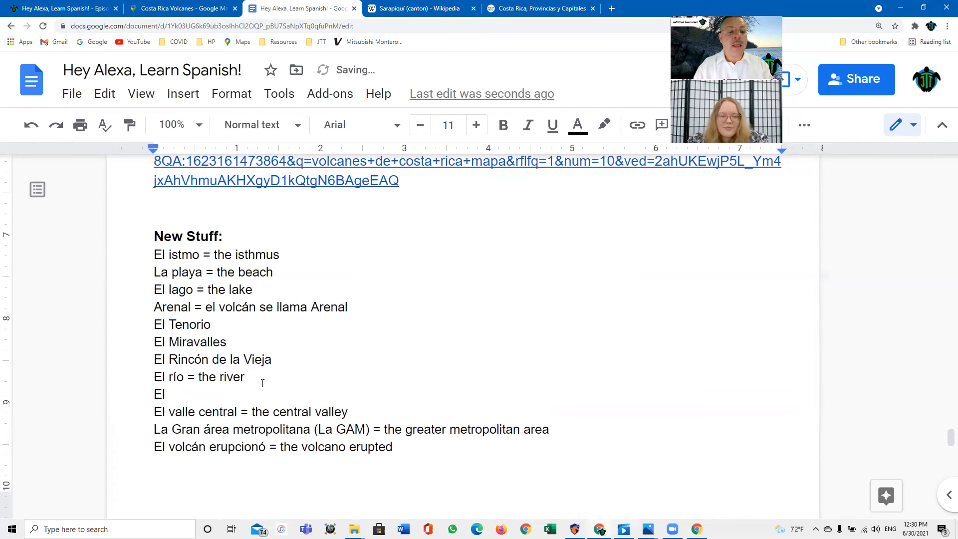
{"action": "type", "text": "R"}
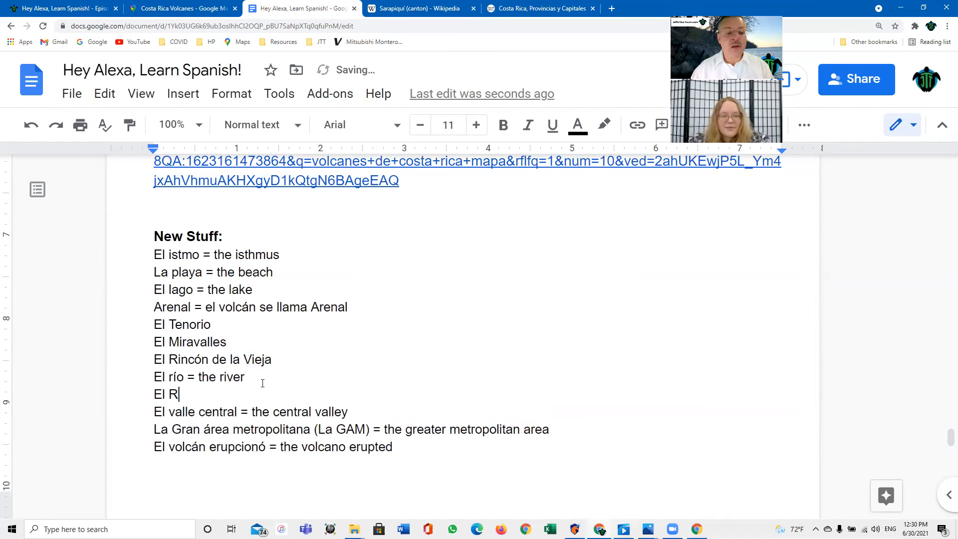
{"action": "type", "text": "ío"}
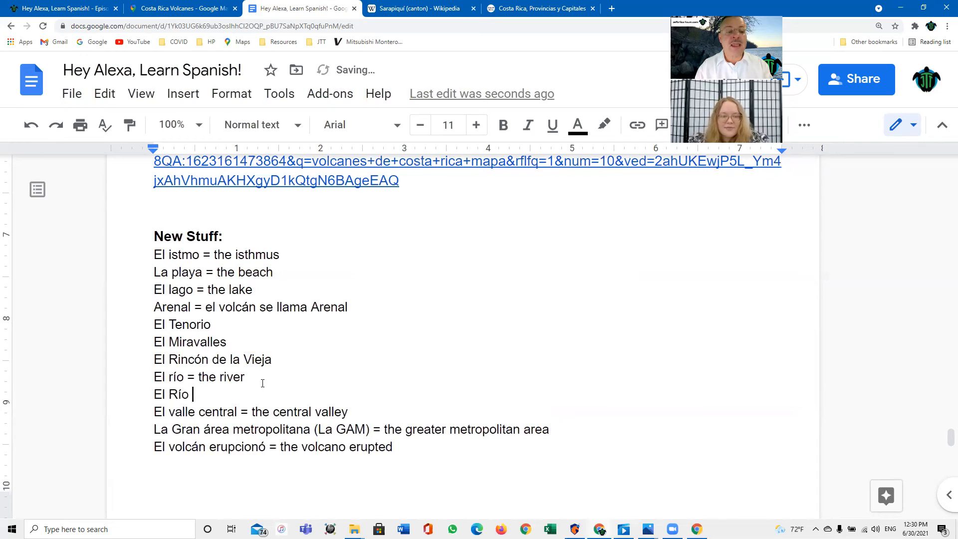
{"action": "type", "text": "Sarapi"}
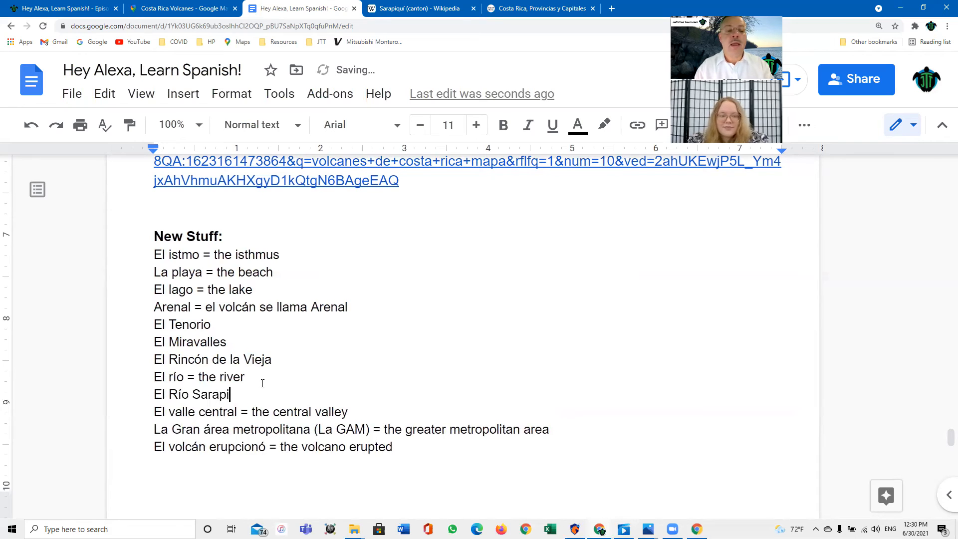
{"action": "type", "text": "qu"}
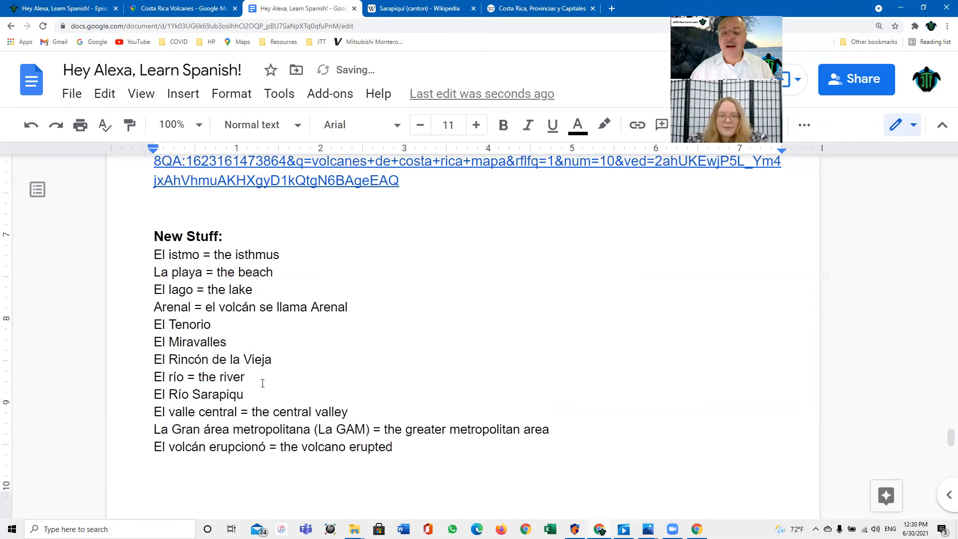
{"action": "type", "text": "í"}
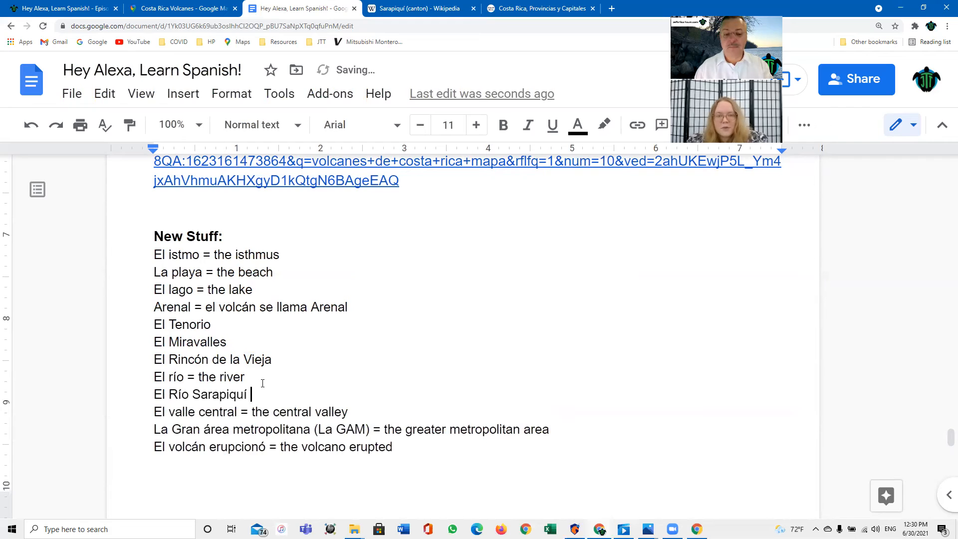
{"action": "type", "text": "="}
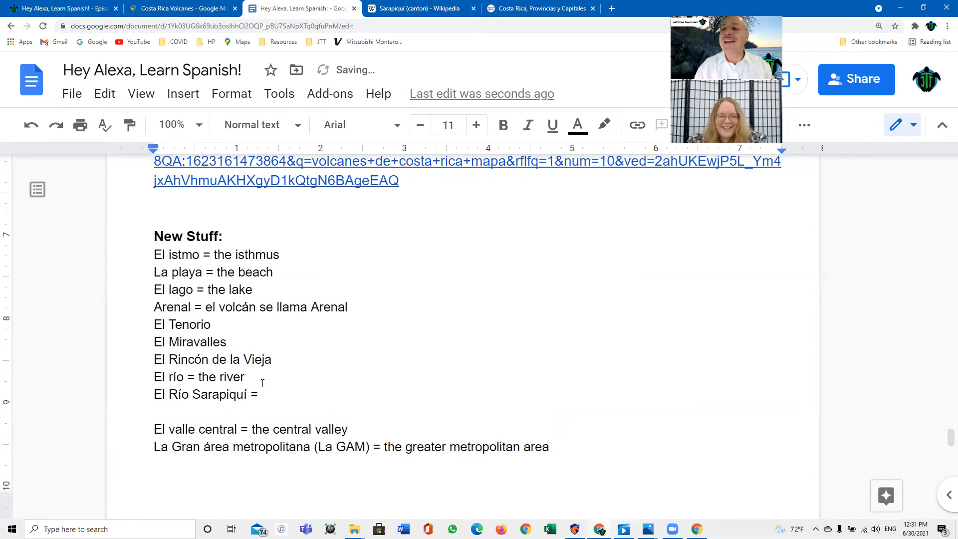
Step: Add 'El Rafting = Whitewater rafting' to the vocabulary list
{"action": "type", "text": "El"}
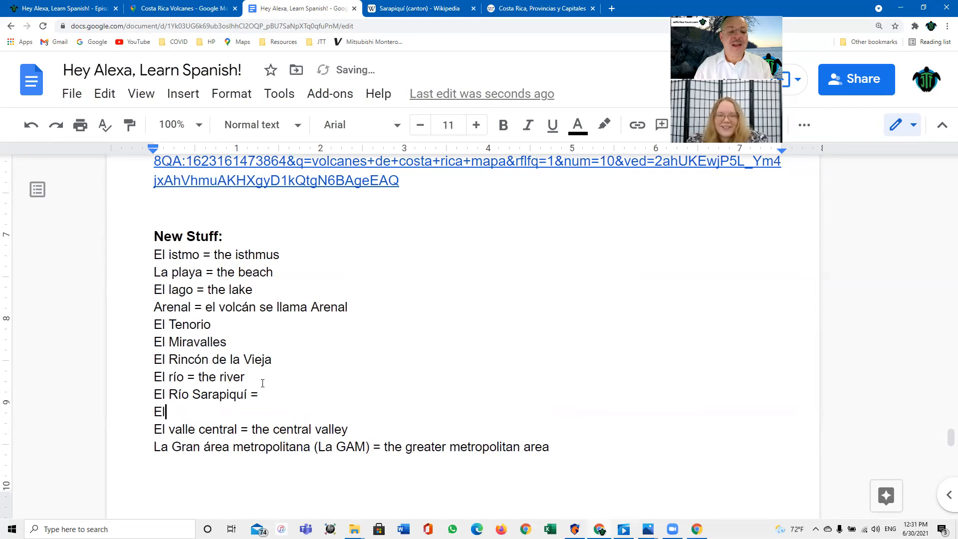
{"action": "type", "text": "Rafting"}
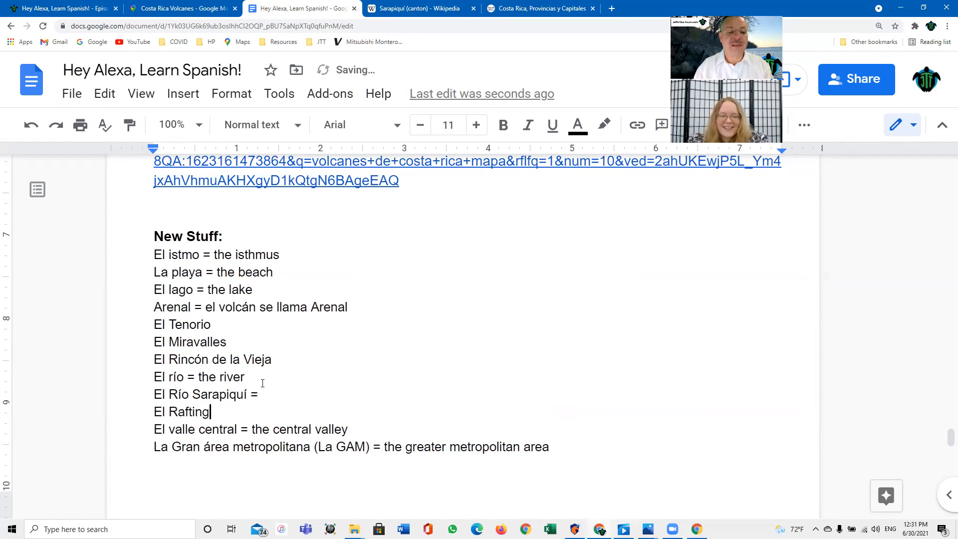
{"action": "type", "text": "\" \""}
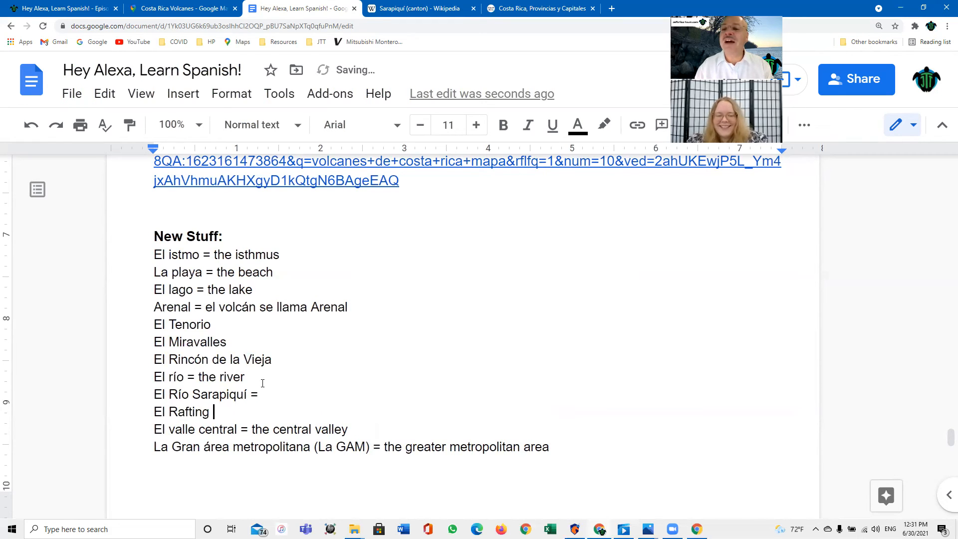
{"action": "type", "text": "="}
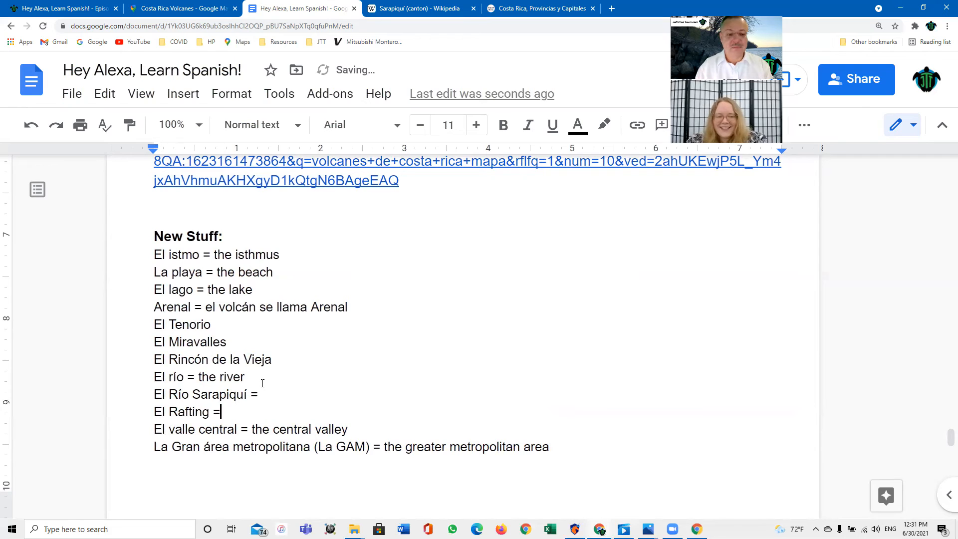
{"action": "type", "text": "Whitewater"}
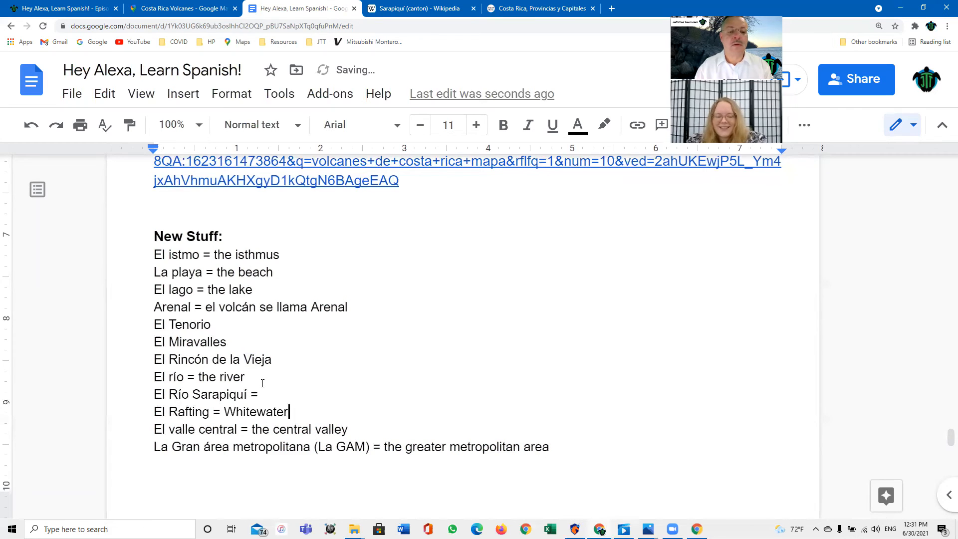
{"action": "type", "text": "rafting"}
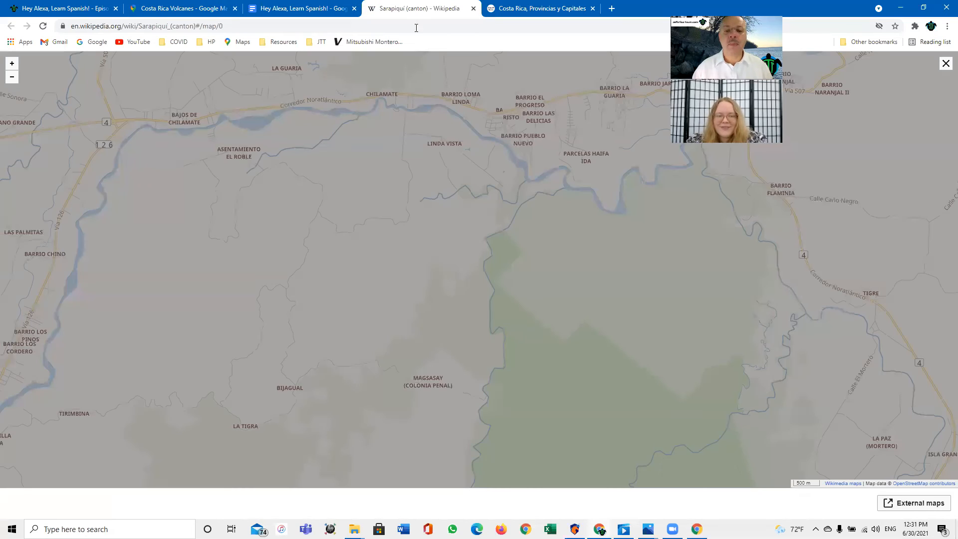
{"action": "mouse_move", "coordinate": [358, 104]}
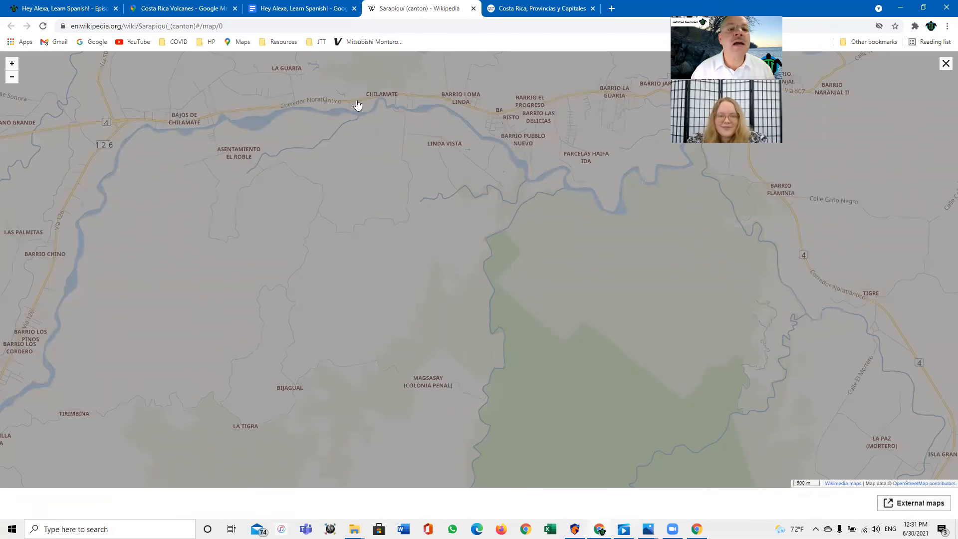
{"action": "mouse_move", "coordinate": [369, 100]}
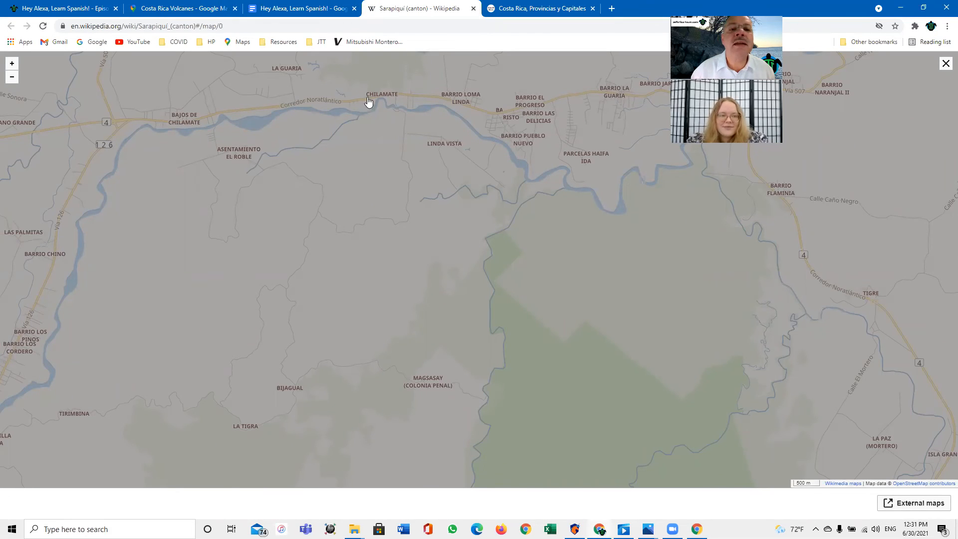
{"action": "mouse_move", "coordinate": [55, 349]}
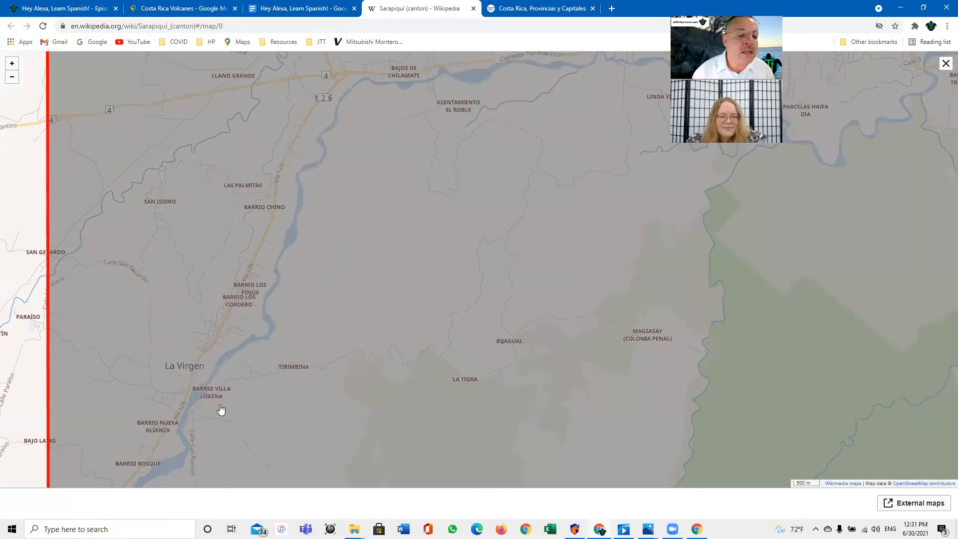
{"action": "mouse_move", "coordinate": [203, 399]}
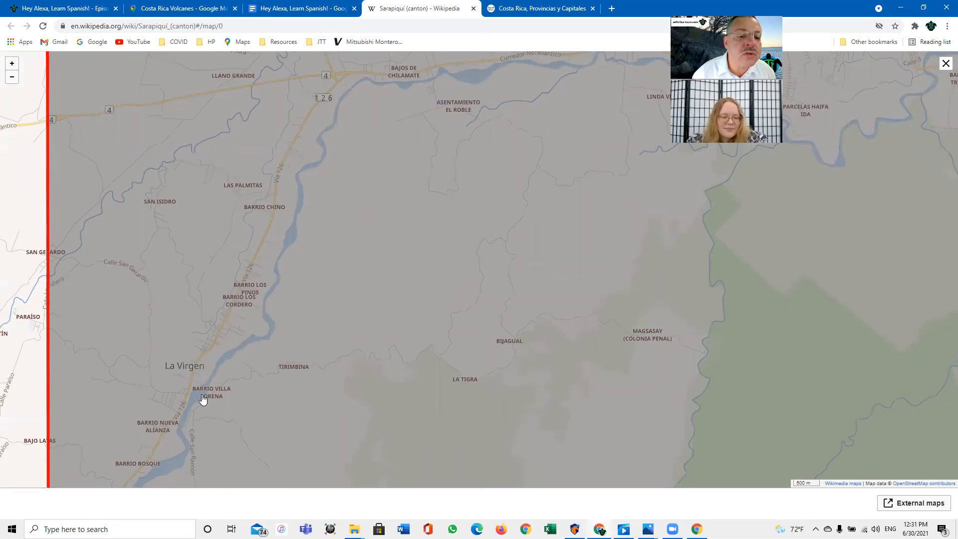
{"action": "mouse_move", "coordinate": [375, 84]}
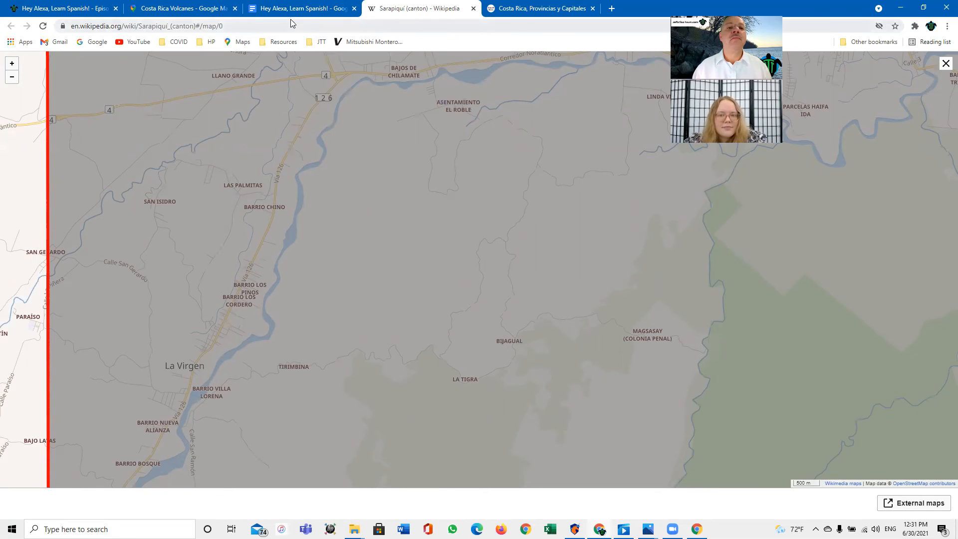
Step: Return from the Wikipedia map of Sarapiquí to the Spanish lesson document
{"action": "left_click", "coordinate": [299, 8]}
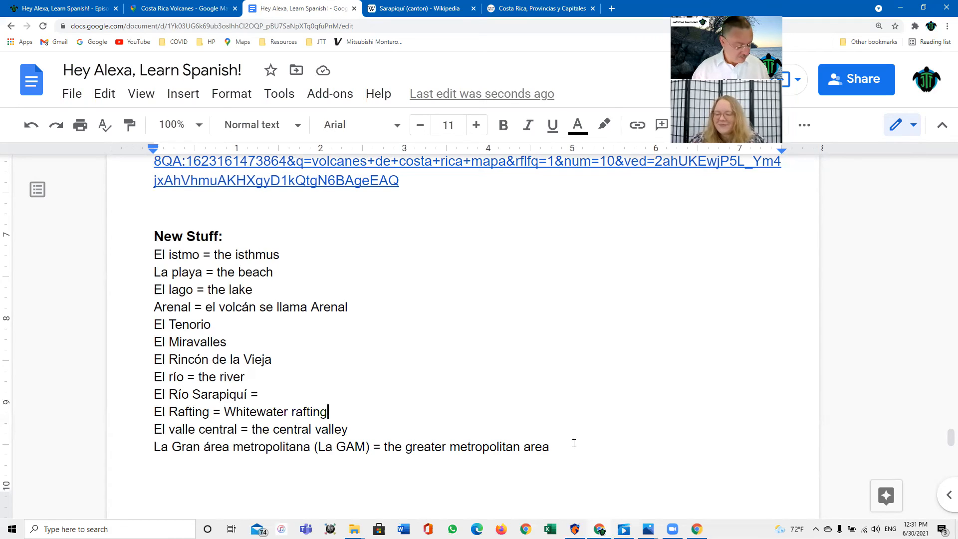
Step: Add the line 'Tengo miedo = I am scared (I have fear)' above the volcano line
{"action": "left_click", "coordinate": [562, 446]}
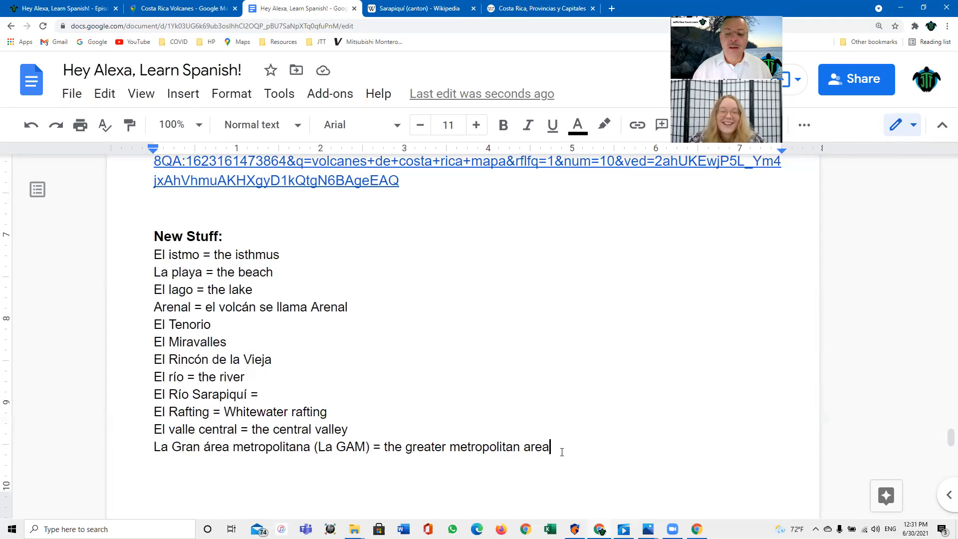
{"action": "scroll", "scroll_direction": "down", "scroll_amount": 3}
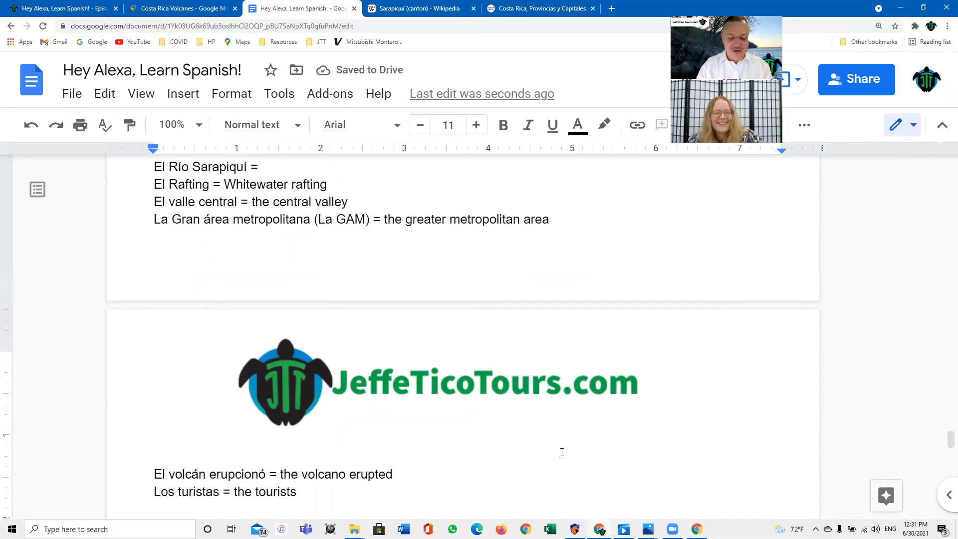
{"action": "type", "text": "Tengo mie"}
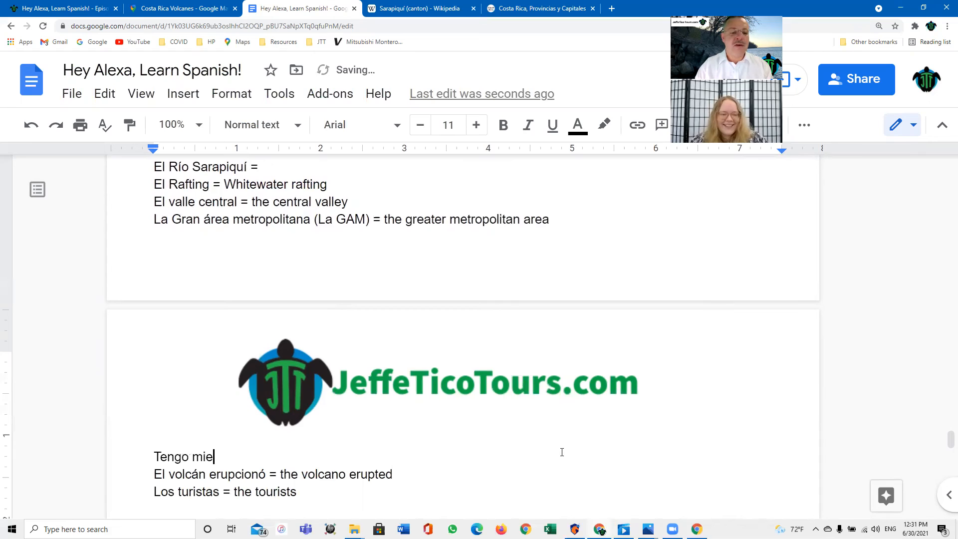
{"action": "type", "text": "do = I a"}
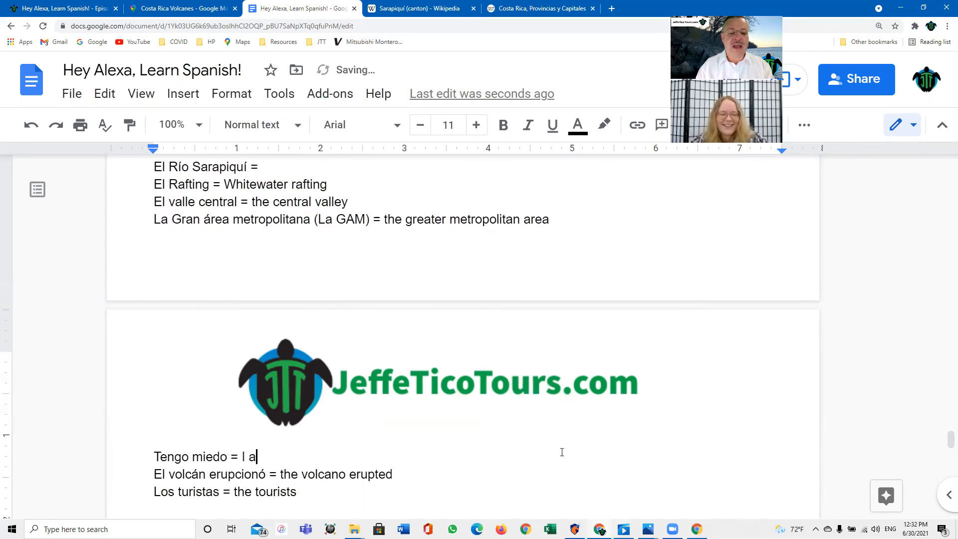
{"action": "type", "text": "m scared"}
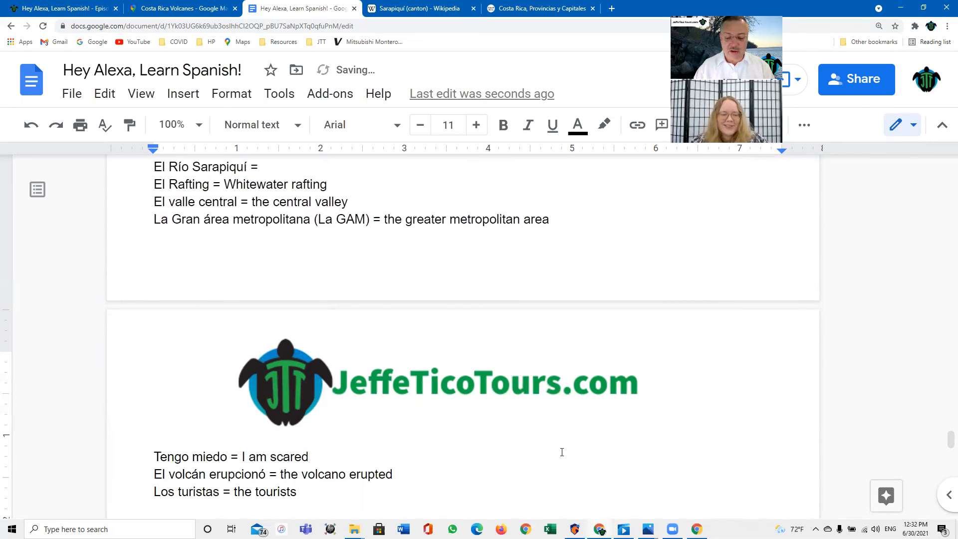
{"action": "type", "text": "(I hav"}
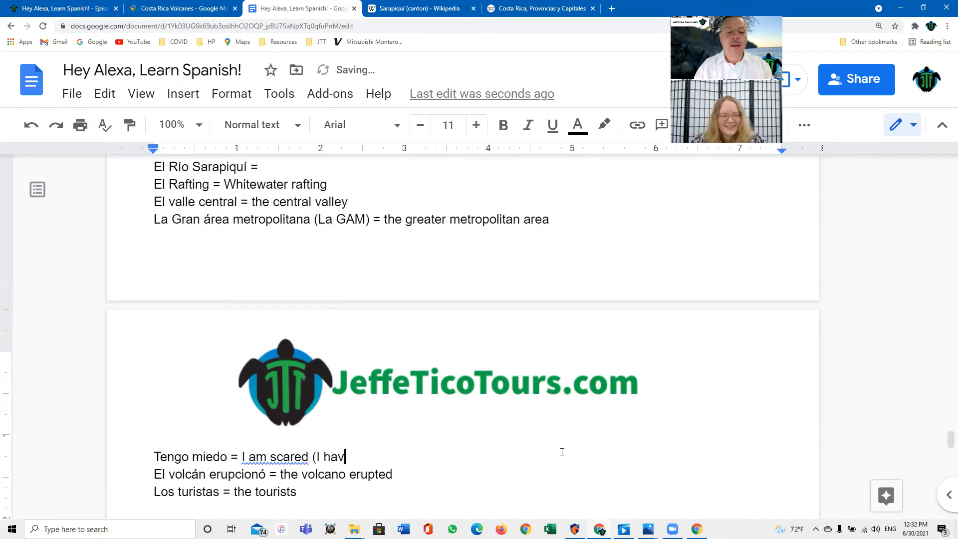
{"action": "type", "text": "e fear)"}
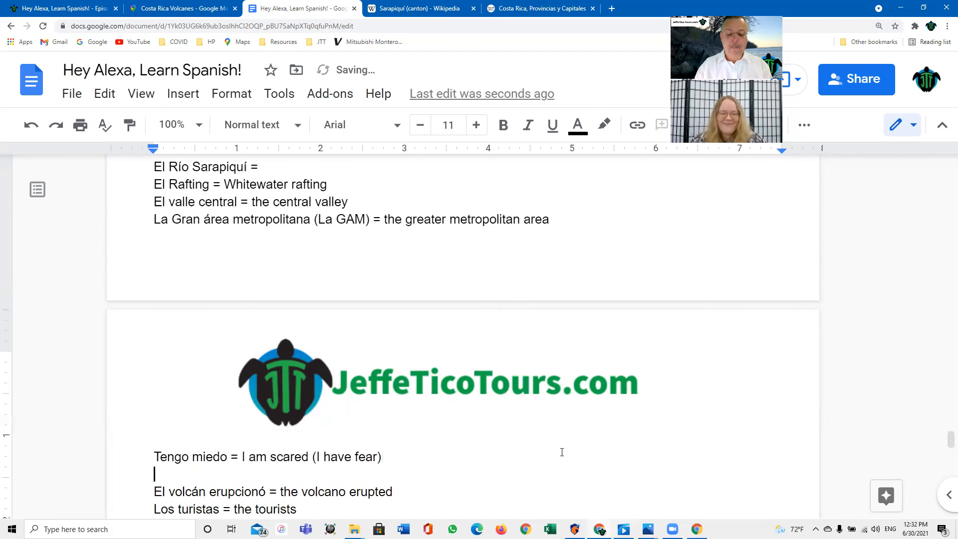
Step: Add the line 'Me da taco = It scares me' beneath it
{"action": "type", "text": "Me da"}
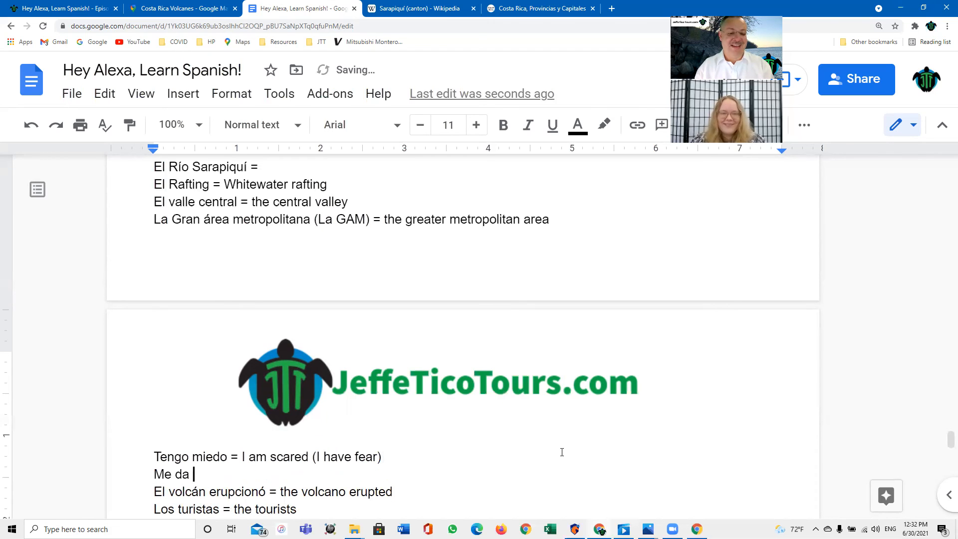
{"action": "type", "text": "taco ="}
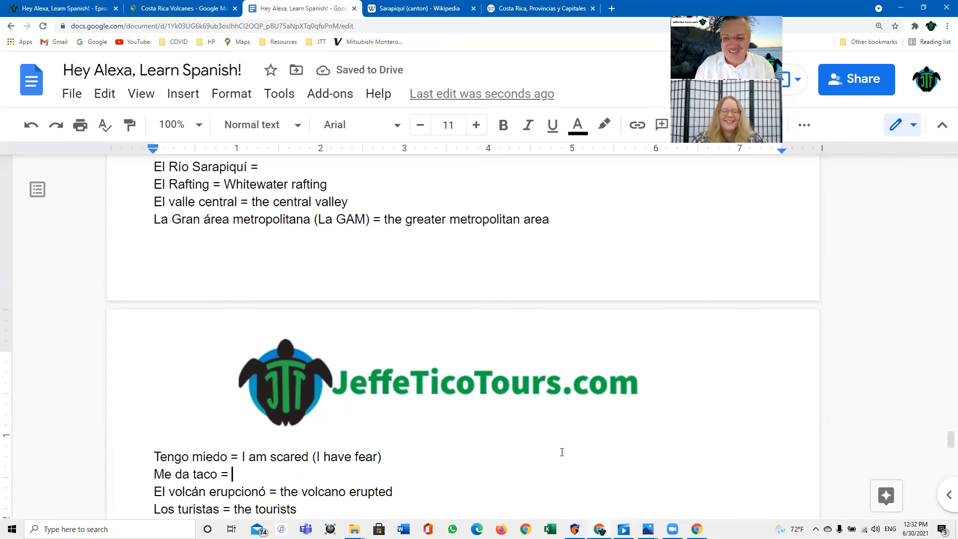
{"action": "type", "text": "It"}
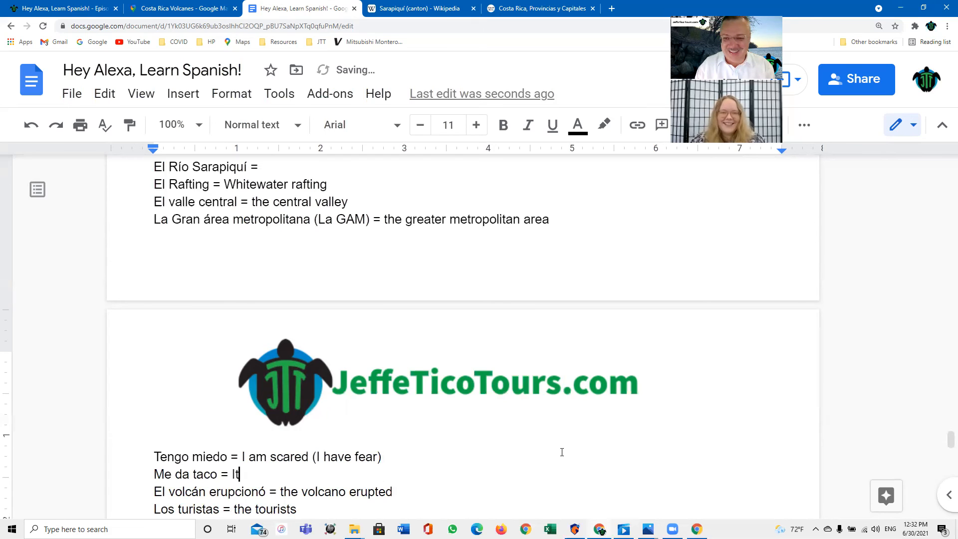
{"action": "type", "text": "scare"}
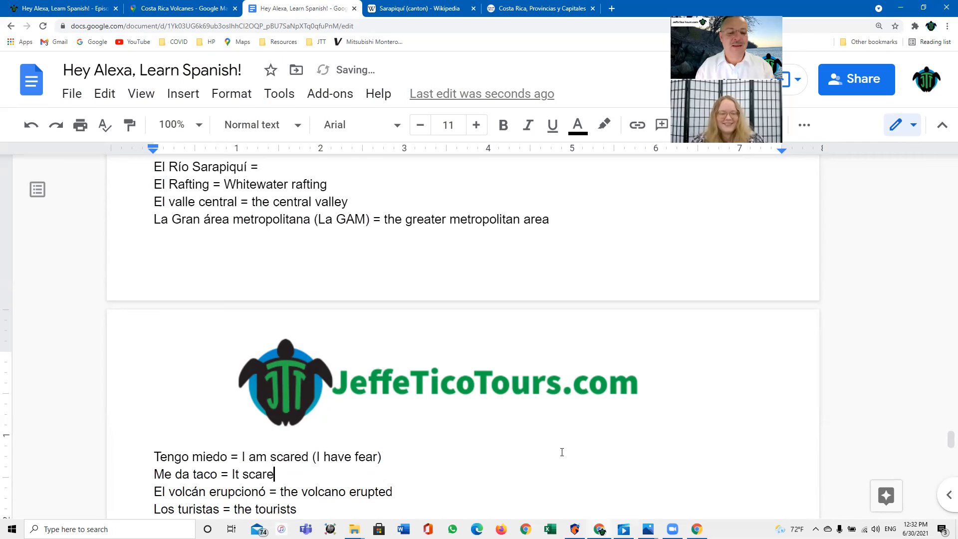
{"action": "type", "text": "s me"}
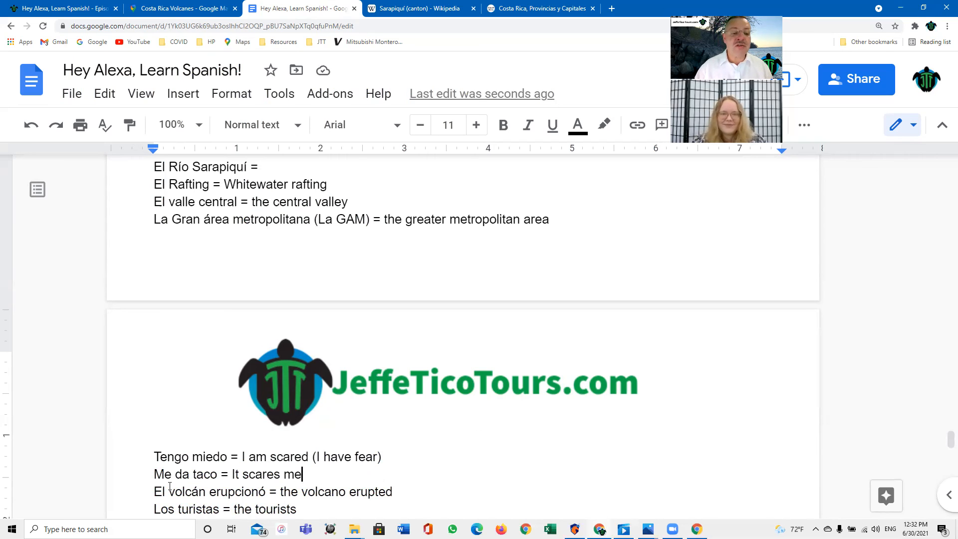
Step: Add a new line 'Me da miedo = it scares me' relating miedo to Me da taco
{"action": "double_click", "coordinate": [209, 457]}
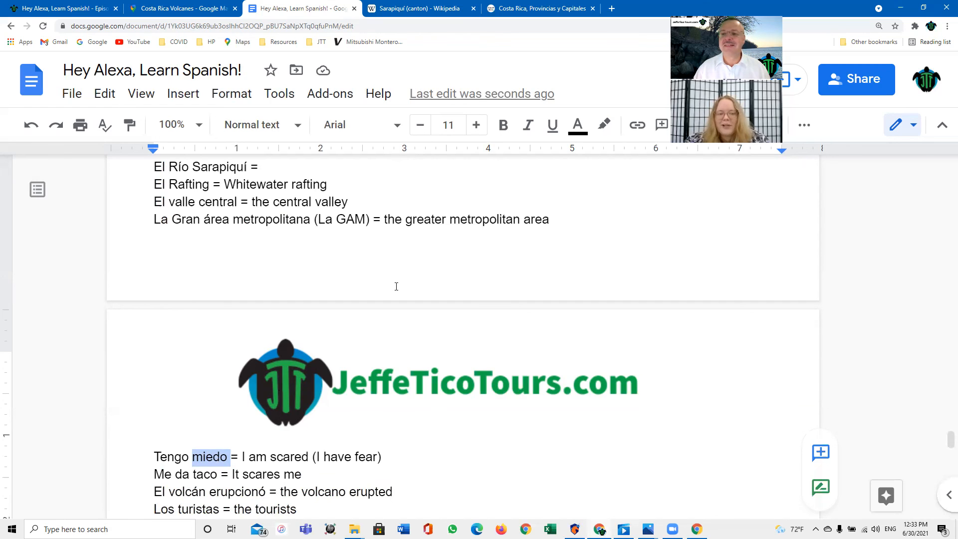
{"action": "mouse_move", "coordinate": [212, 399]}
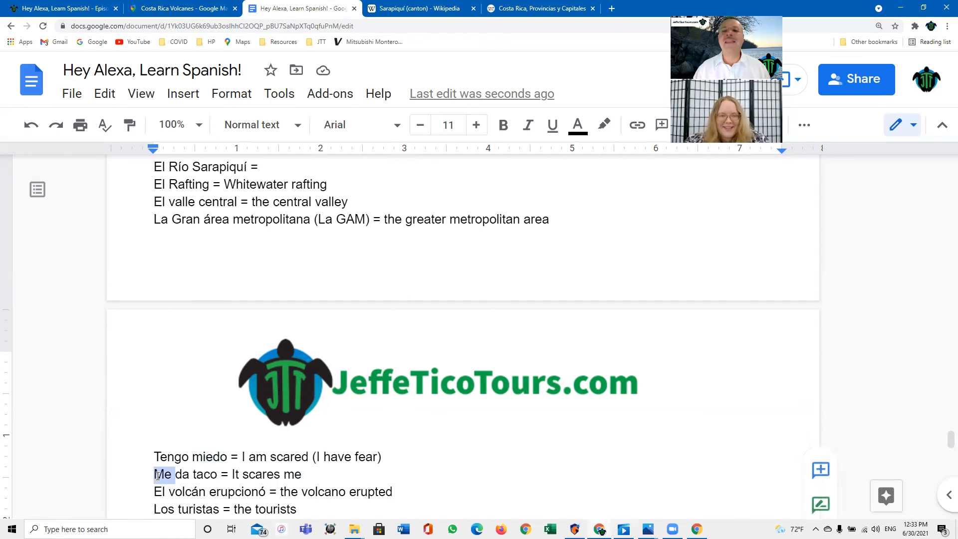
{"action": "left_click_drag", "start_coordinate": [153, 474], "coordinate": [190, 474]}
{"action": "type", "text": "Me da"}
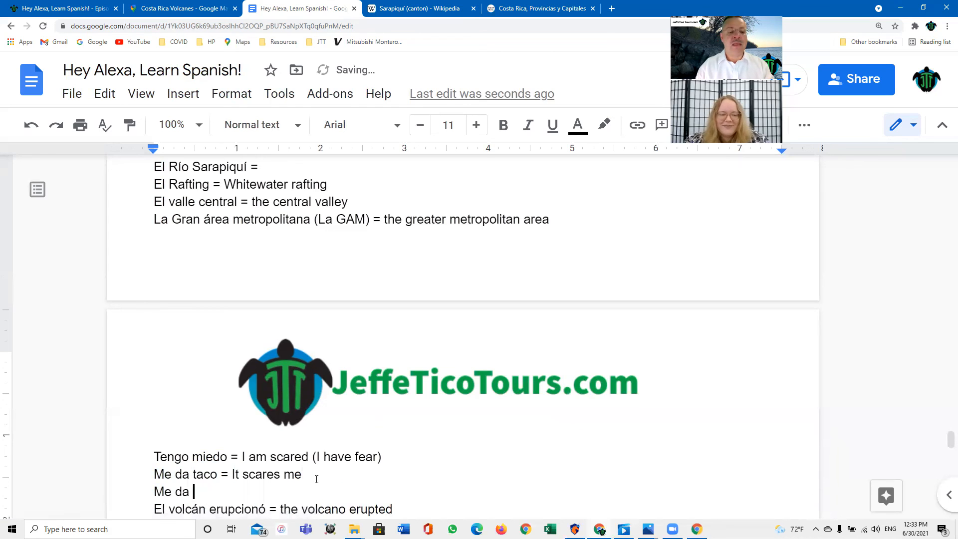
{"action": "type", "text": "miedo ="}
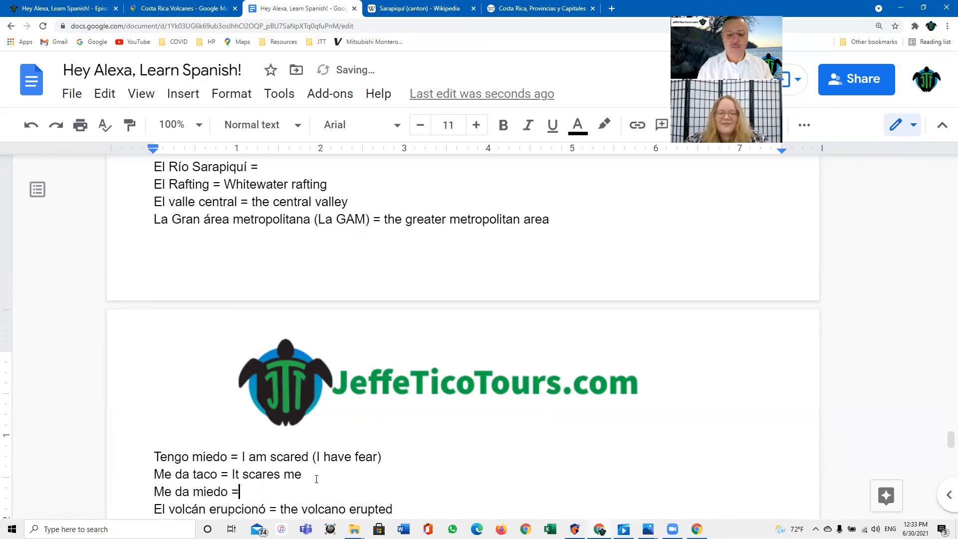
{"action": "type", "text": "it scares me"}
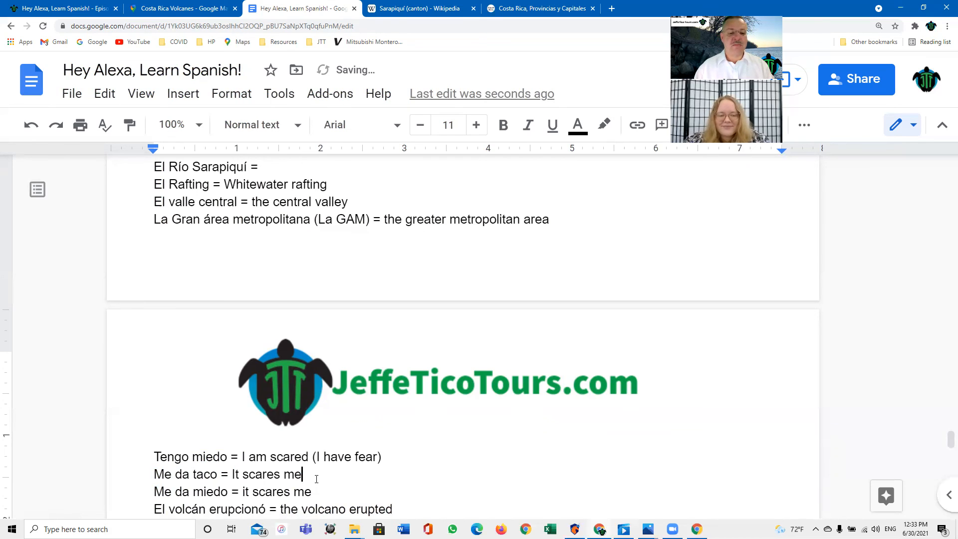
Step: Mark 'Me da taco = It scares me' with the note '(slange)'
{"action": "type", "text": "("}
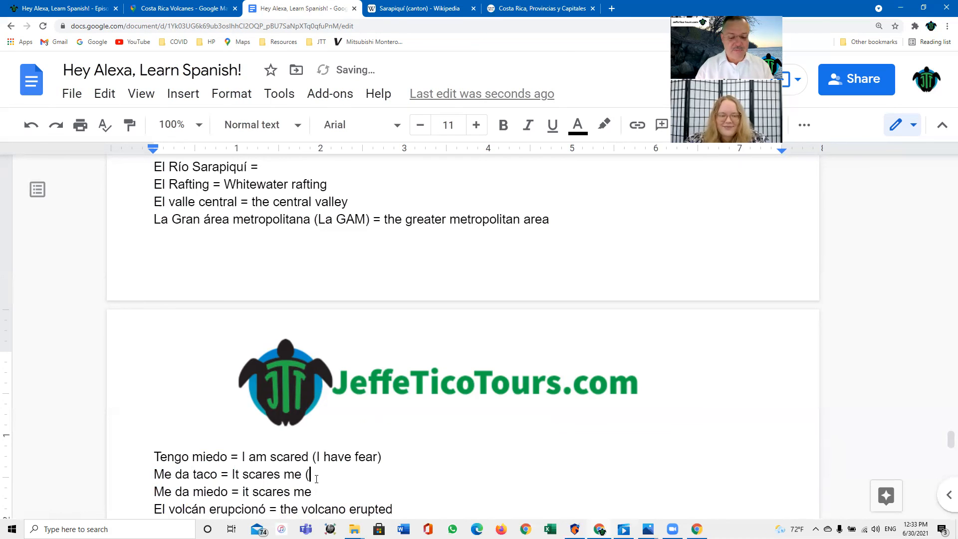
{"action": "type", "text": "slange)"}
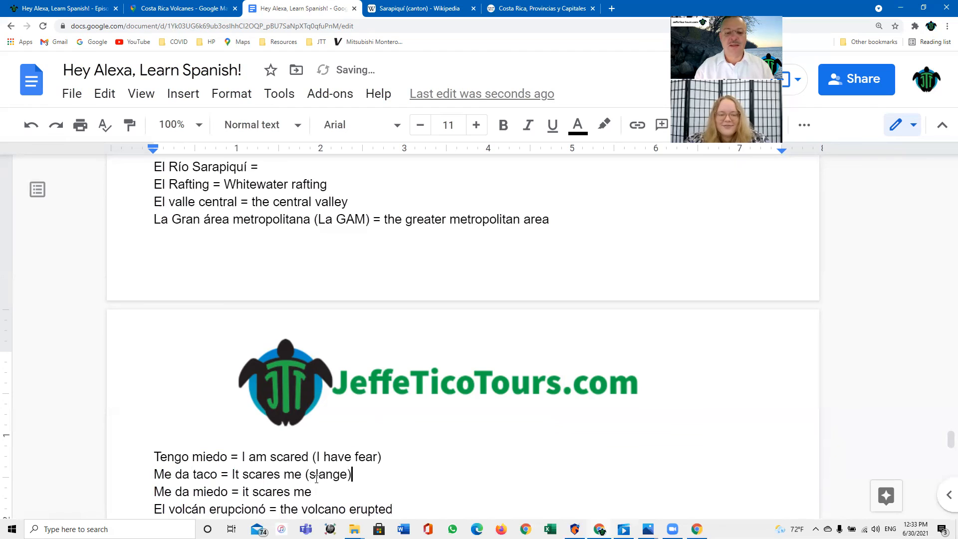